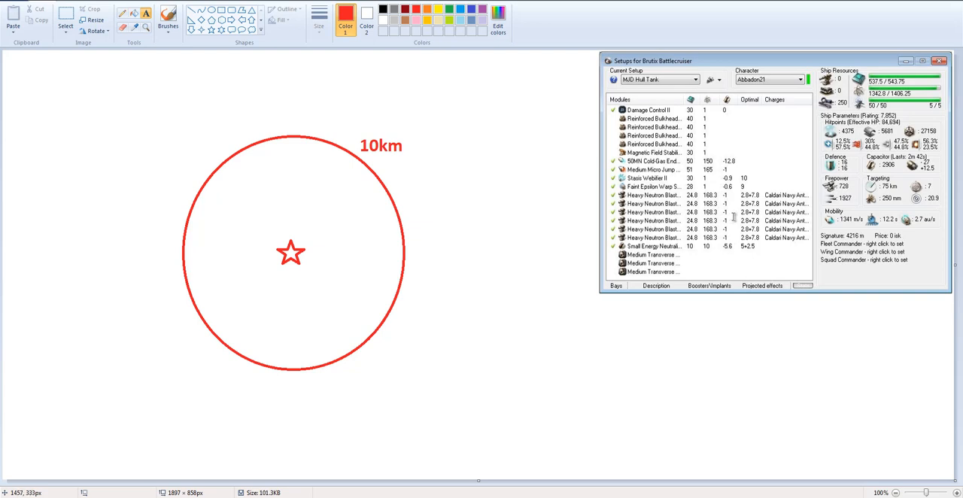
mouse_move(731, 231)
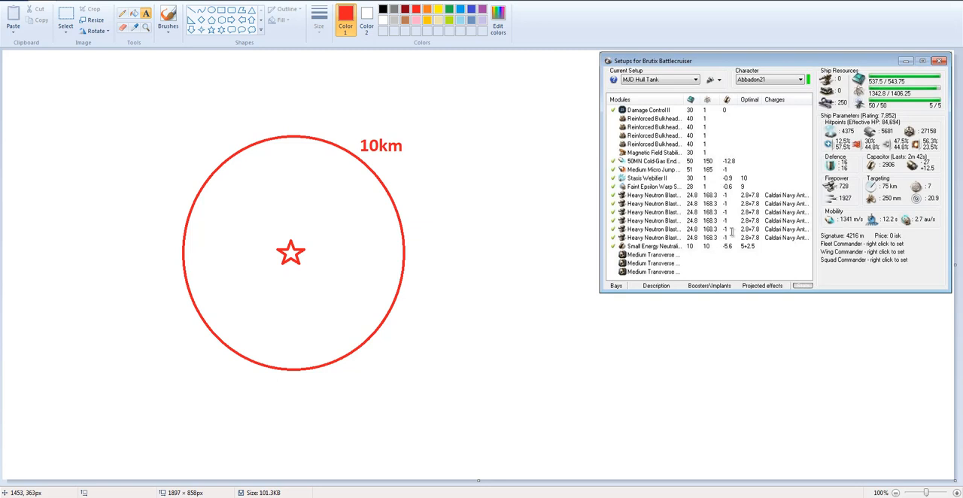
mouse_move(732, 237)
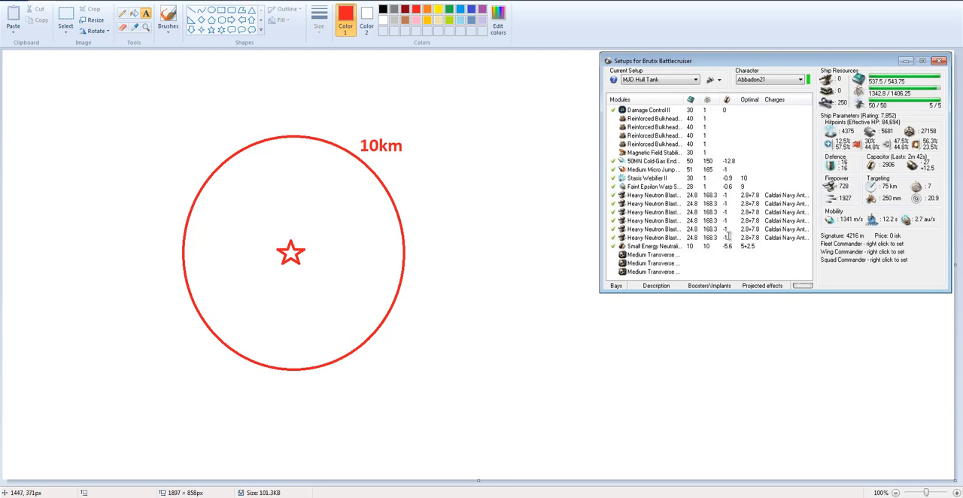
mouse_move(623, 393)
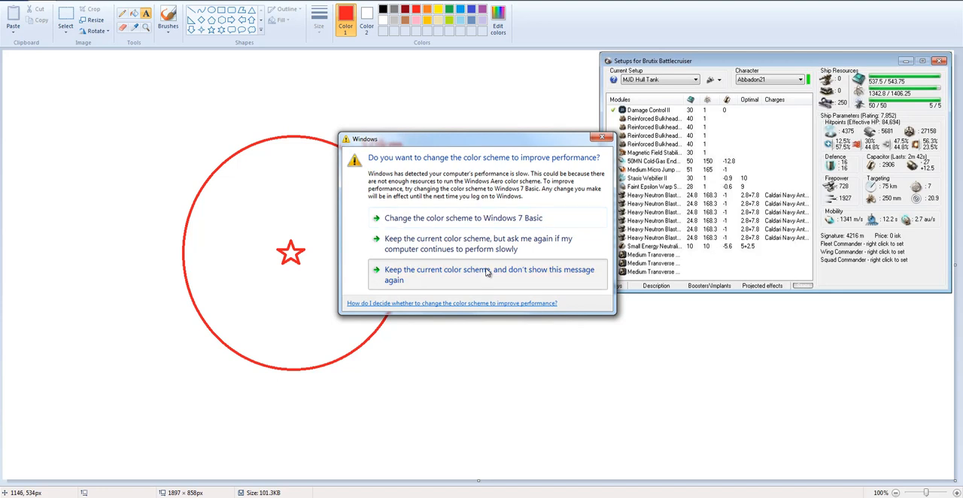
Keep the current Windows colour scheme and stop the prompt from appearing again.
click(487, 275)
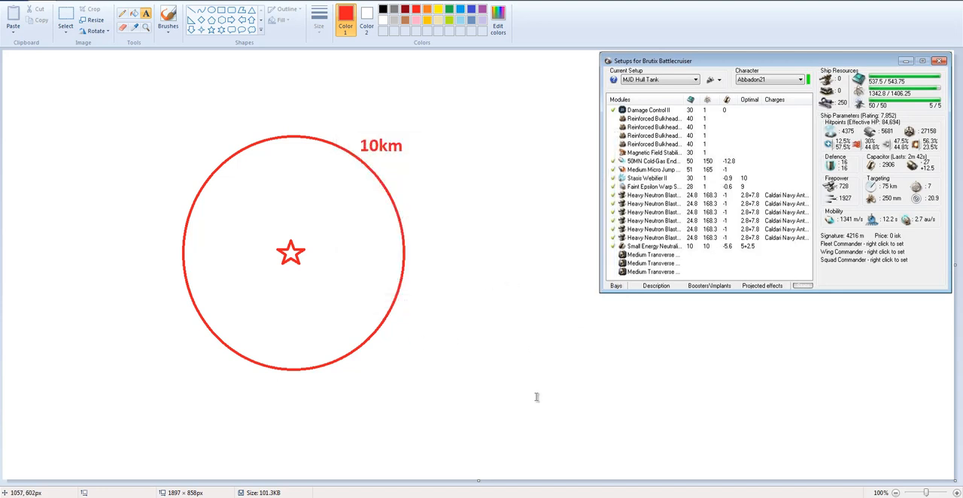
mouse_move(550, 402)
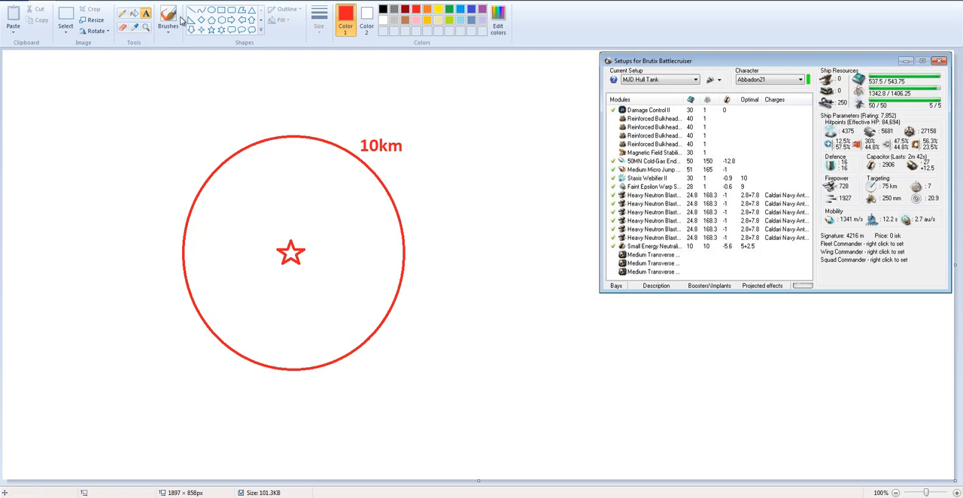
mouse_move(193, 40)
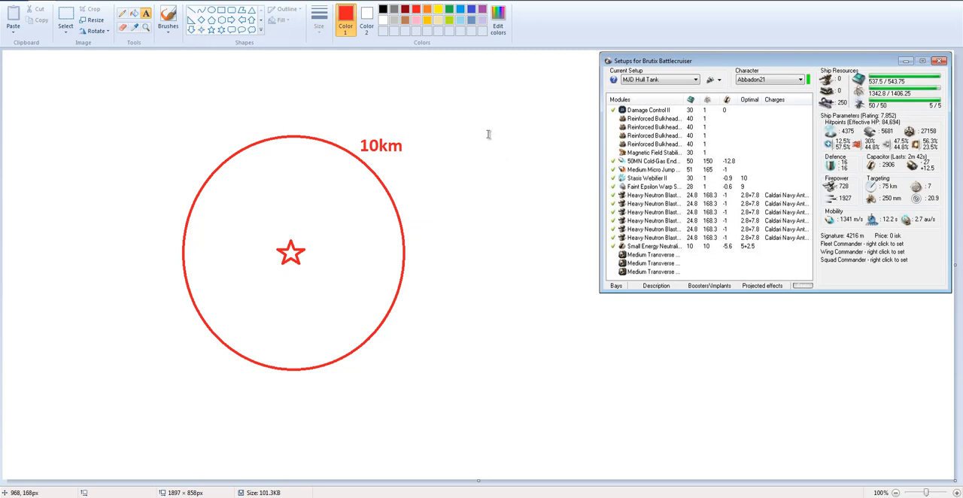
mouse_move(469, 129)
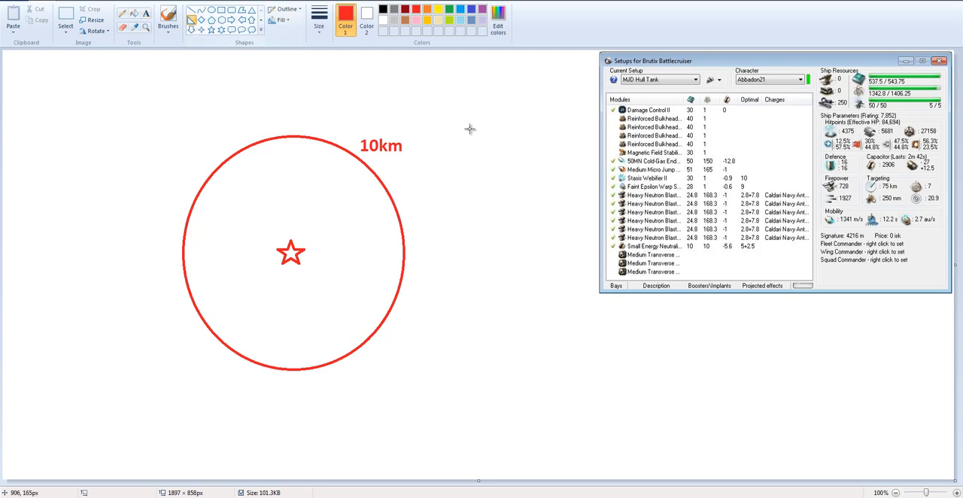
mouse_move(493, 121)
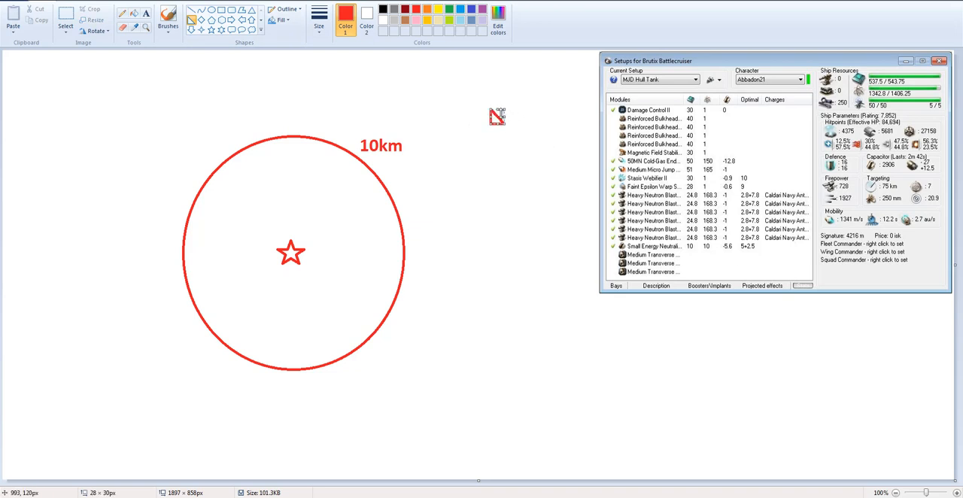
mouse_move(515, 152)
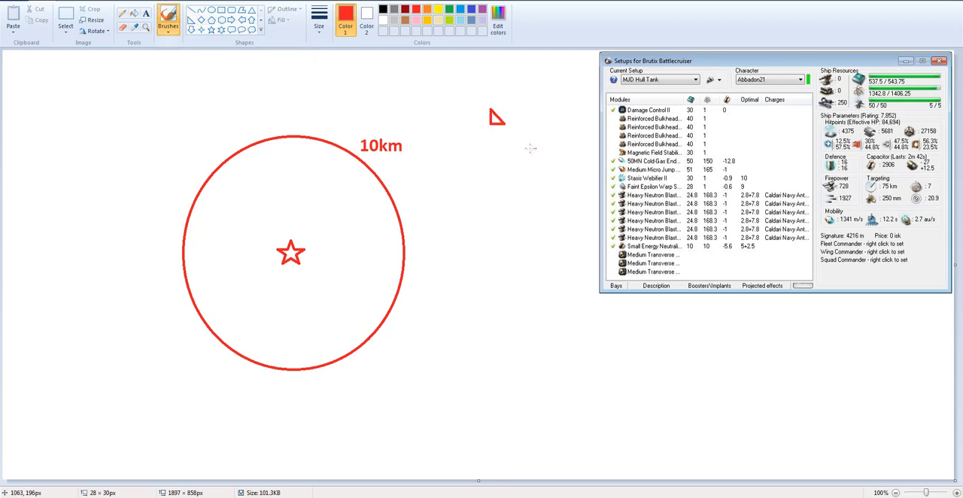
drag(508, 139, 534, 200)
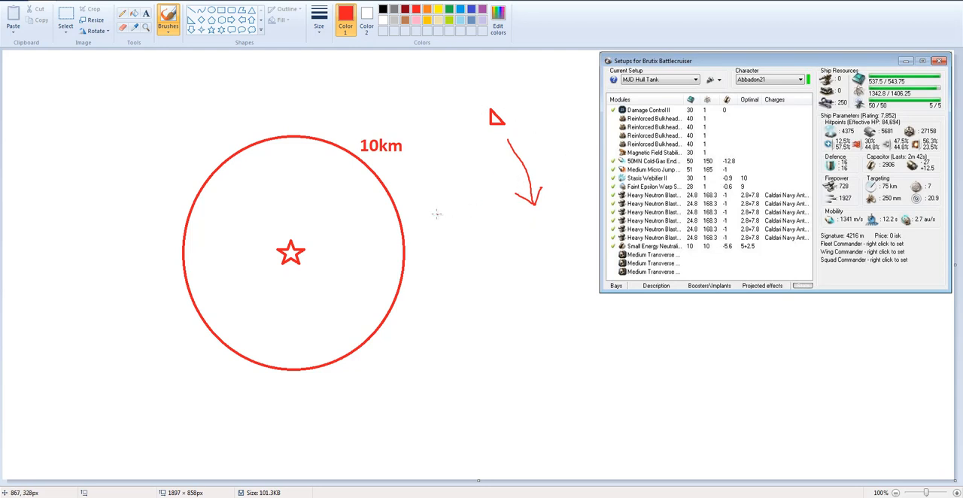
mouse_move(470, 143)
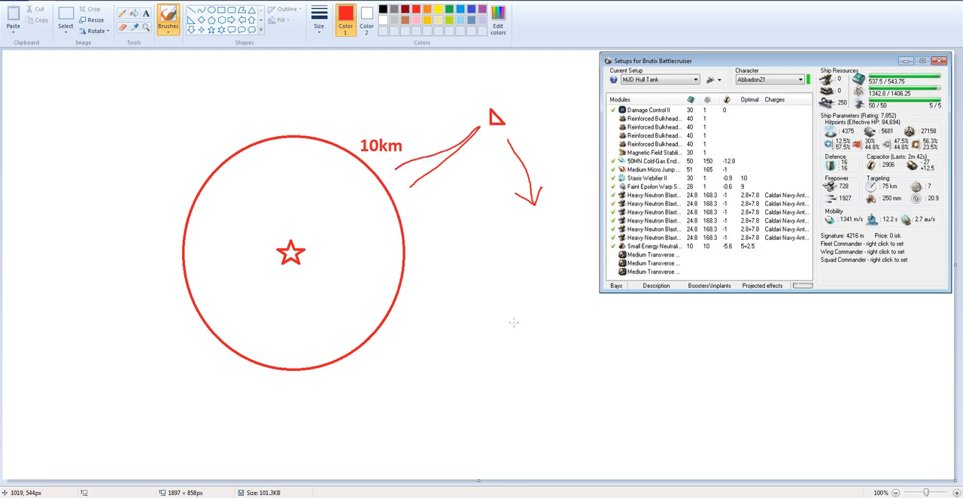
mouse_move(516, 132)
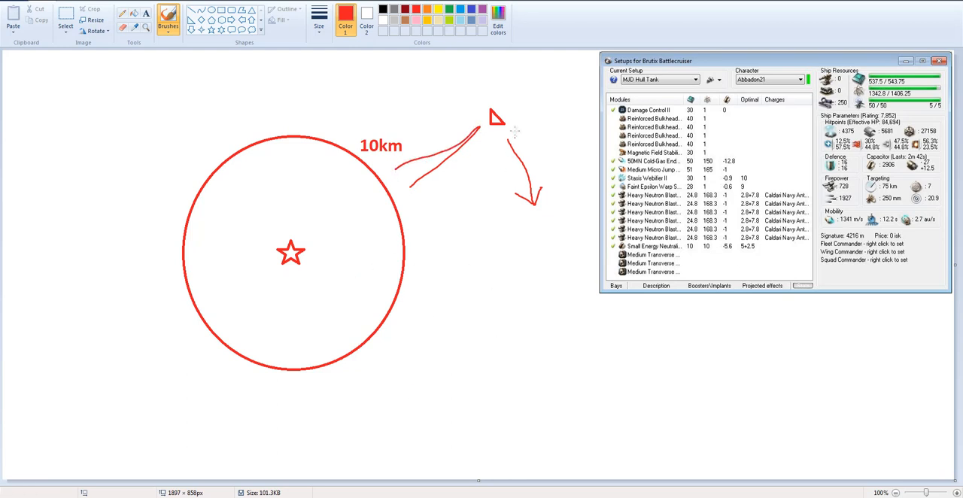
mouse_move(506, 120)
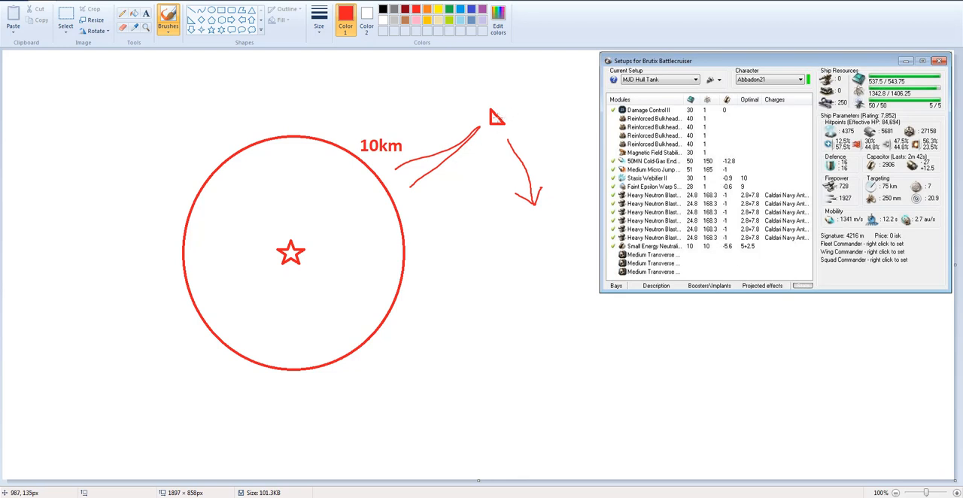
mouse_move(514, 116)
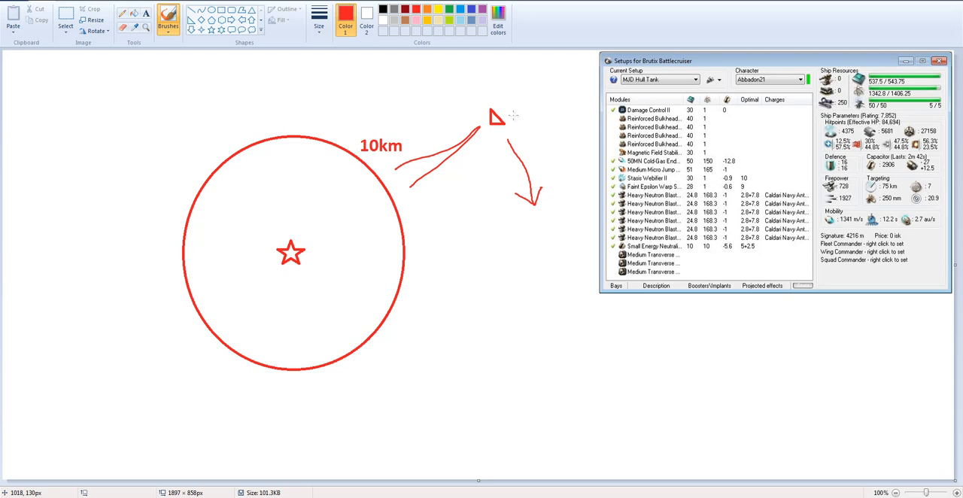
mouse_move(588, 304)
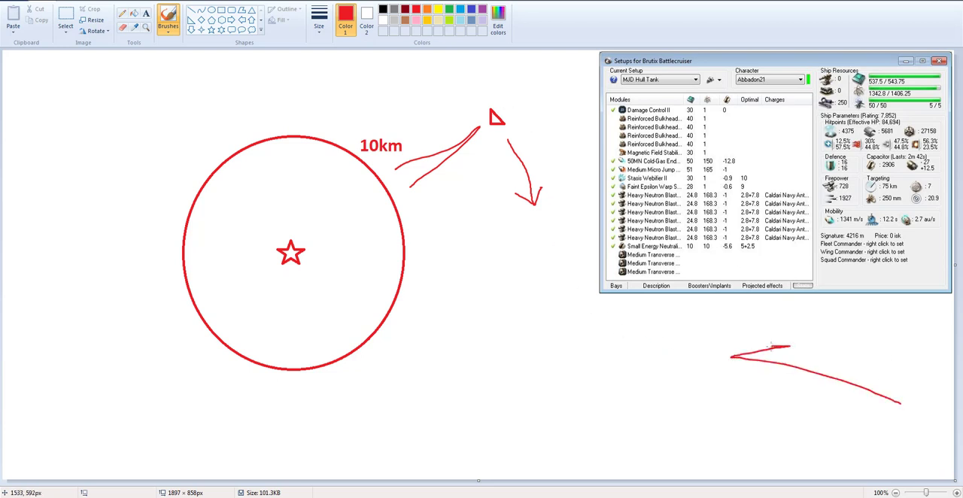
drag(734, 359, 810, 416)
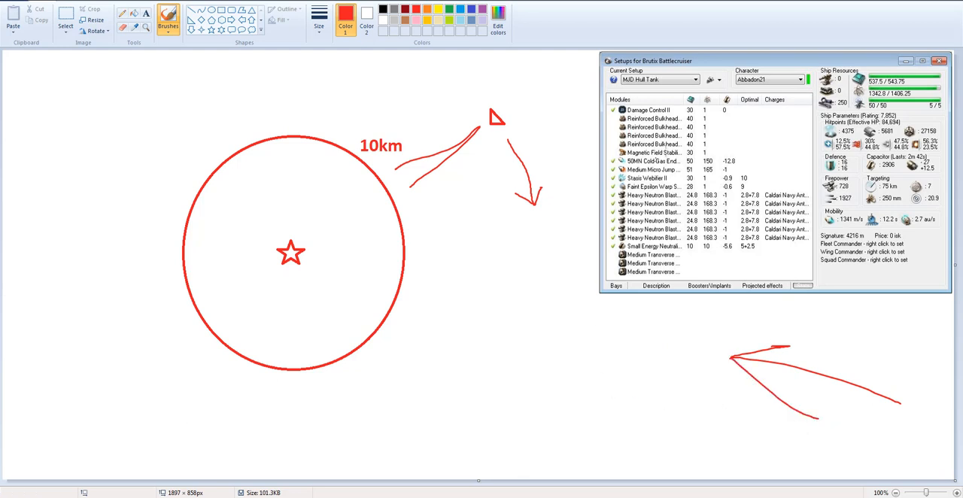
mouse_move(561, 210)
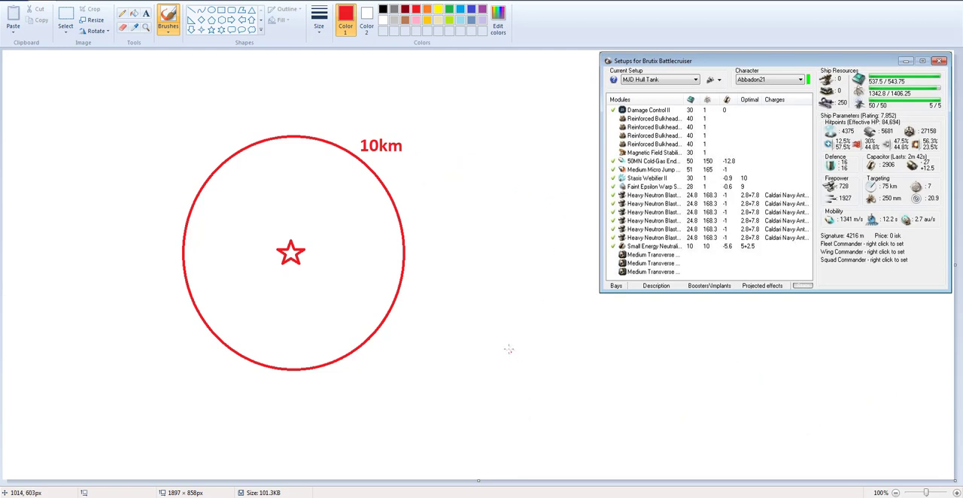
mouse_move(494, 254)
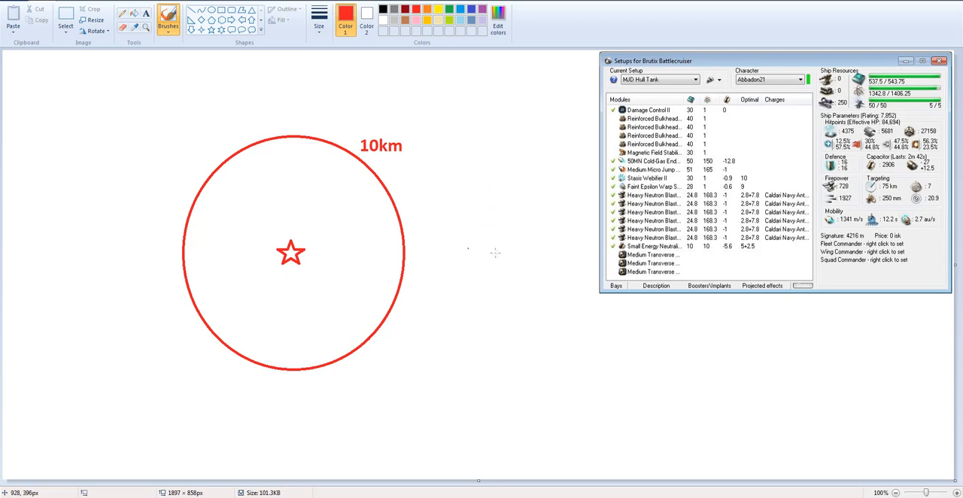
mouse_move(495, 249)
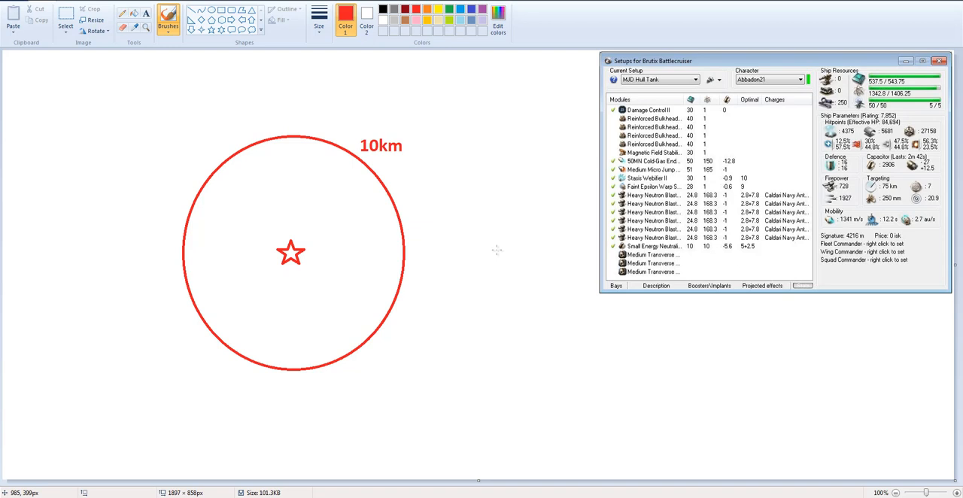
mouse_move(487, 240)
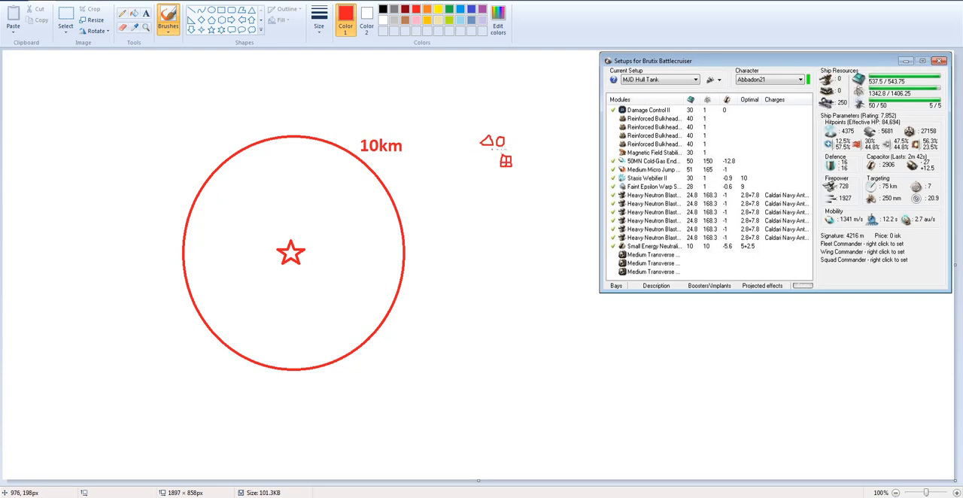
drag(481, 131, 516, 165)
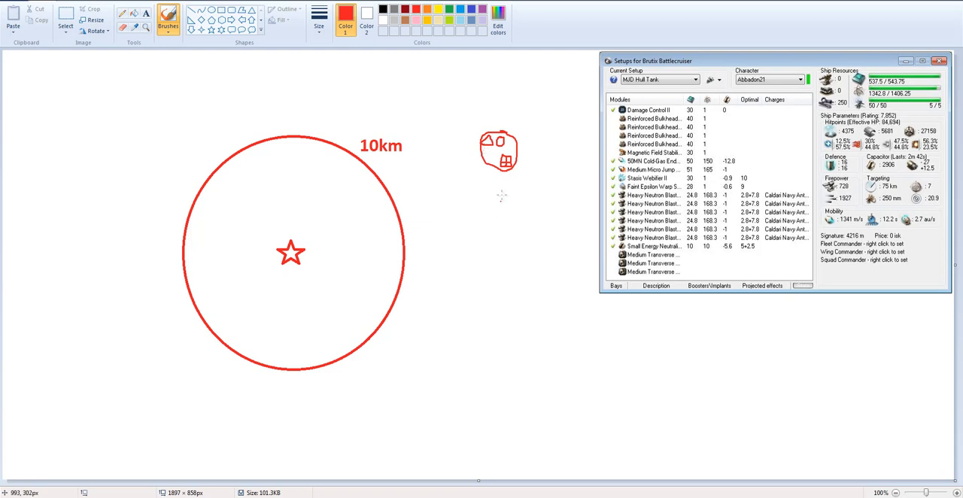
mouse_move(420, 216)
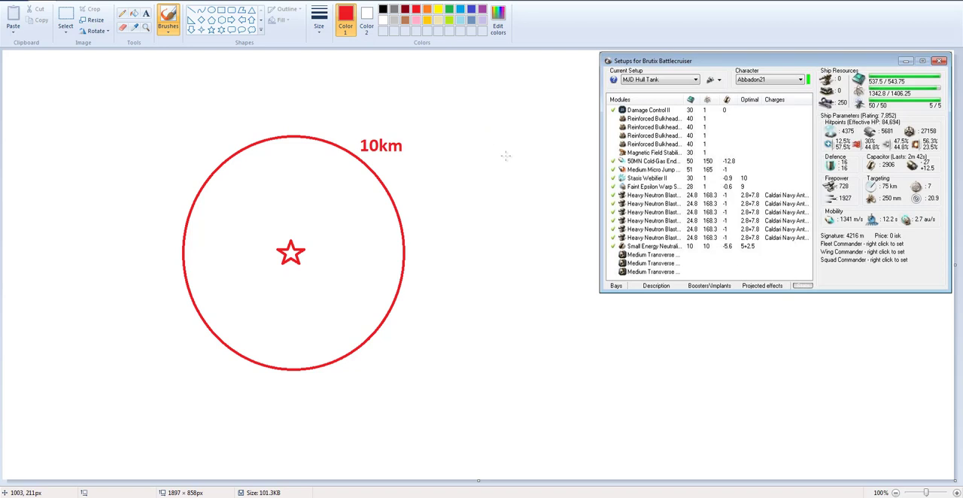
mouse_move(317, 251)
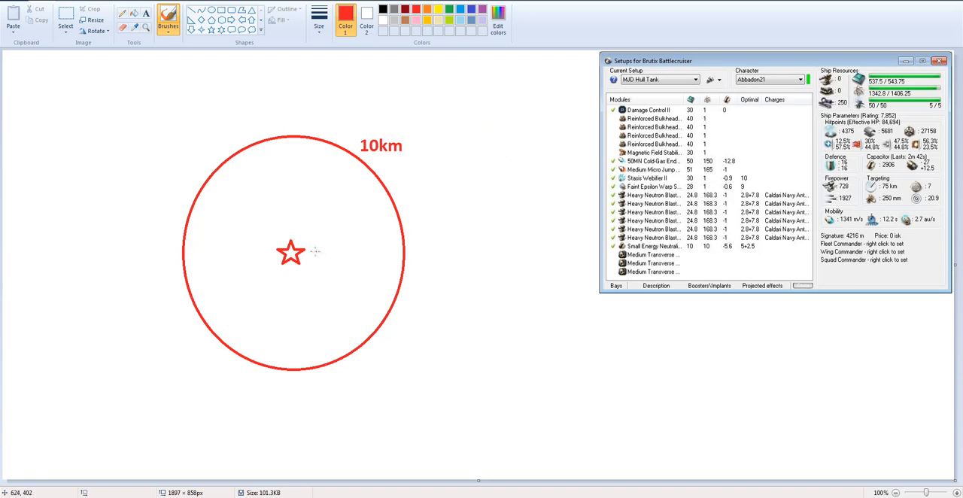
drag(312, 248, 354, 248)
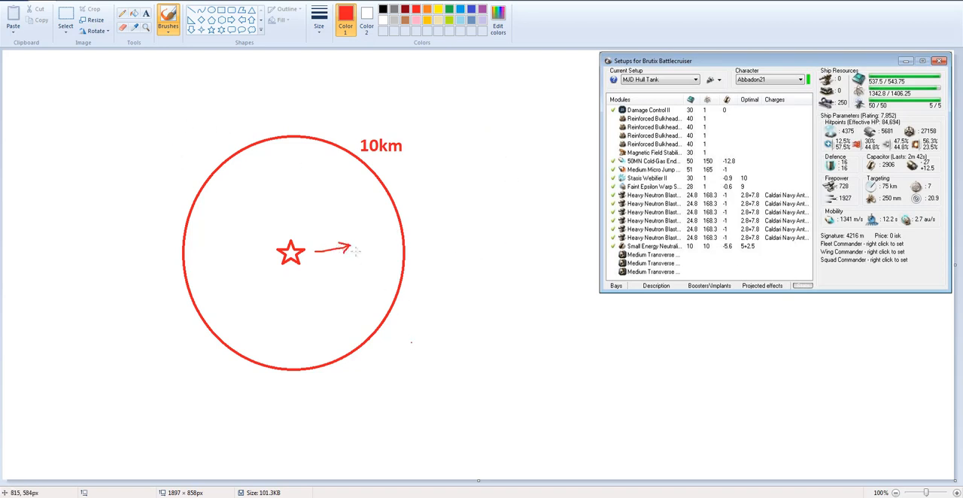
mouse_move(356, 236)
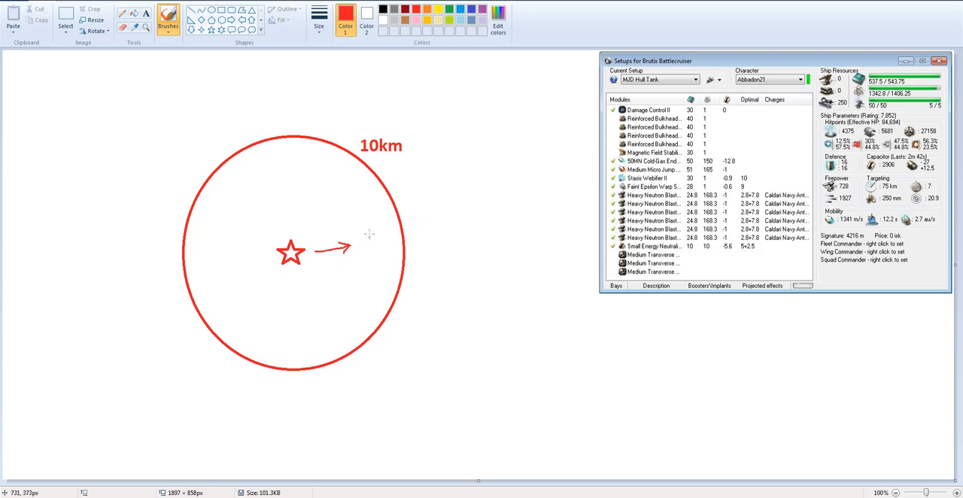
mouse_move(363, 254)
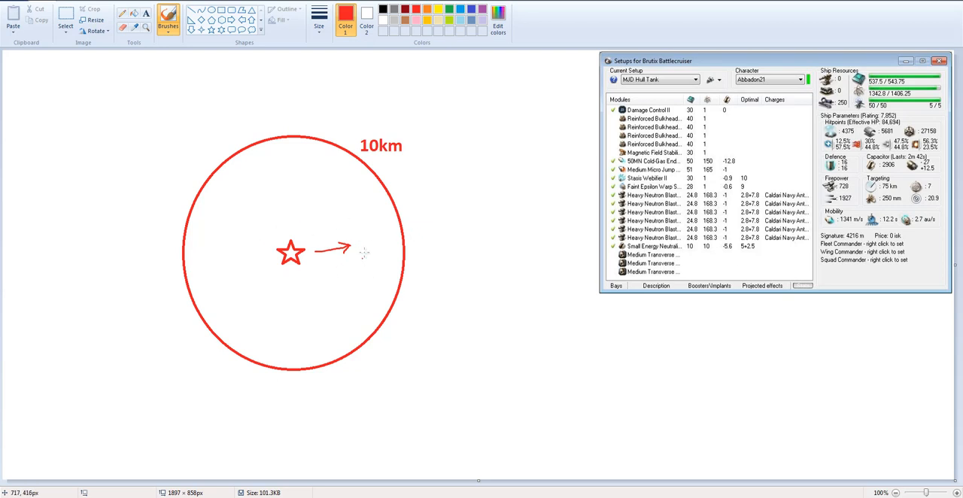
mouse_move(456, 218)
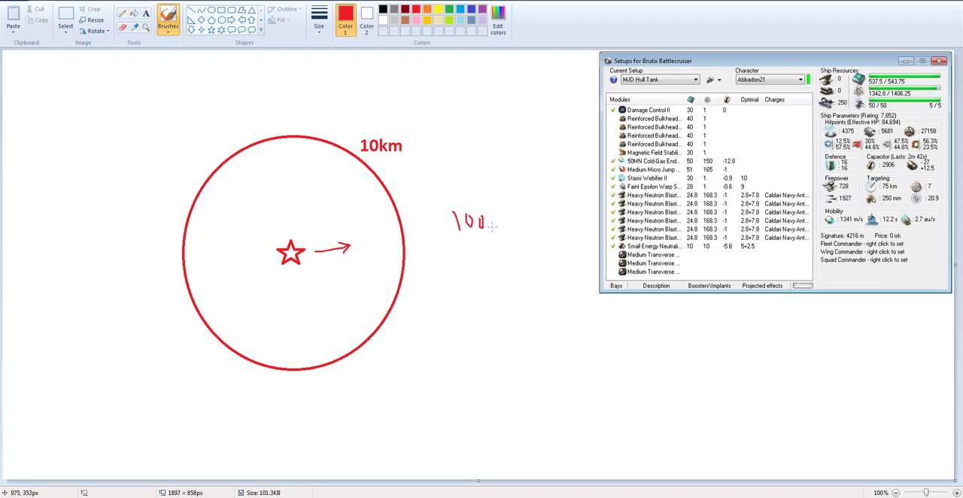
drag(493, 222, 519, 225)
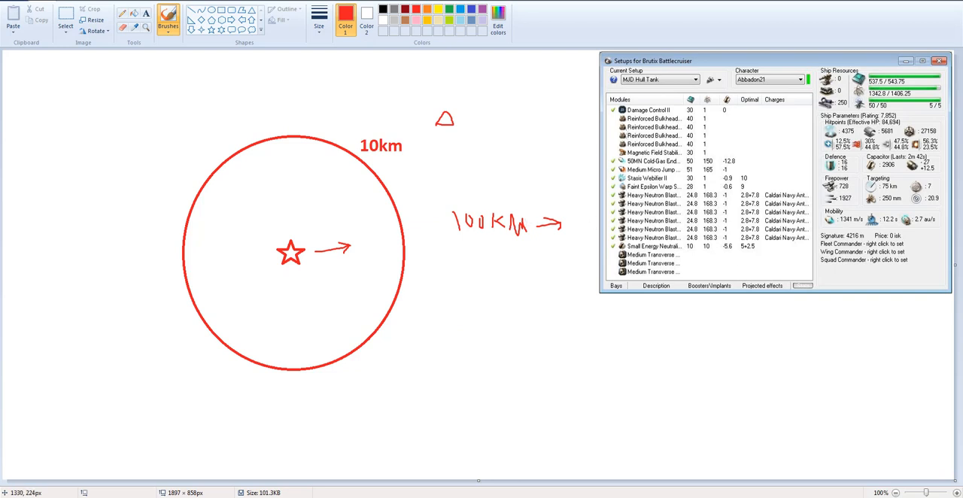
mouse_move(508, 190)
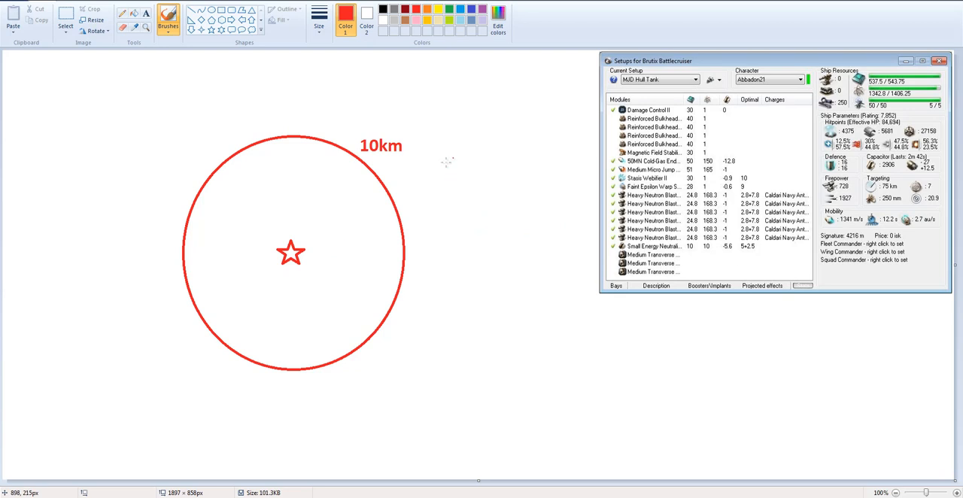
mouse_move(442, 251)
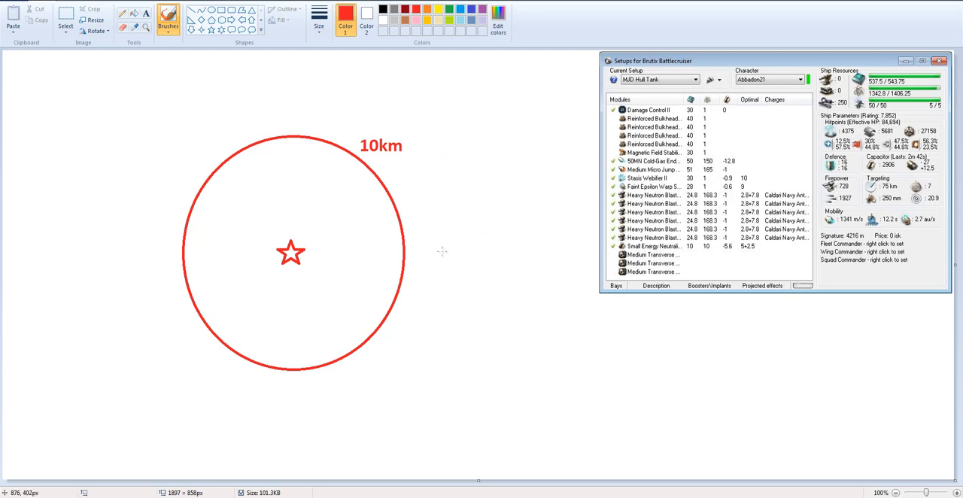
mouse_move(423, 137)
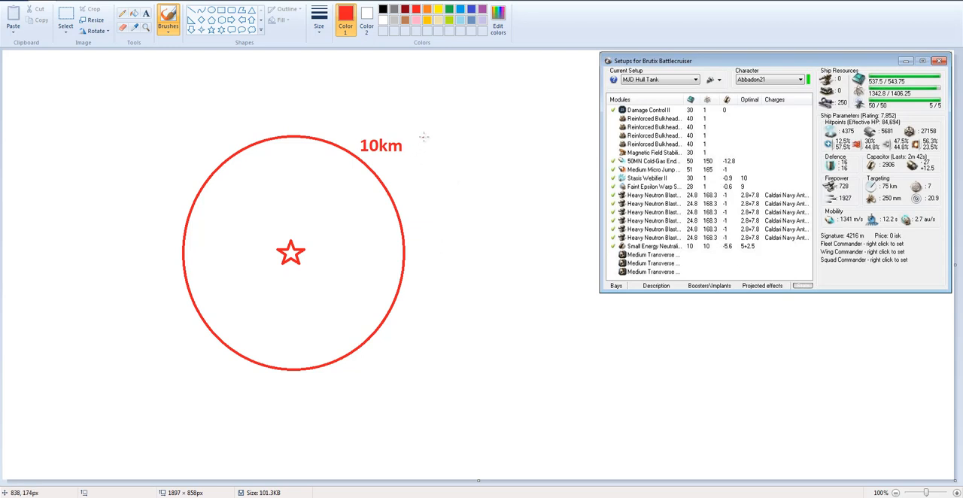
mouse_move(591, 174)
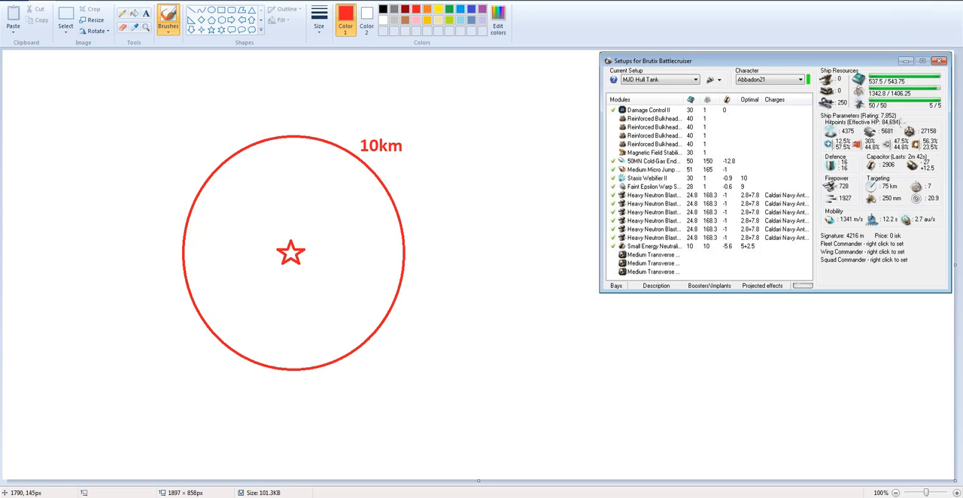
mouse_move(528, 345)
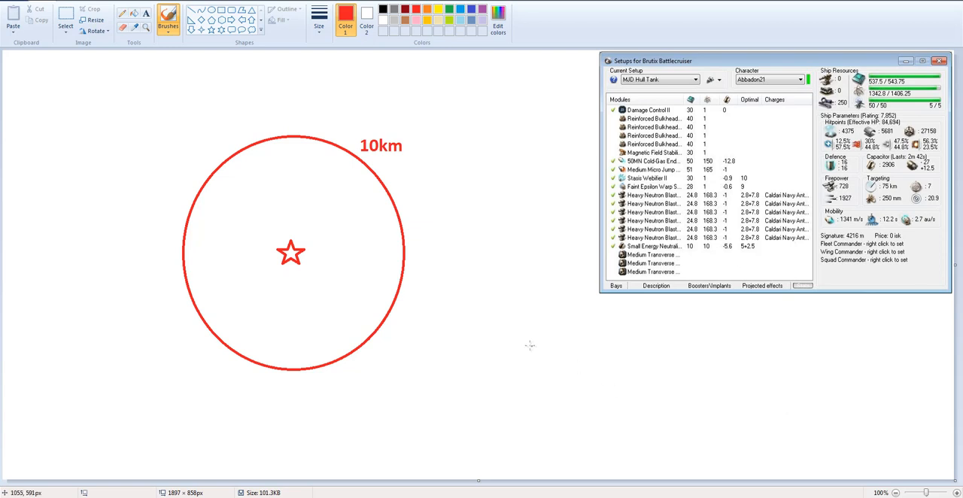
mouse_move(493, 338)
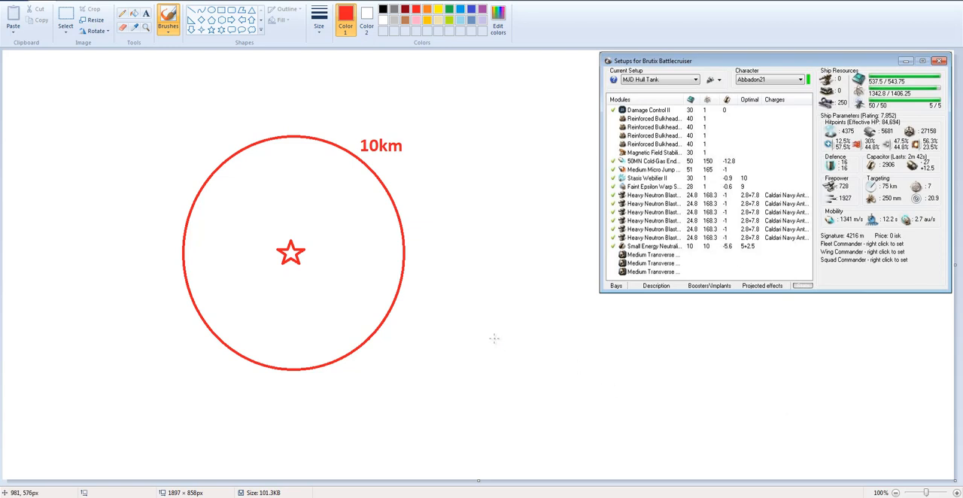
mouse_move(488, 336)
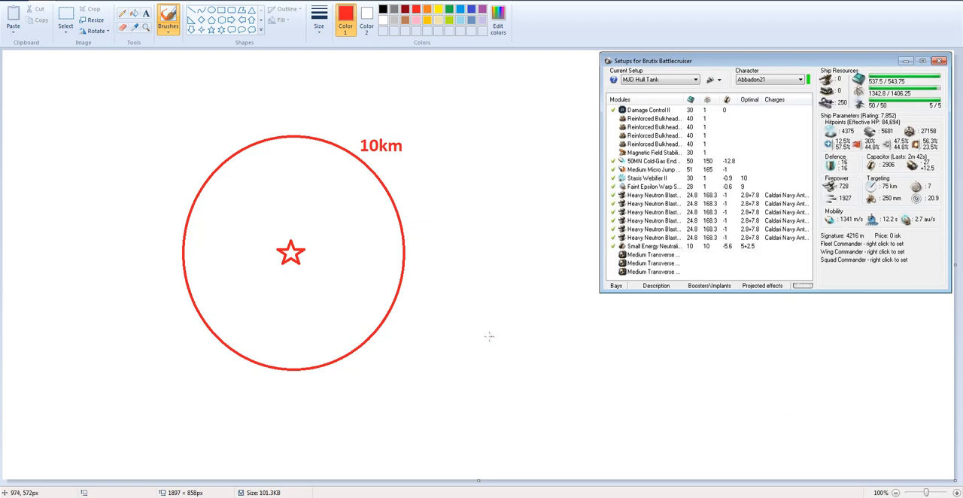
mouse_move(488, 332)
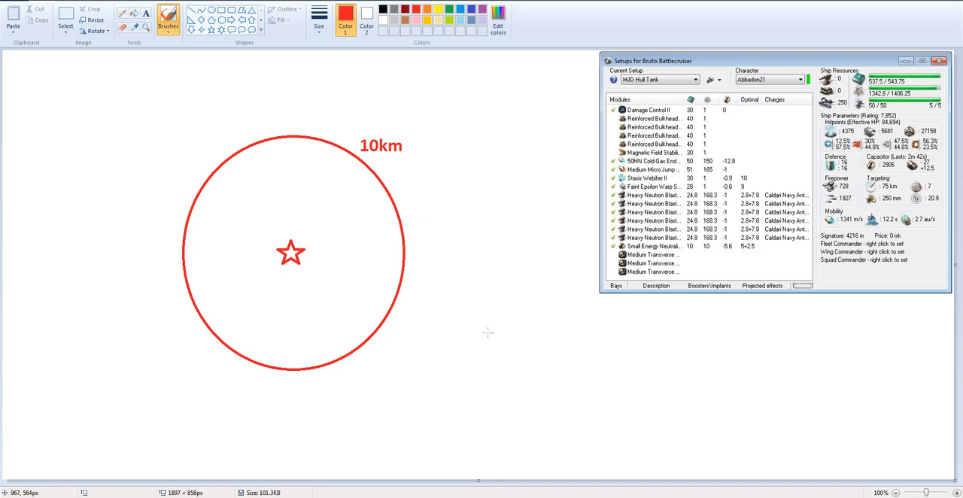
mouse_move(207, 171)
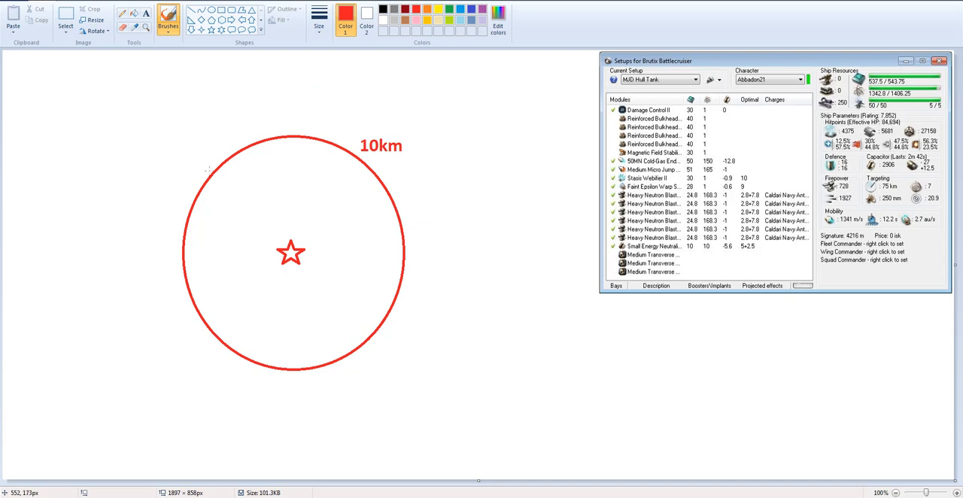
mouse_move(325, 228)
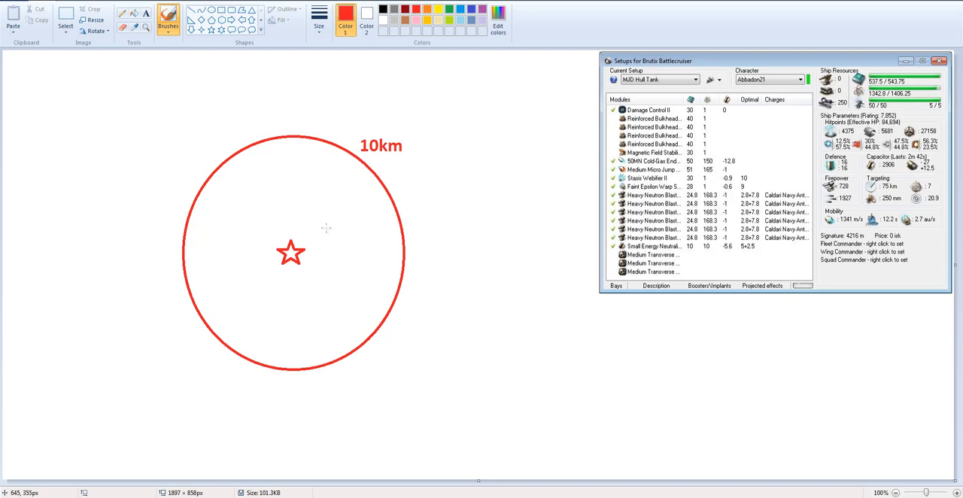
mouse_move(326, 226)
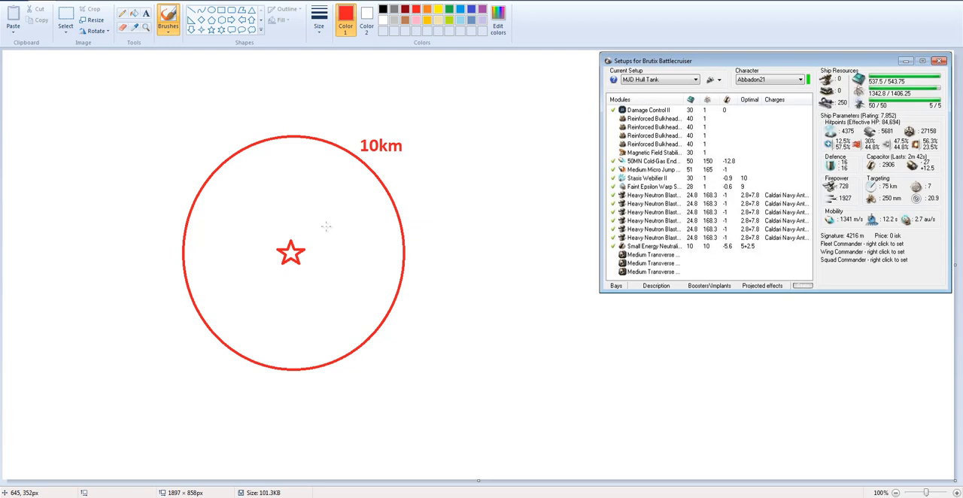
mouse_move(414, 298)
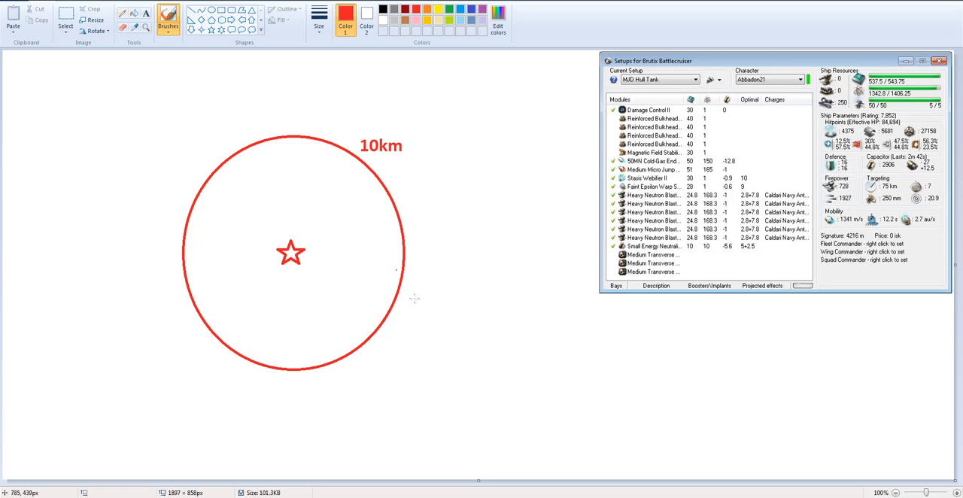
mouse_move(517, 228)
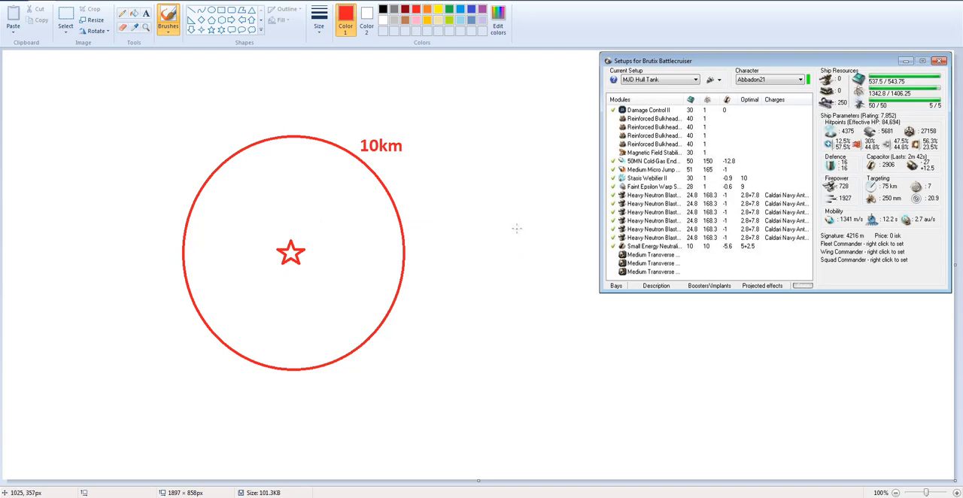
Draw a red range bar right of the circle and label it '15km' above.
drag(510, 214, 510, 259)
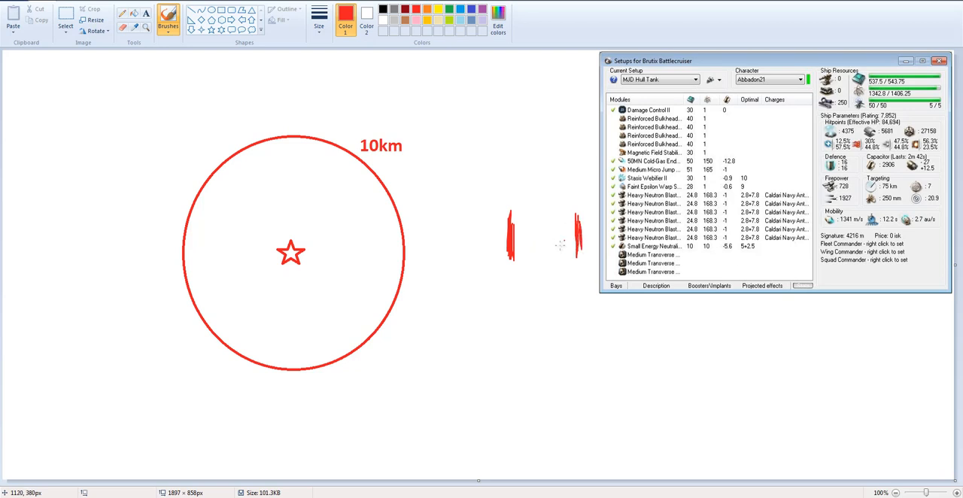
drag(512, 235, 576, 234)
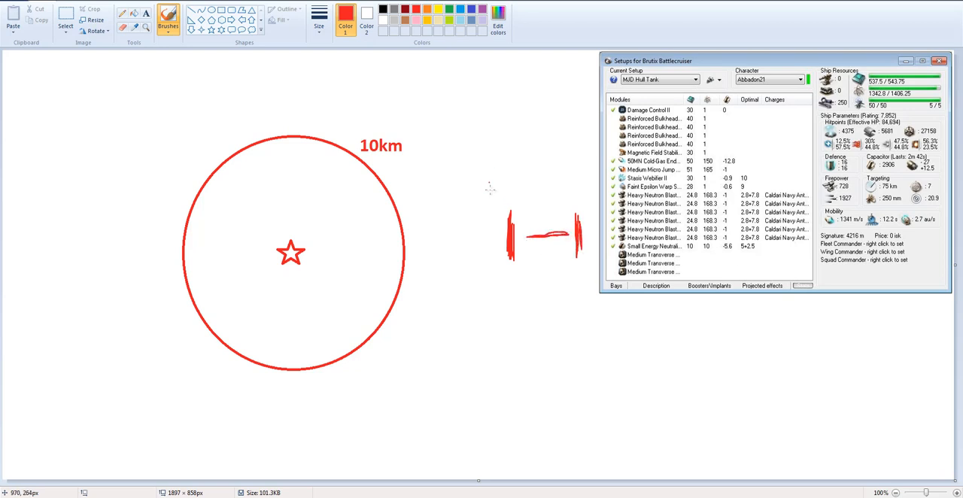
drag(489, 185, 512, 197)
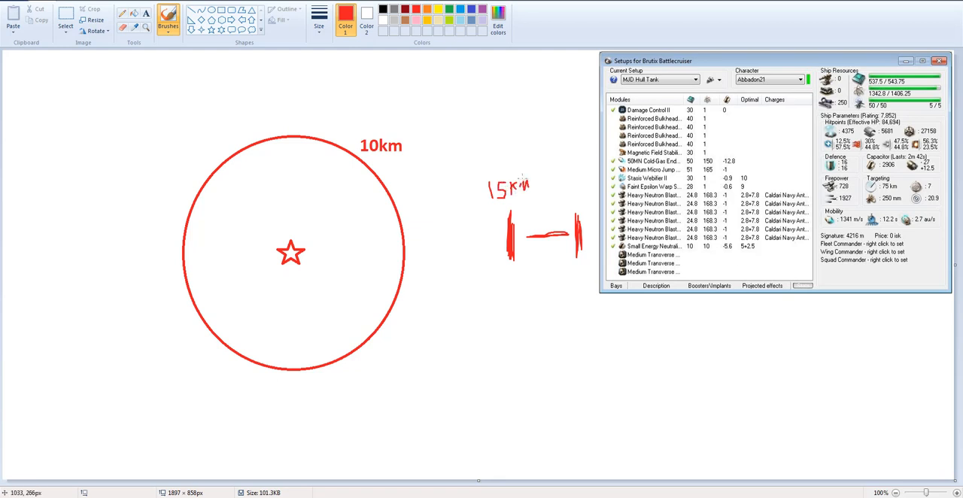
mouse_move(563, 190)
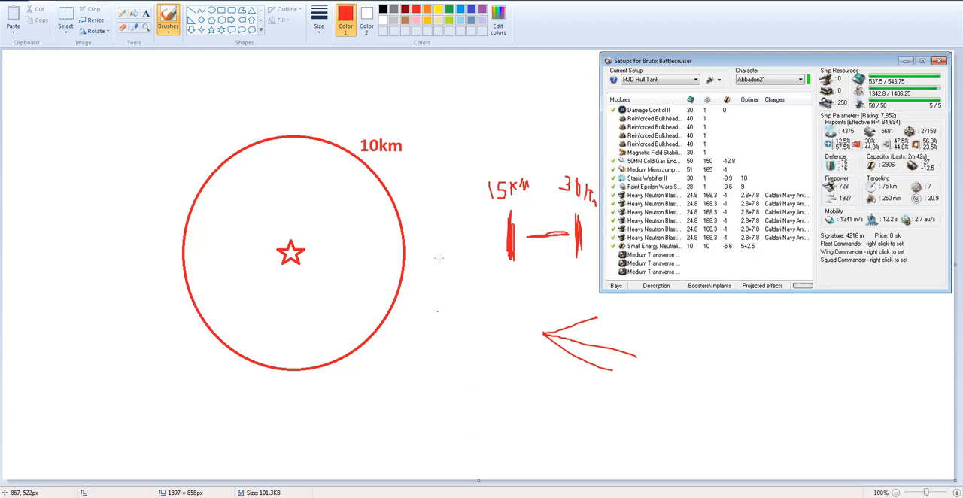
mouse_move(508, 237)
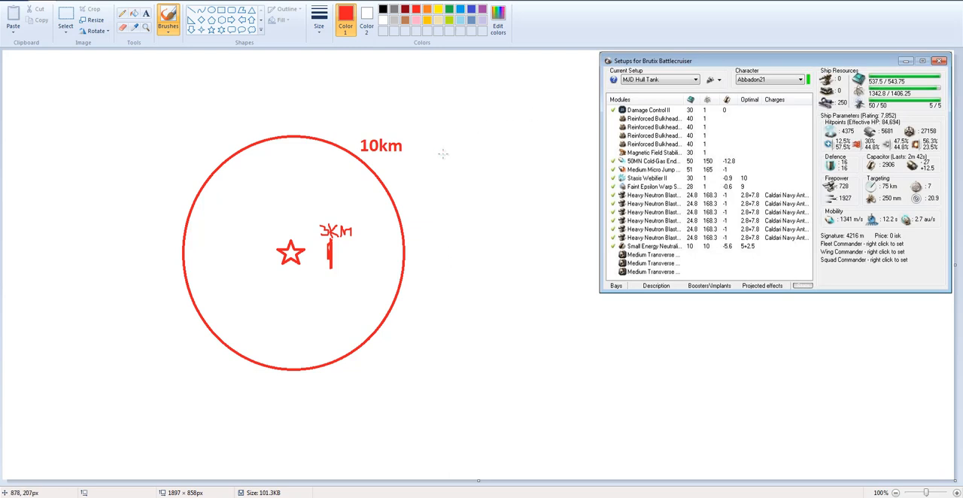
mouse_move(476, 140)
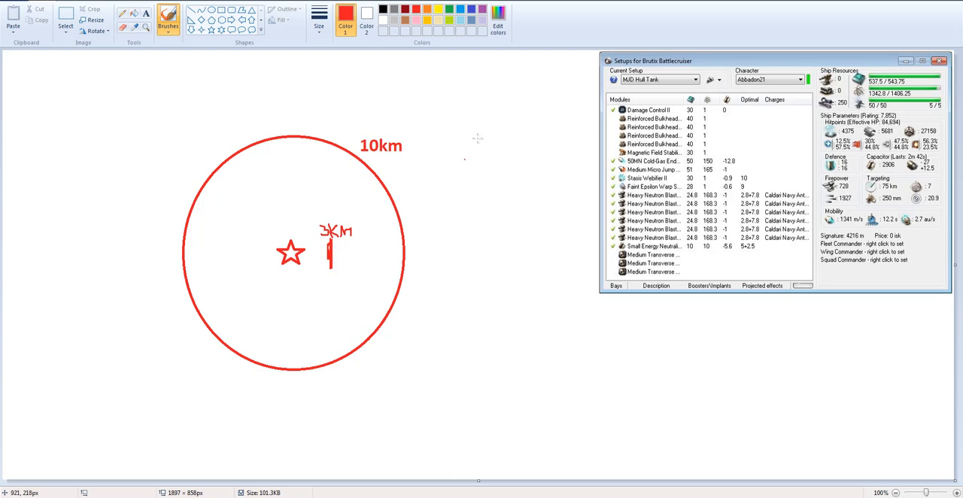
mouse_move(459, 148)
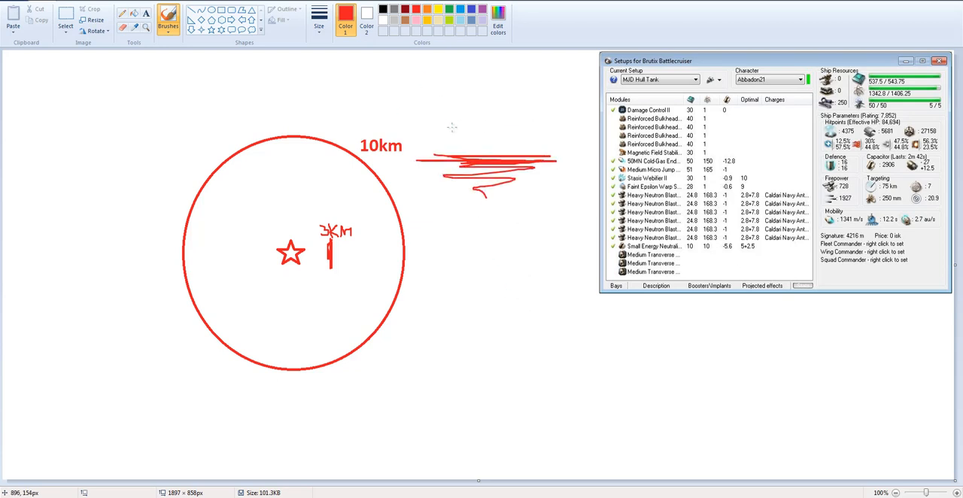
mouse_move(502, 140)
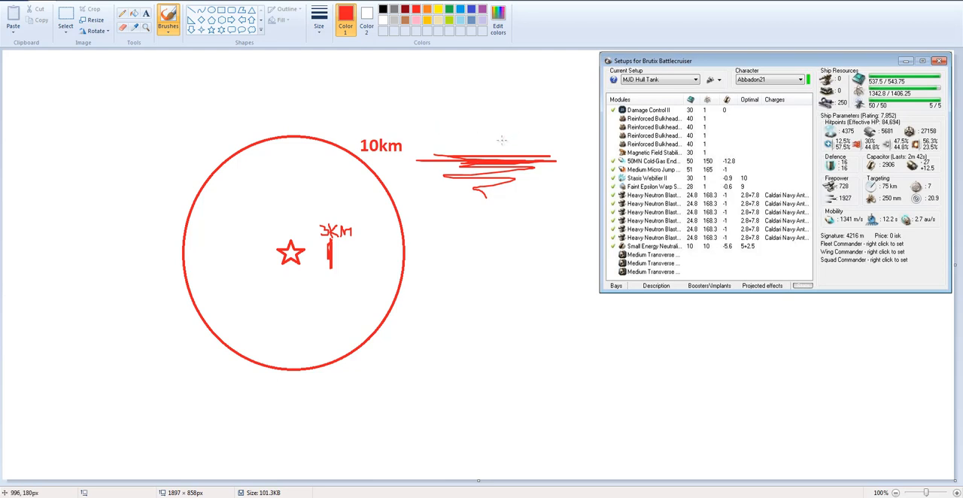
mouse_move(521, 137)
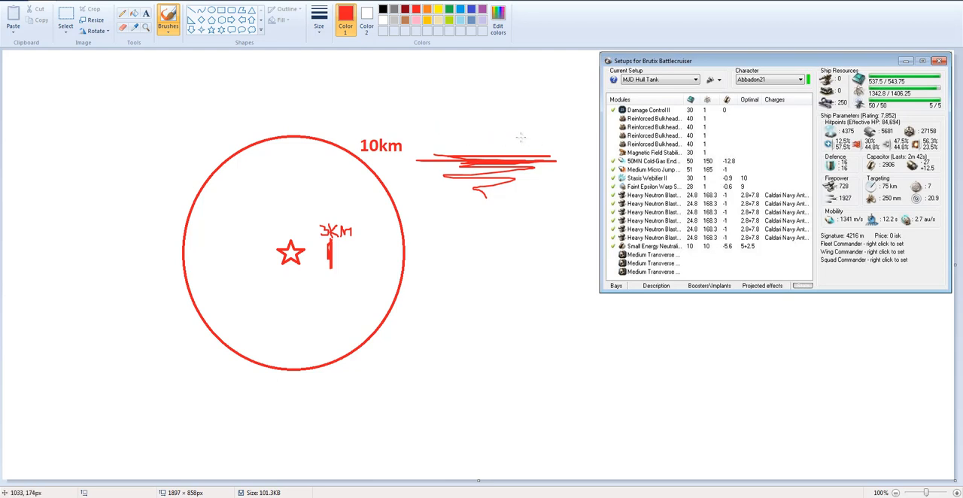
mouse_move(566, 129)
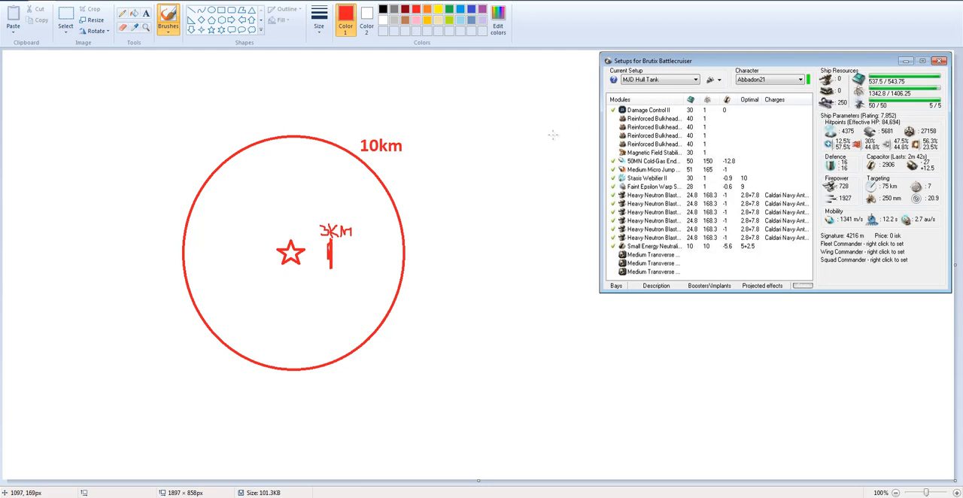
mouse_move(347, 254)
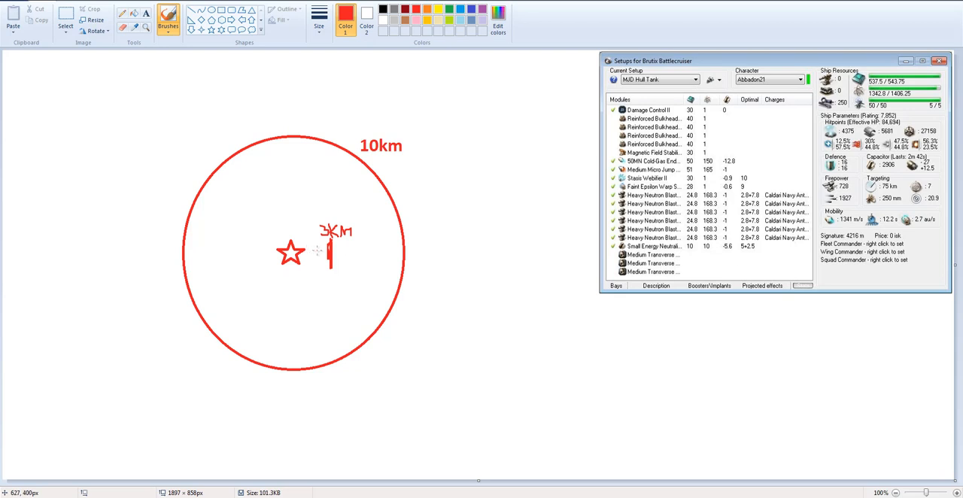
mouse_move(320, 248)
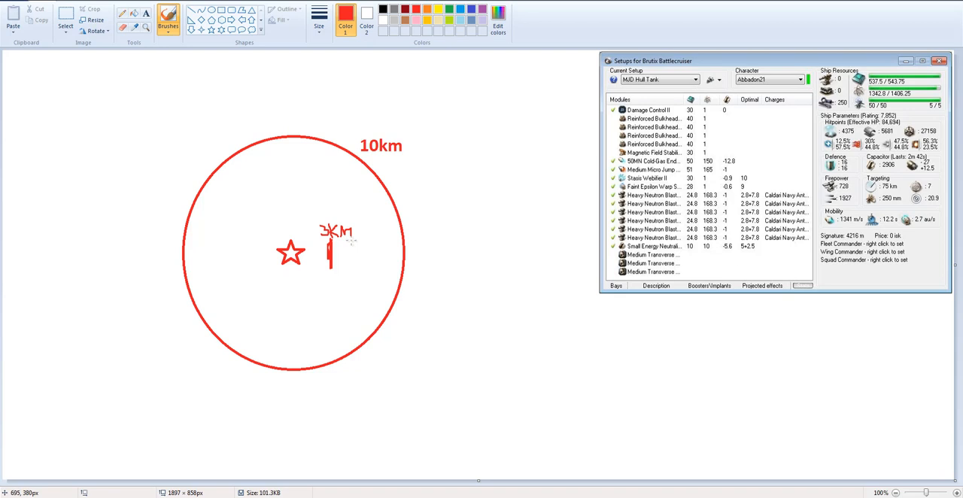
mouse_move(343, 252)
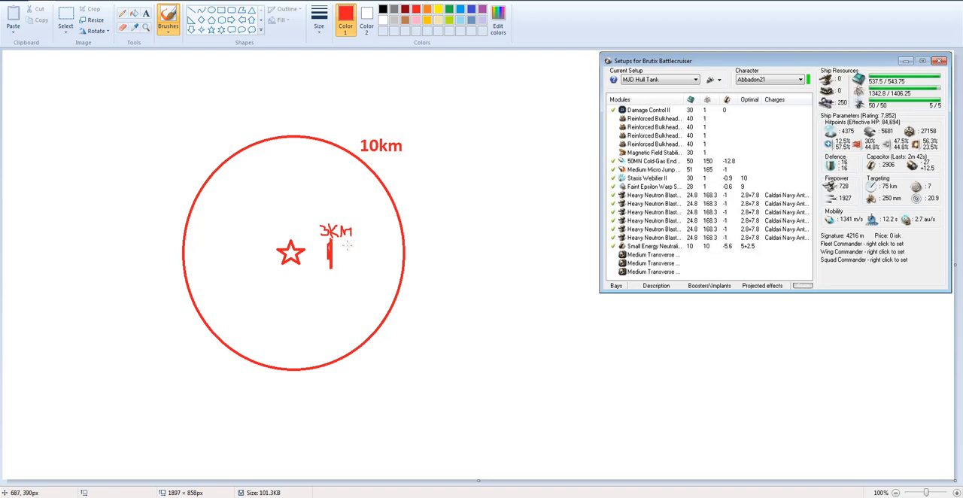
mouse_move(758, 178)
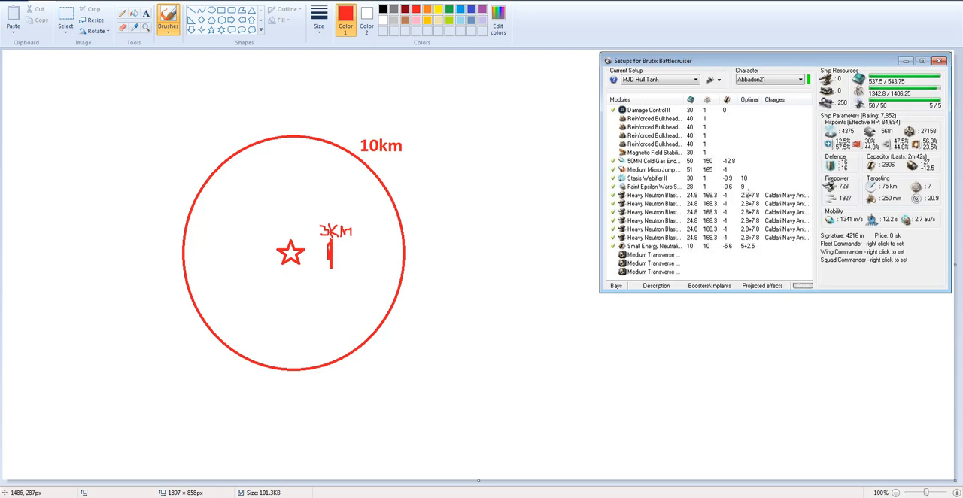
mouse_move(265, 248)
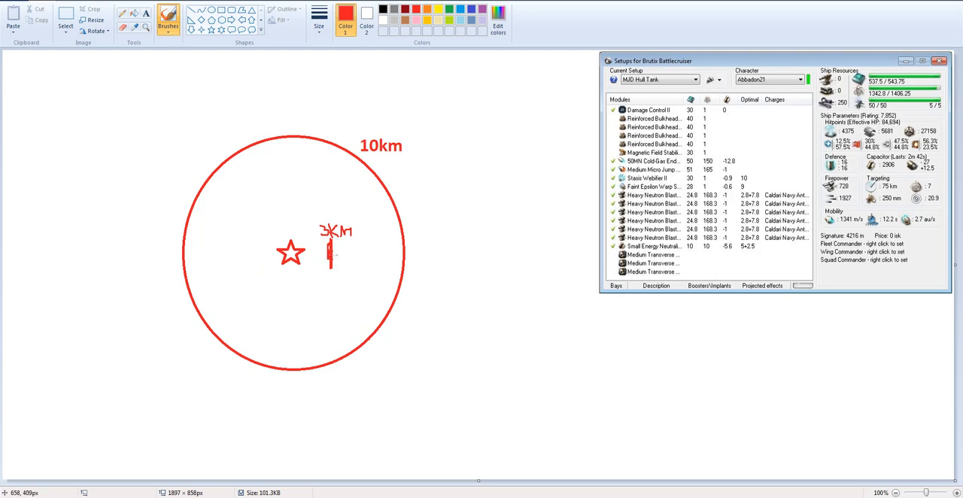
mouse_move(277, 235)
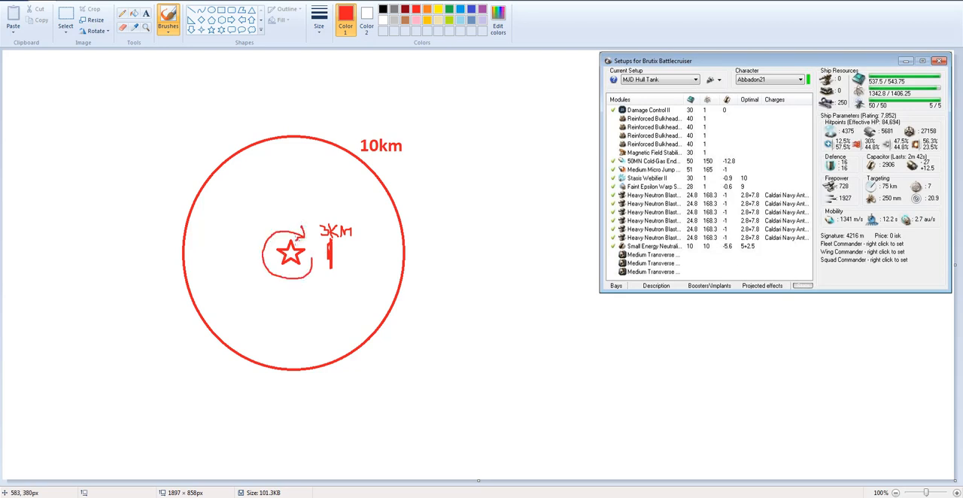
mouse_move(264, 220)
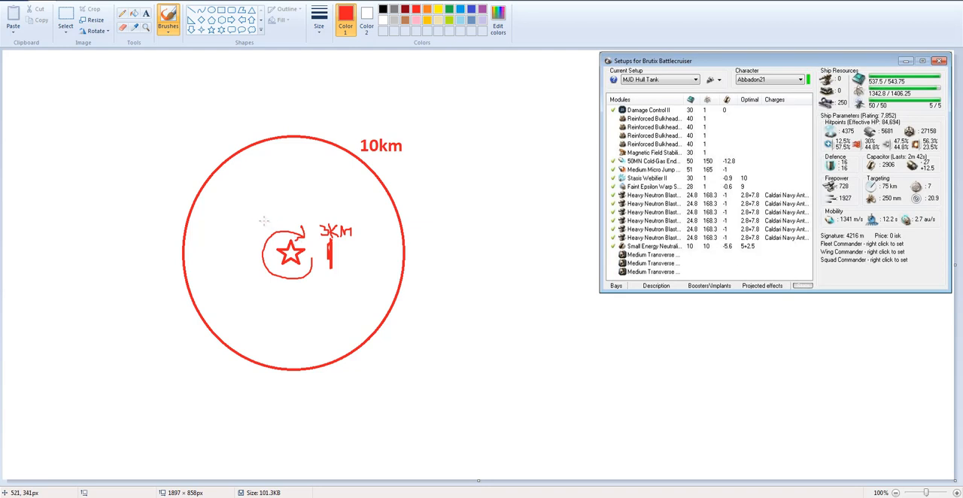
mouse_move(361, 295)
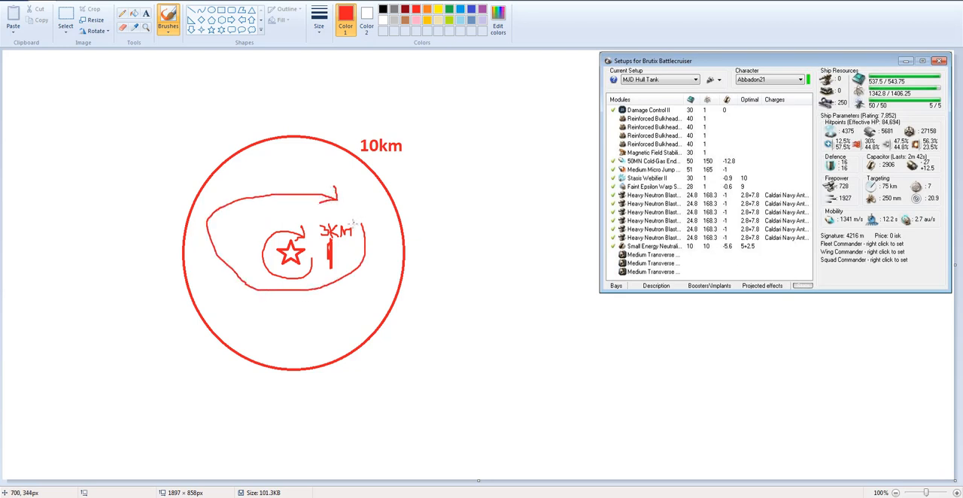
mouse_move(286, 184)
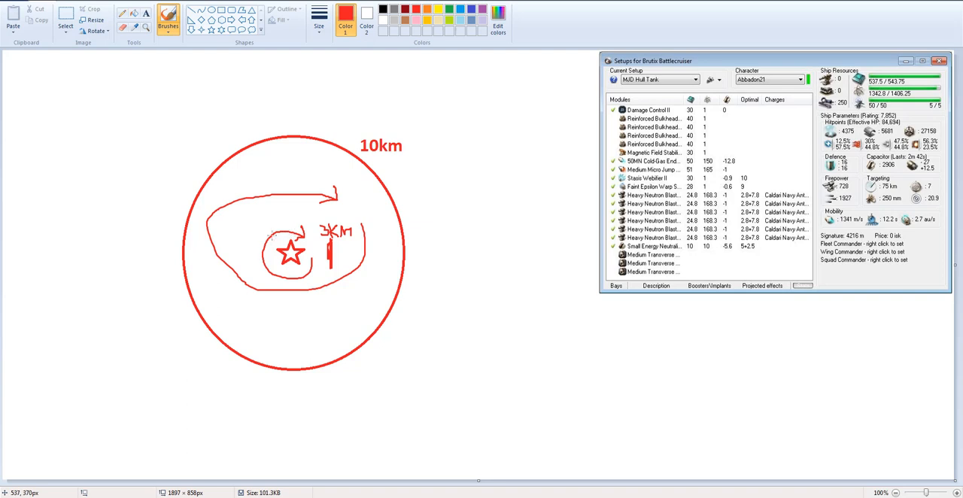
mouse_move(285, 201)
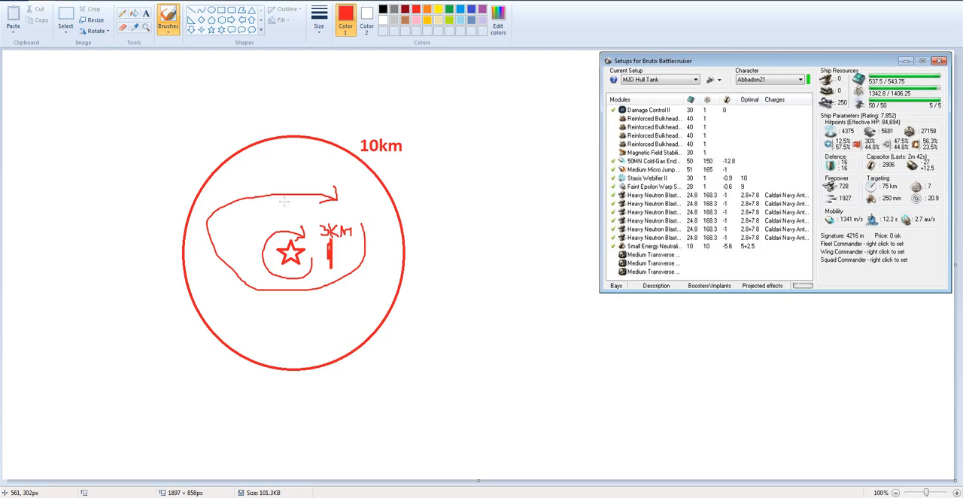
mouse_move(314, 171)
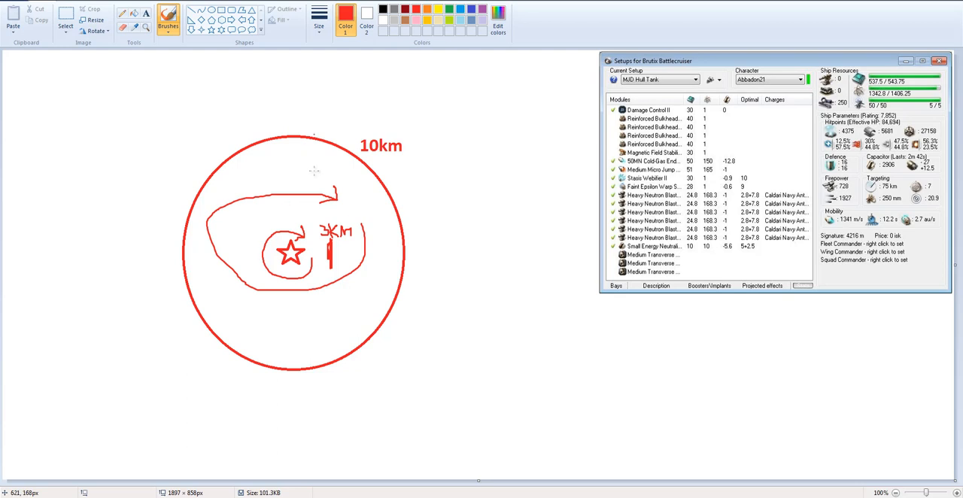
mouse_move(302, 210)
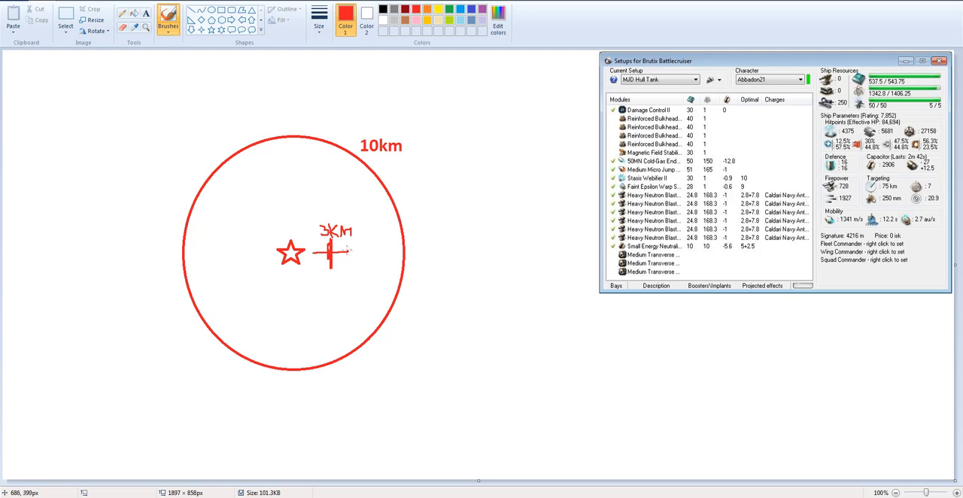
mouse_move(343, 251)
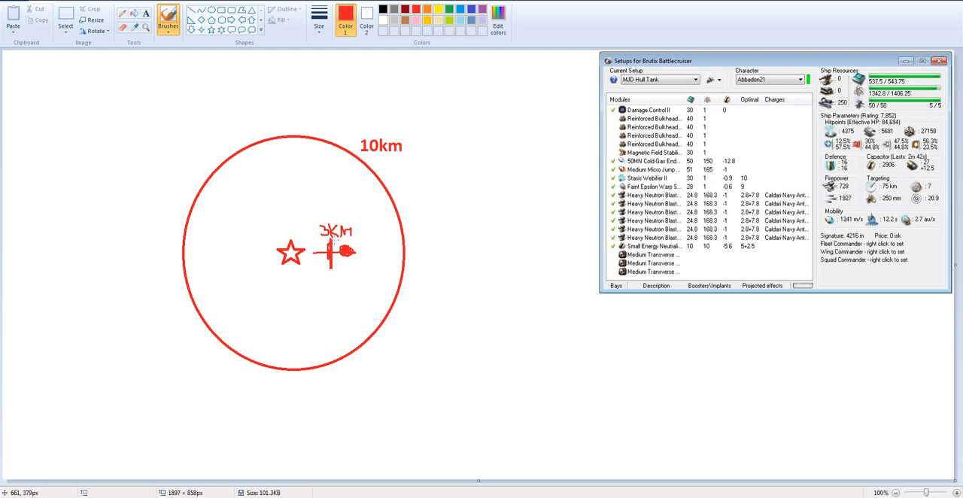
mouse_move(962, 236)
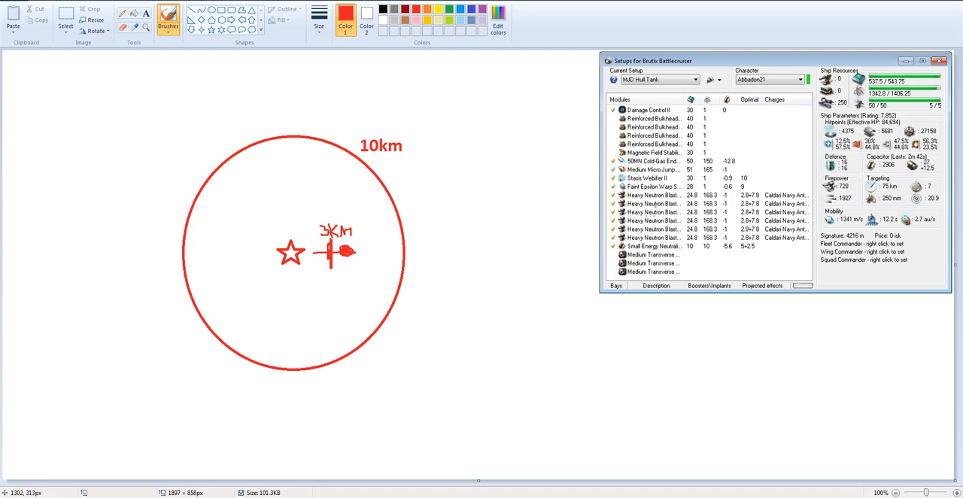
mouse_move(536, 214)
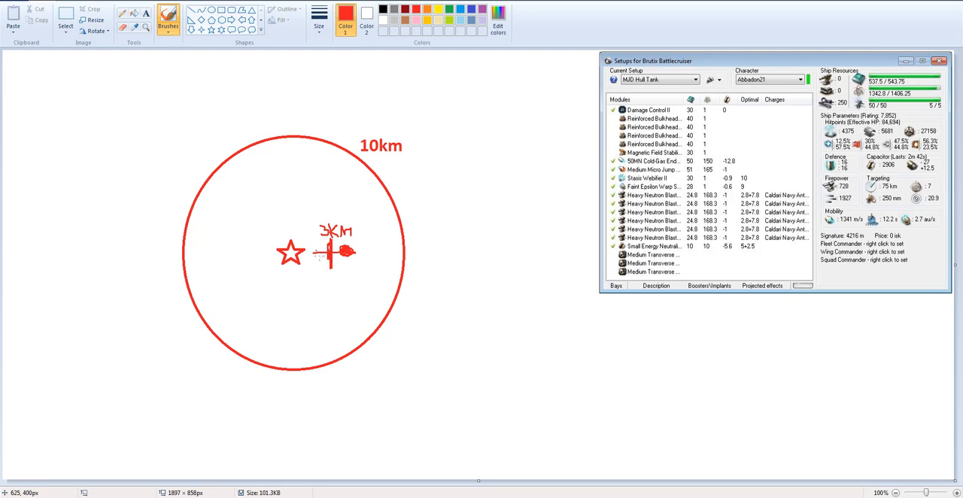
mouse_move(392, 268)
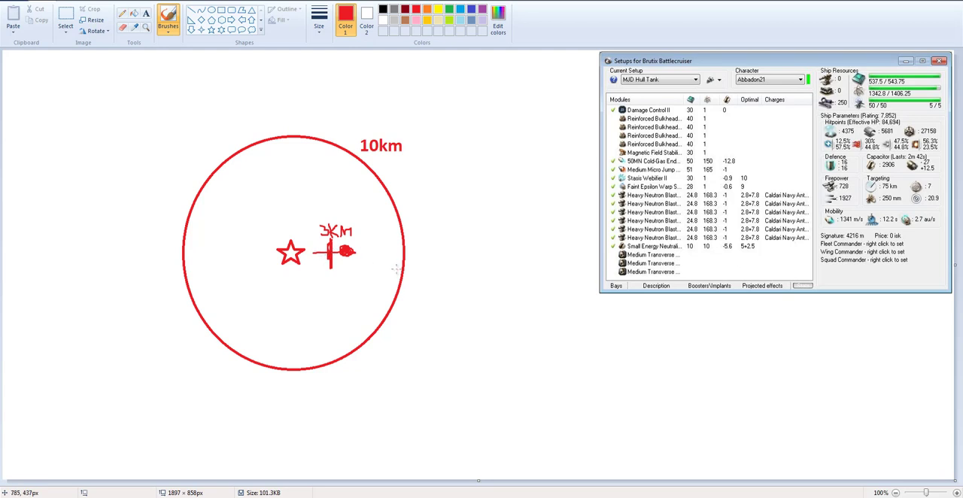
mouse_move(399, 271)
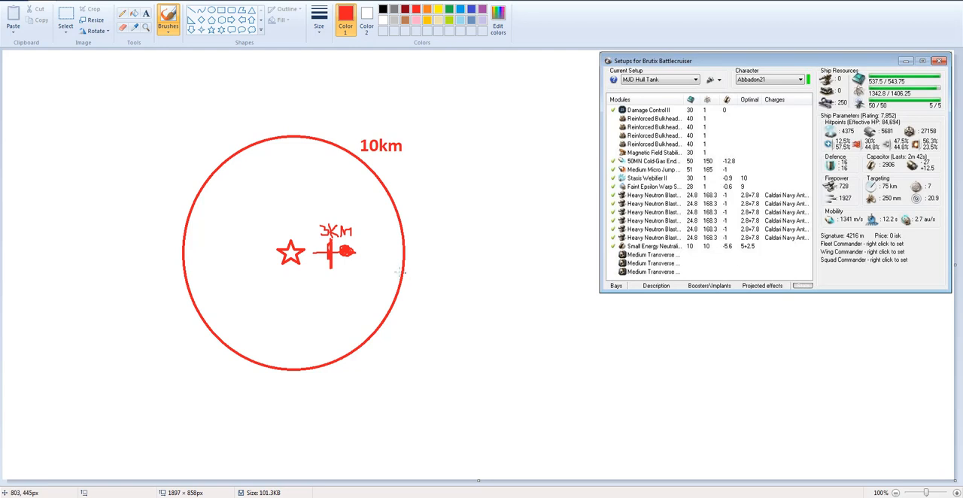
mouse_move(343, 278)
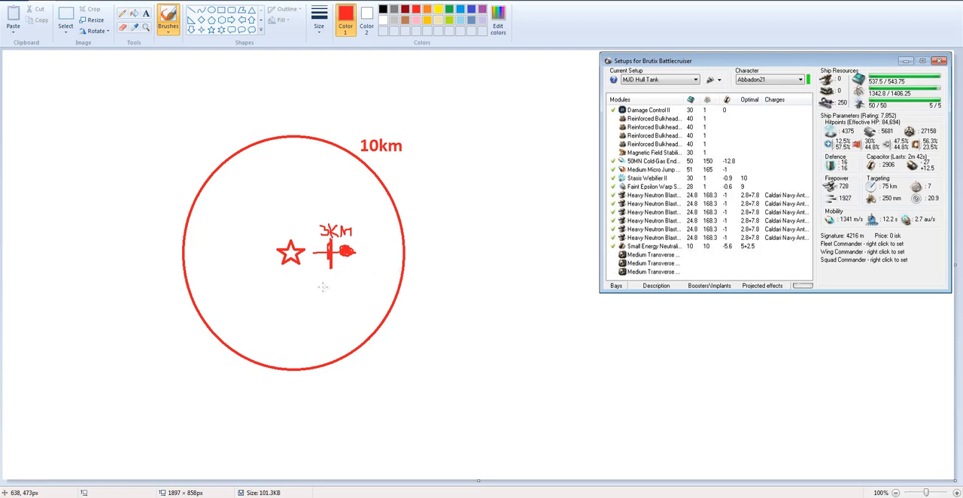
mouse_move(335, 276)
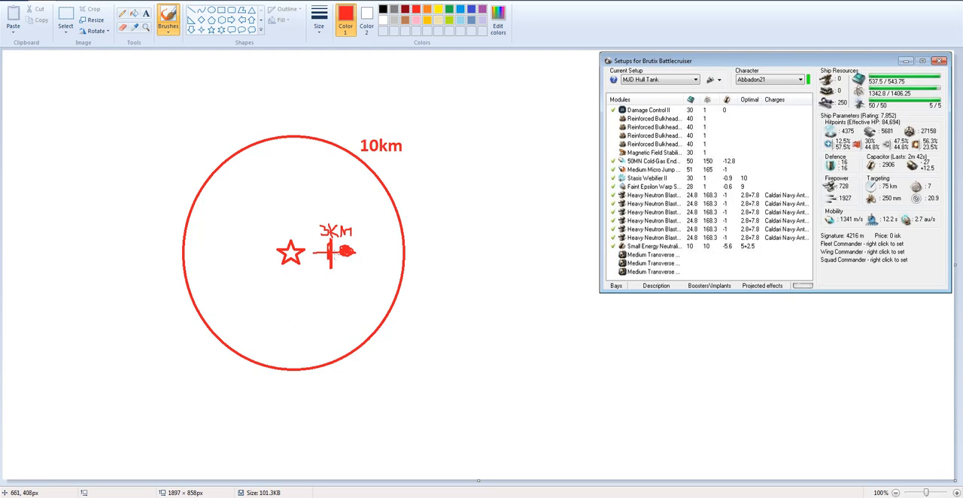
mouse_move(962, 90)
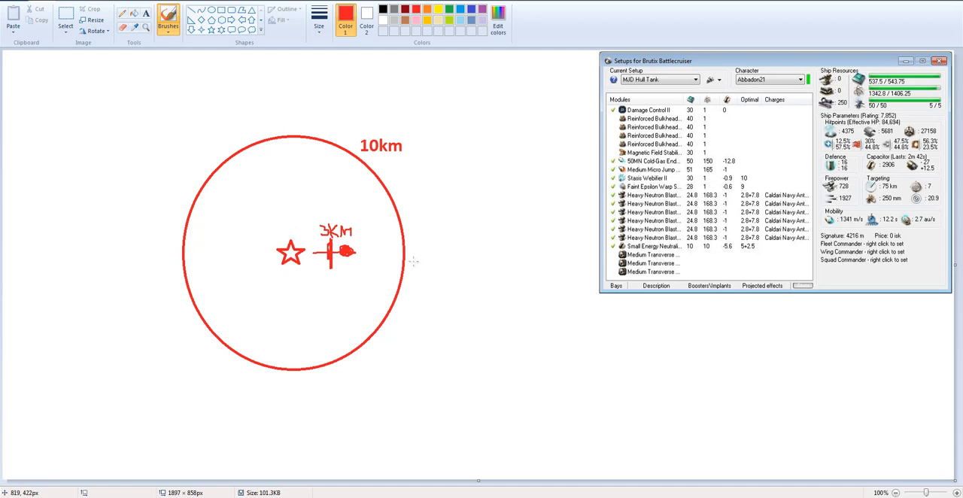
mouse_move(414, 271)
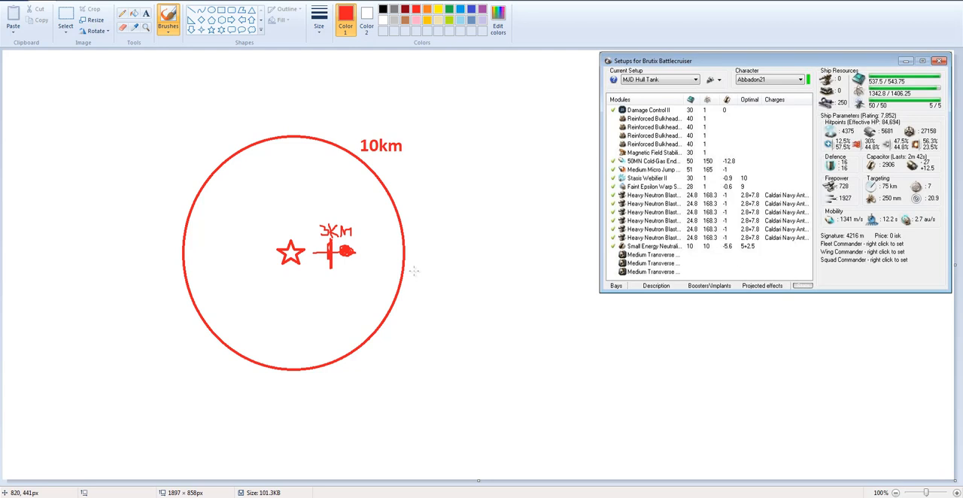
mouse_move(385, 255)
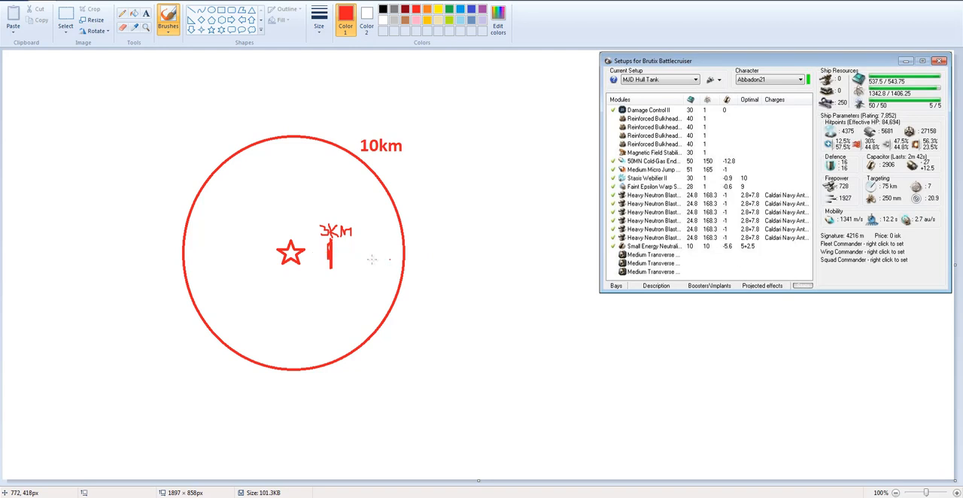
mouse_move(321, 281)
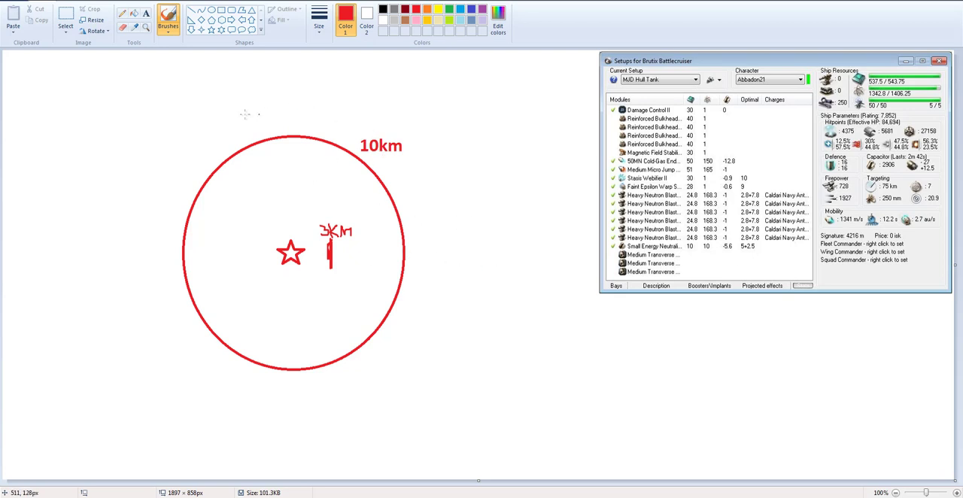
mouse_move(351, 263)
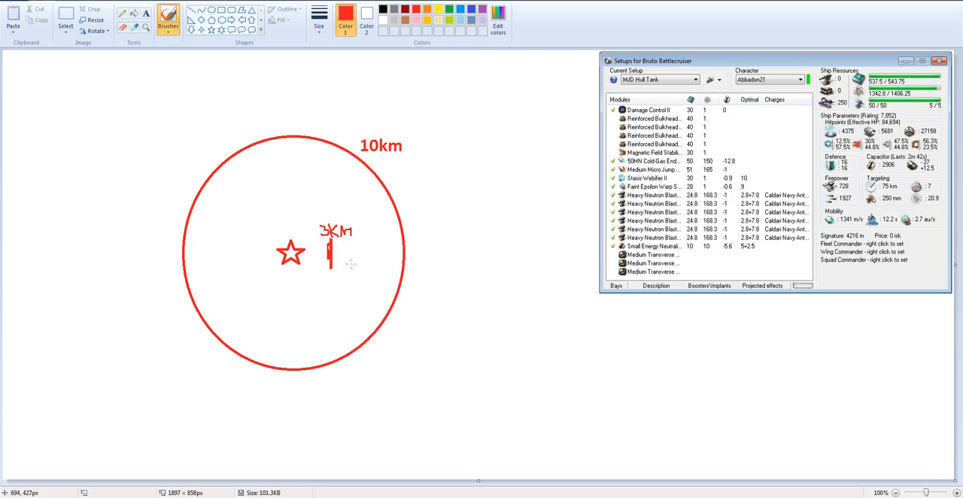
mouse_move(299, 209)
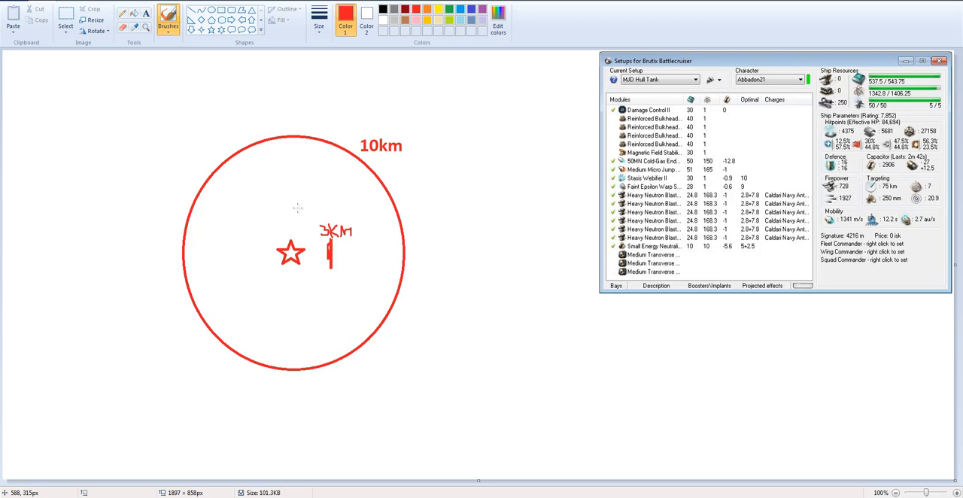
drag(451, 86, 508, 139)
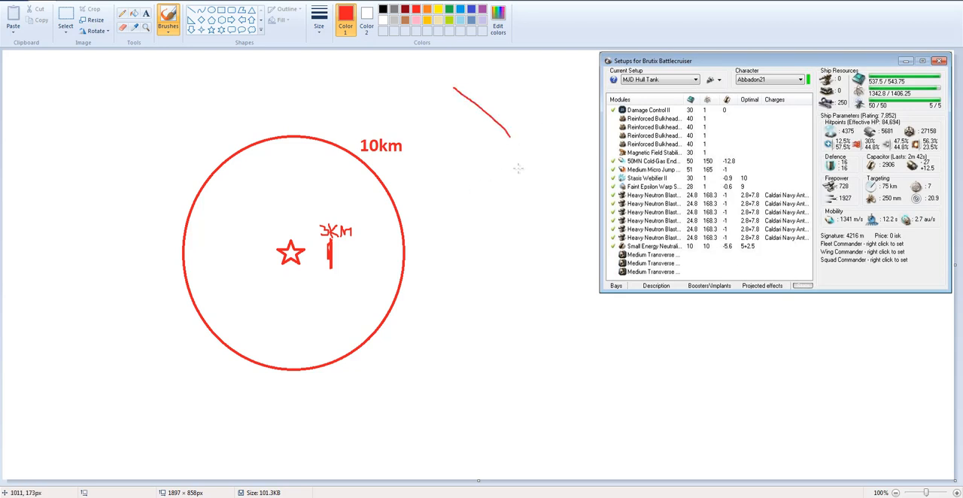
drag(501, 135, 399, 410)
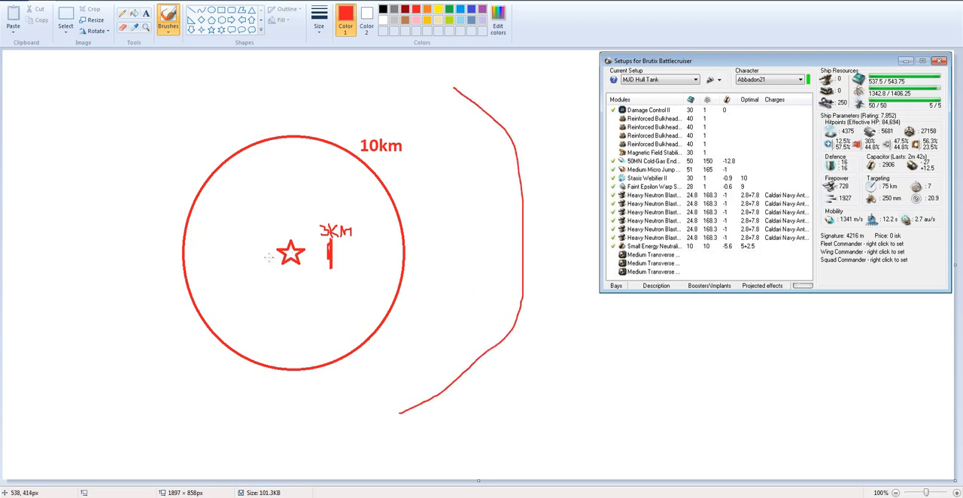
drag(245, 258, 111, 261)
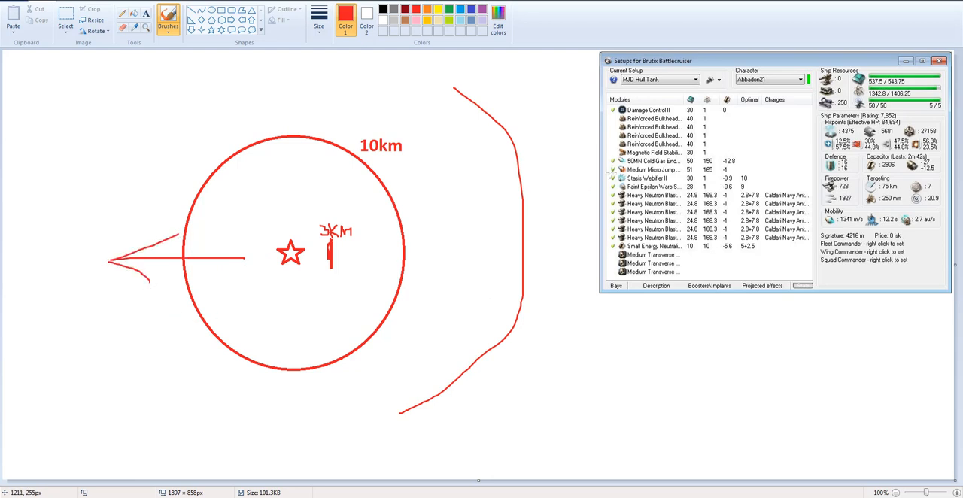
mouse_move(496, 254)
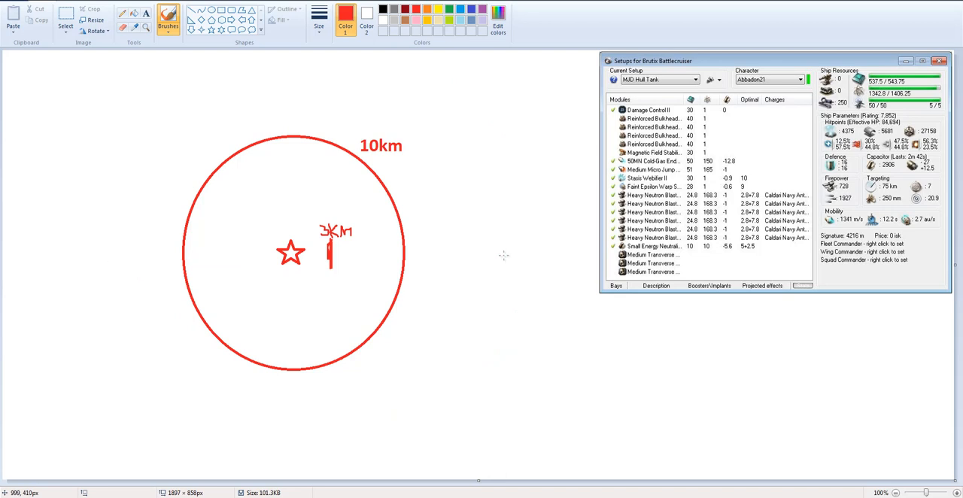
mouse_move(469, 218)
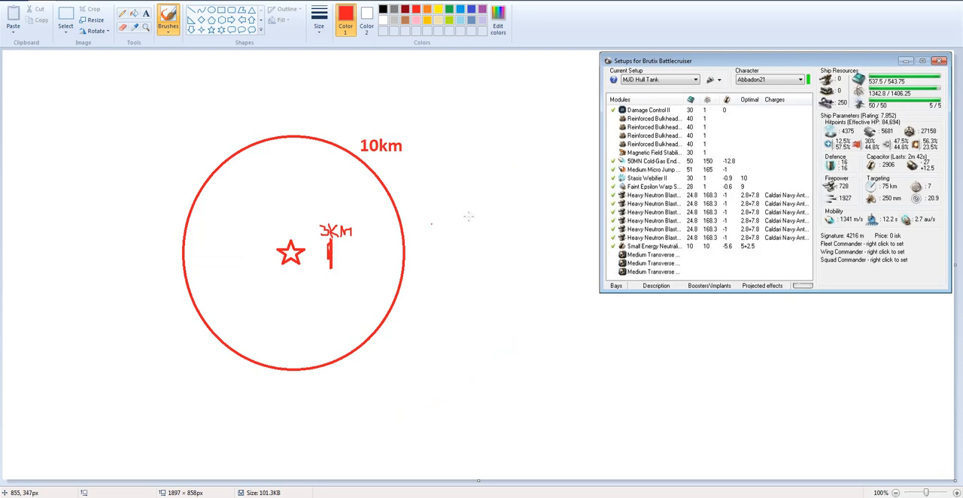
mouse_move(458, 216)
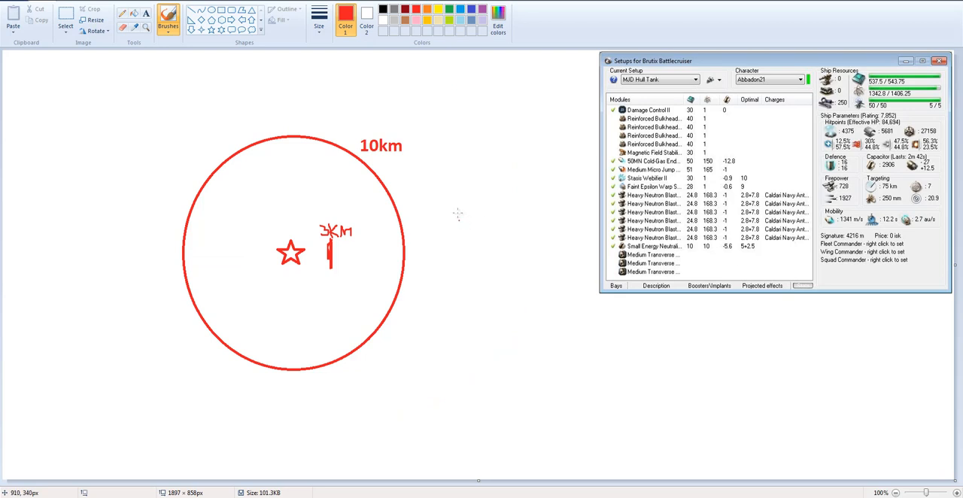
mouse_move(455, 218)
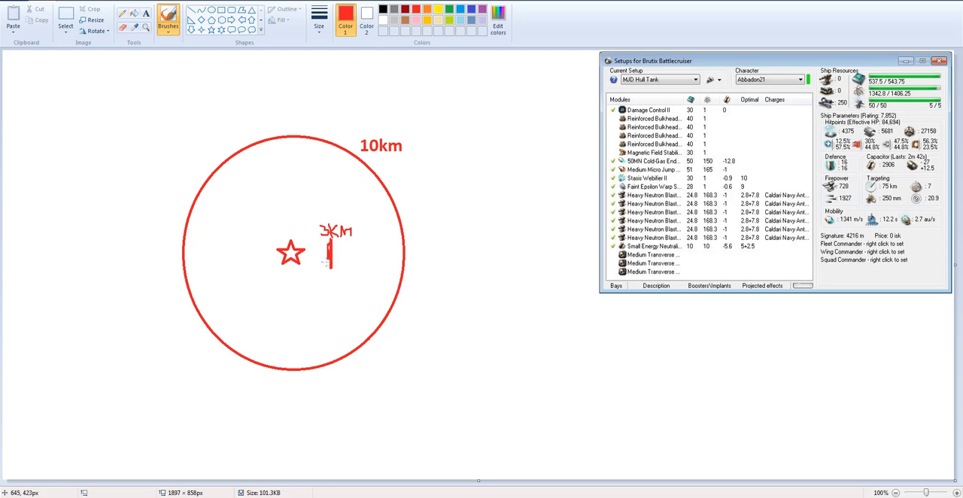
mouse_move(354, 178)
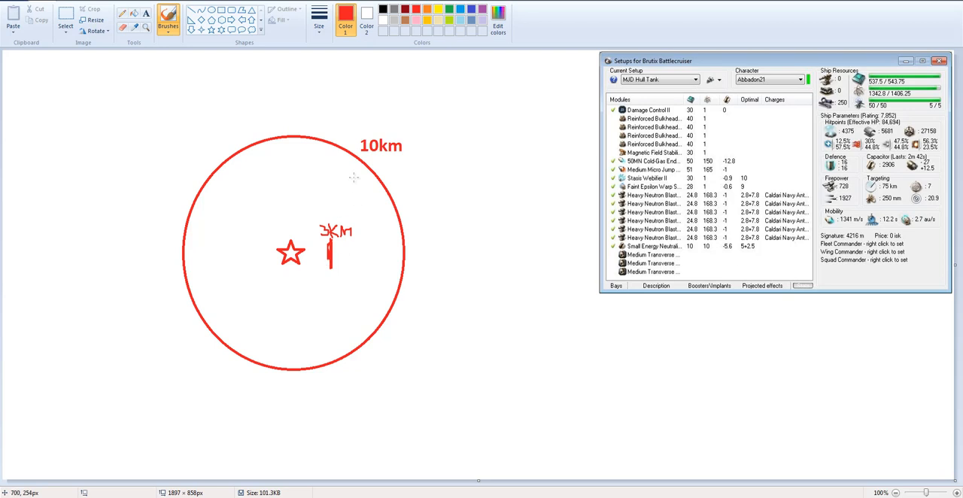
mouse_move(960, 185)
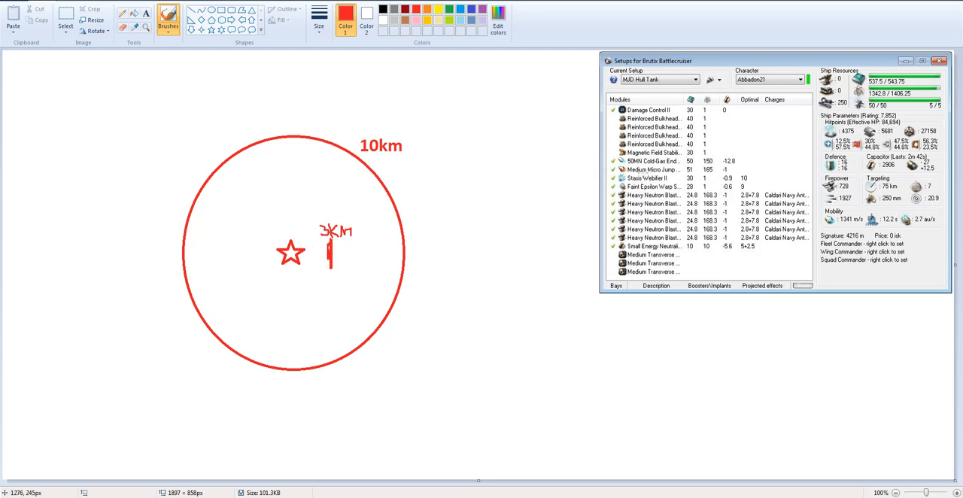
mouse_move(330, 181)
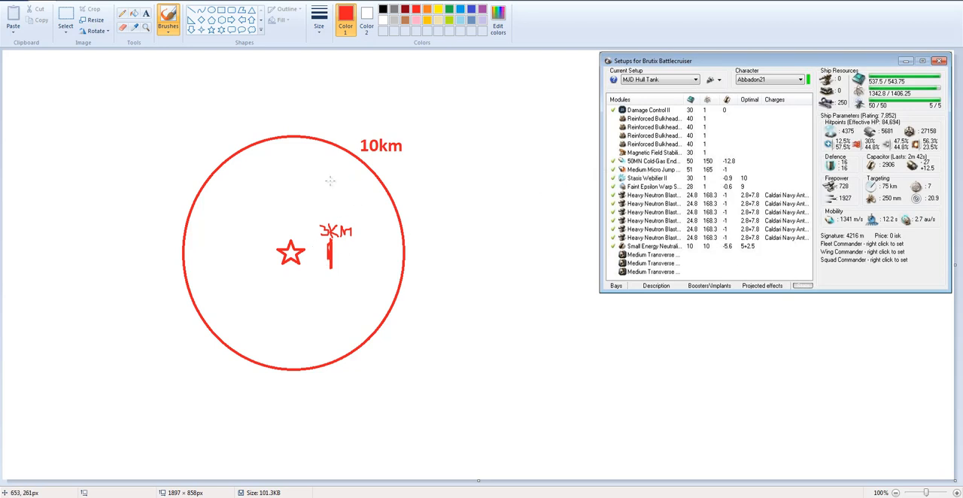
mouse_move(343, 171)
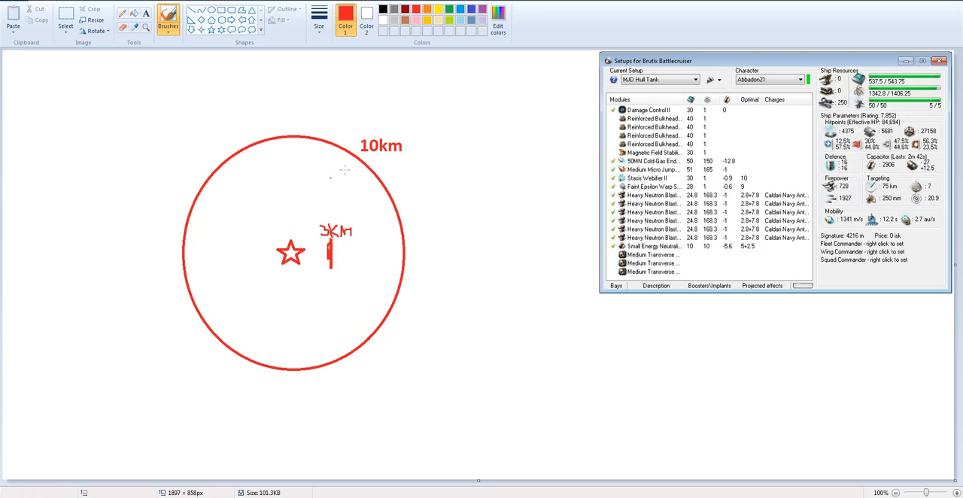
mouse_move(343, 172)
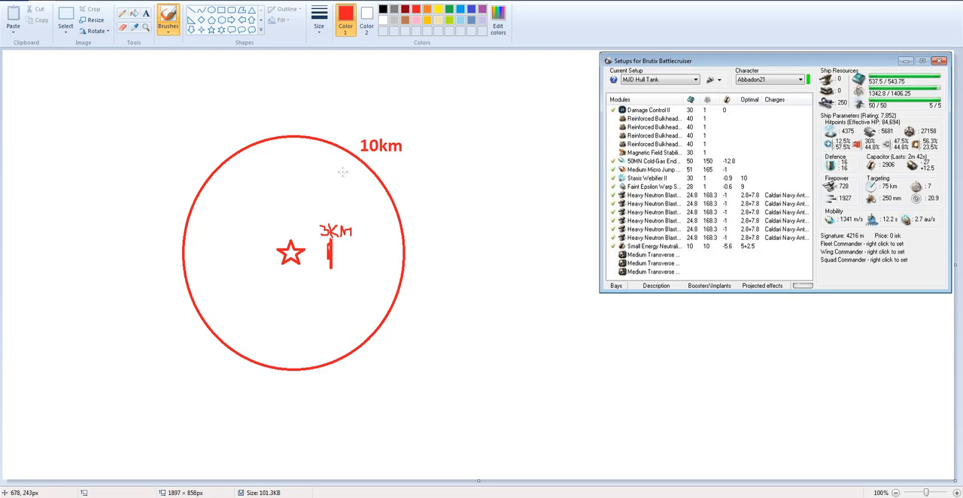
mouse_move(337, 176)
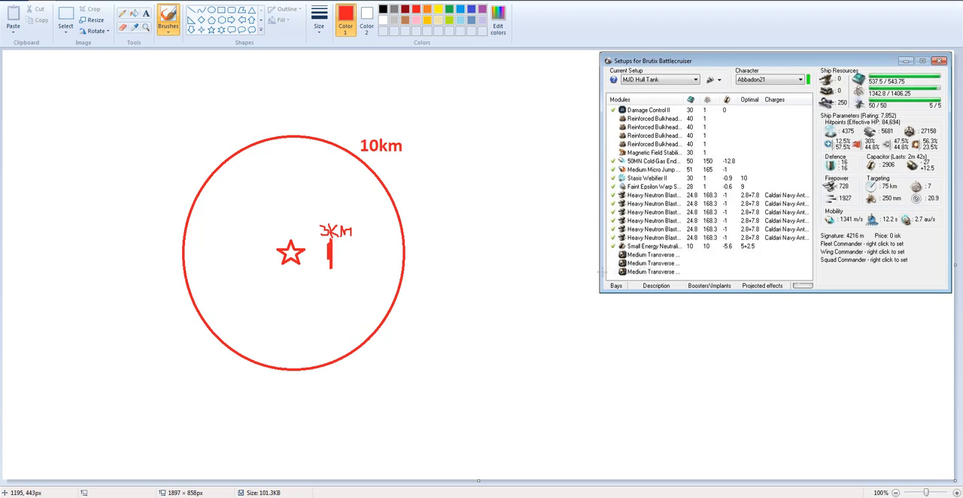
mouse_move(564, 261)
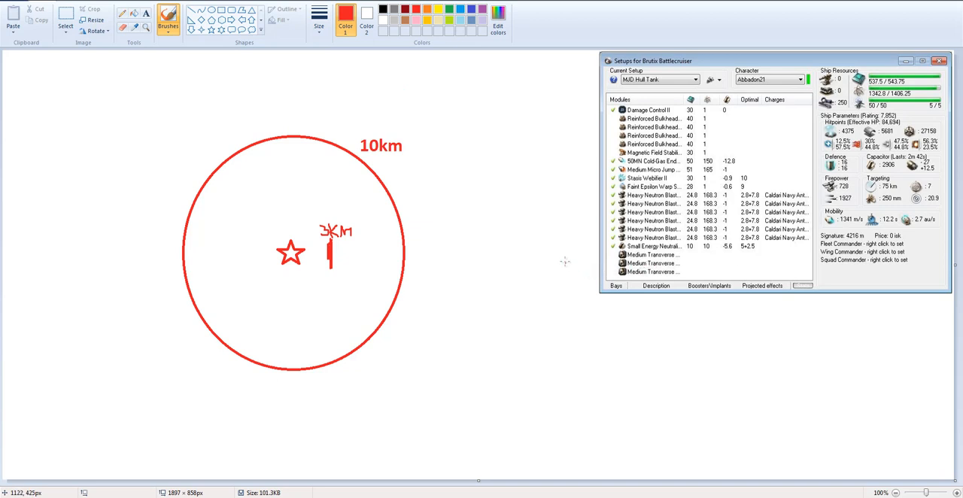
mouse_move(559, 263)
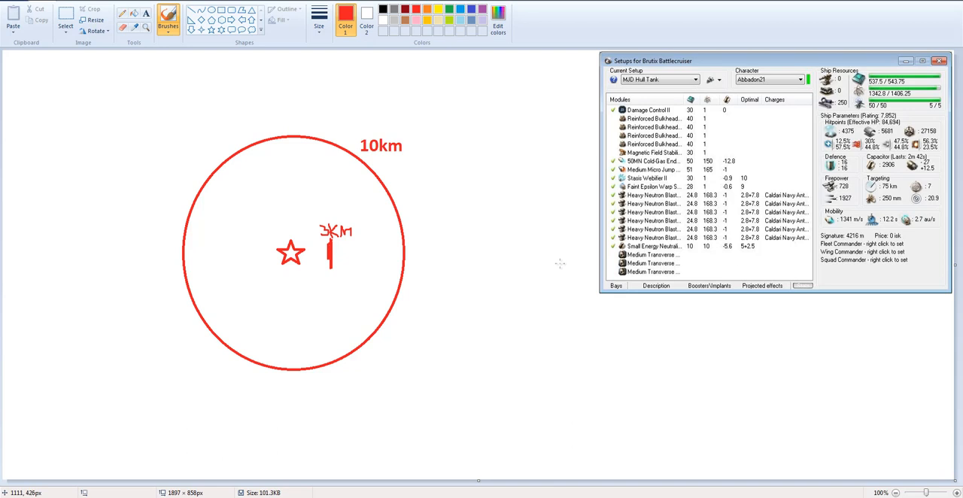
mouse_move(519, 239)
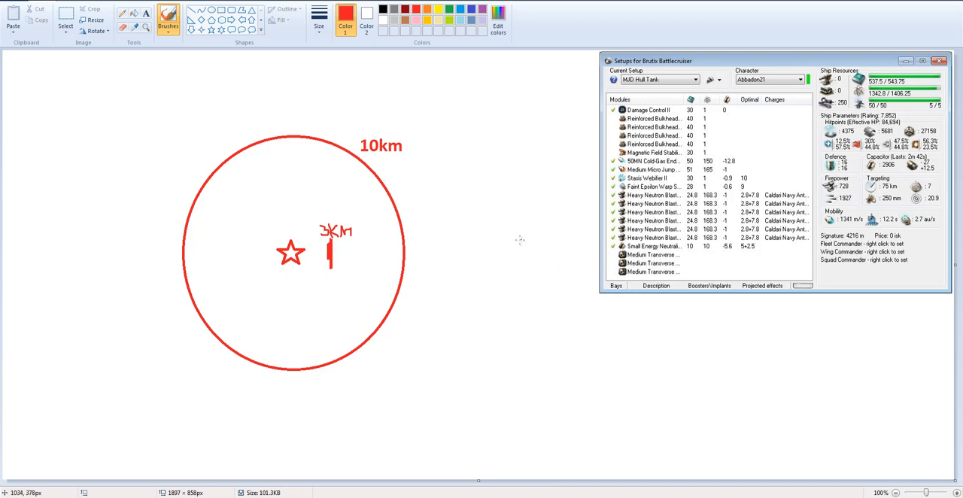
mouse_move(397, 244)
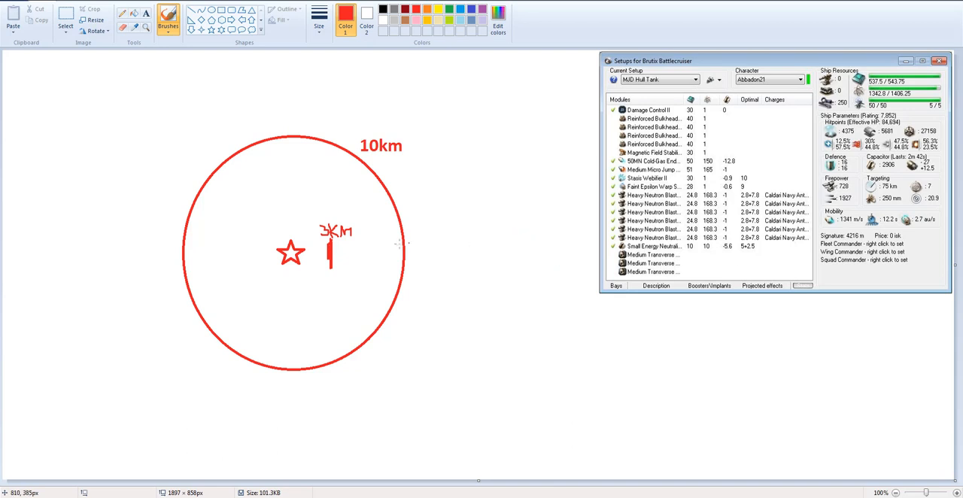
mouse_move(384, 249)
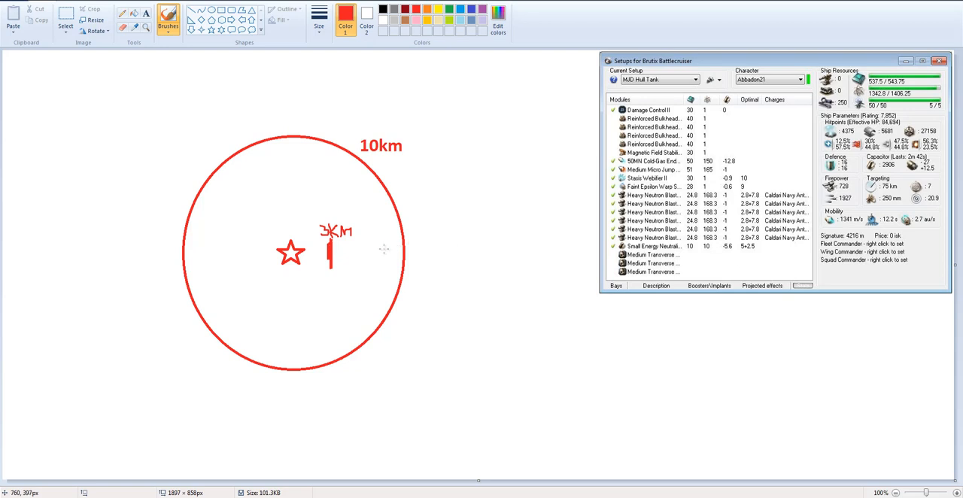
mouse_move(129, 193)
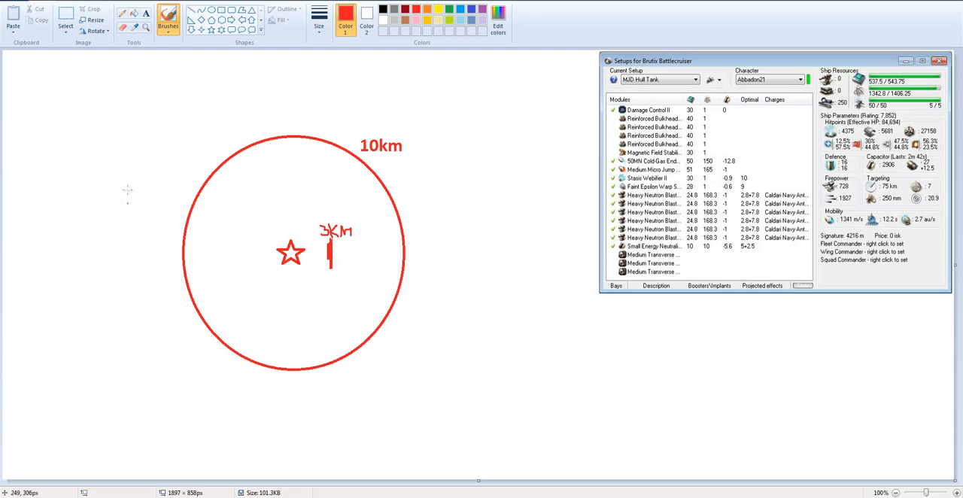
mouse_move(123, 196)
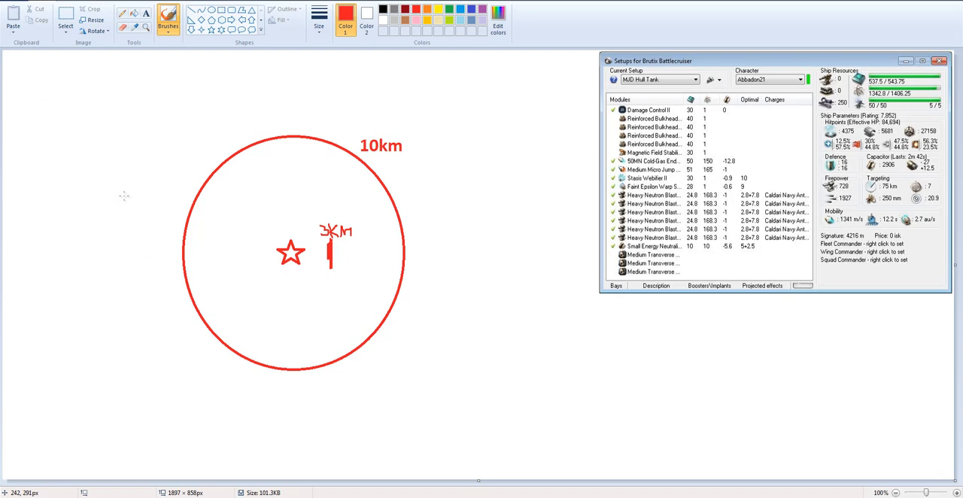
mouse_move(121, 195)
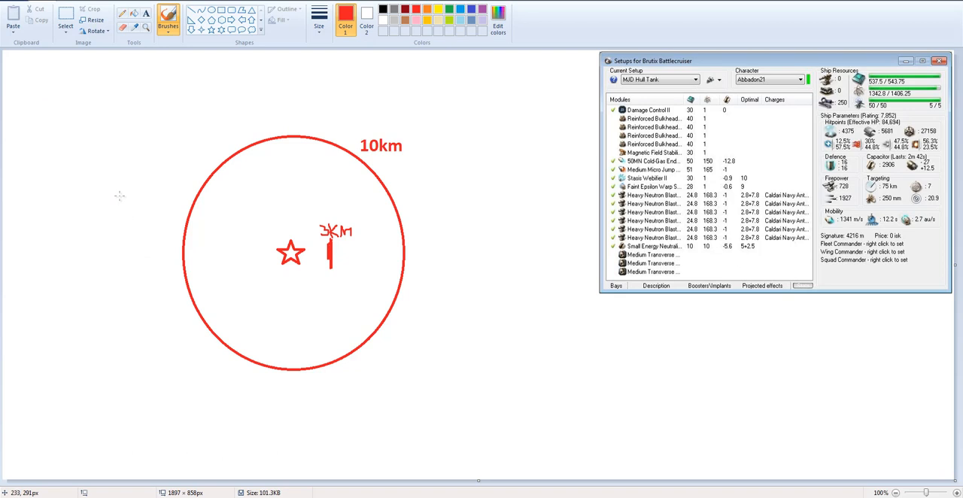
mouse_move(114, 197)
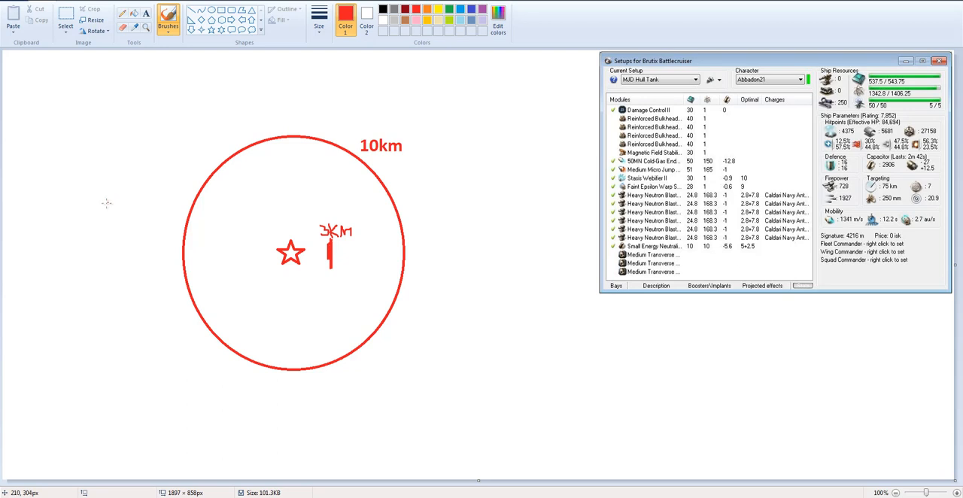
mouse_move(104, 208)
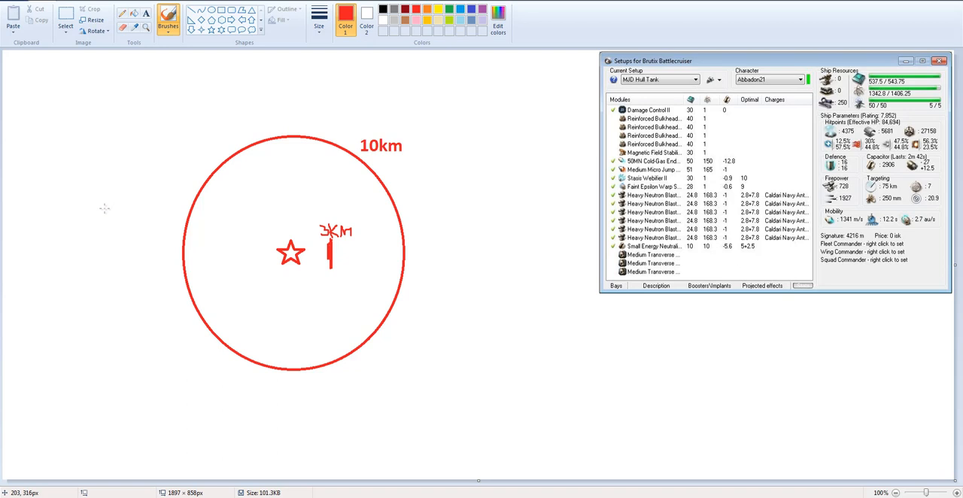
mouse_move(316, 119)
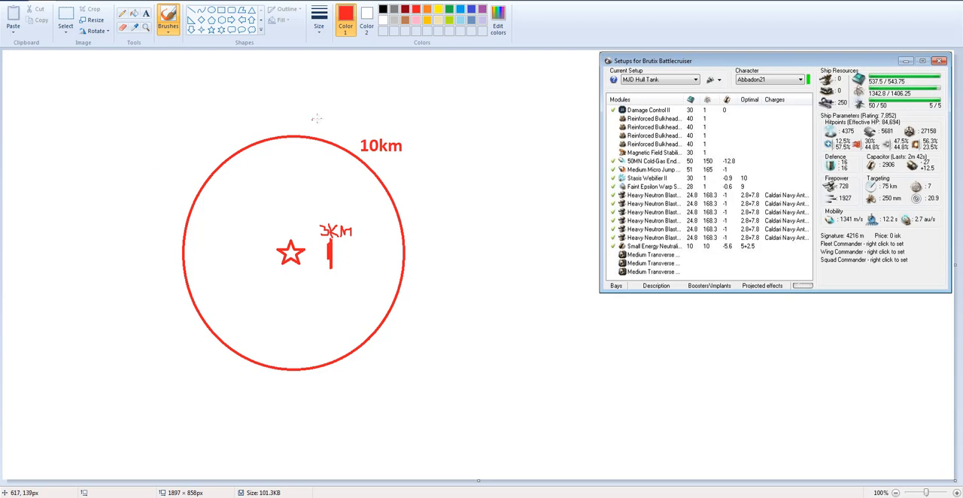
mouse_move(505, 312)
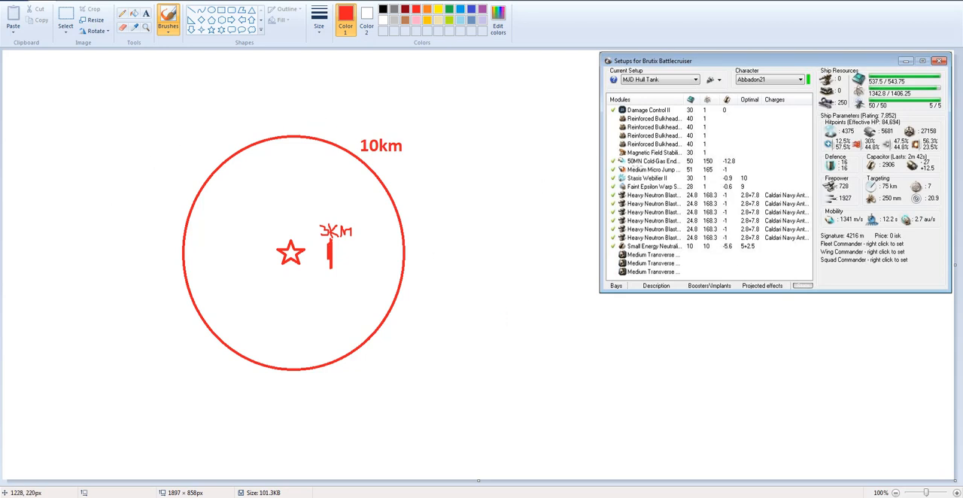
mouse_move(696, 391)
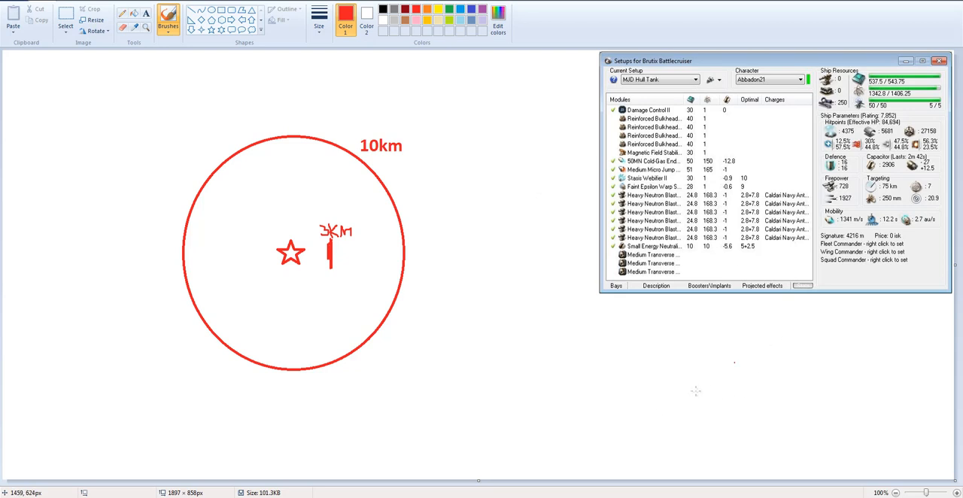
mouse_move(574, 331)
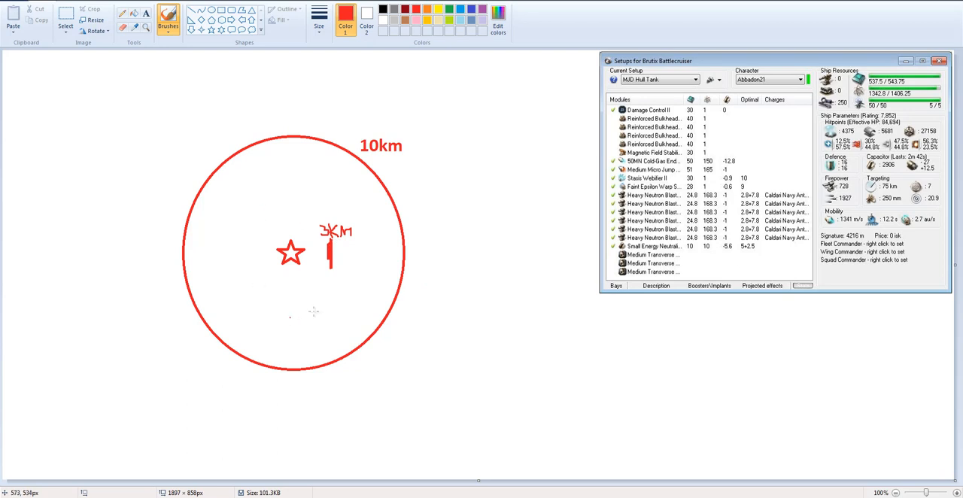
mouse_move(313, 251)
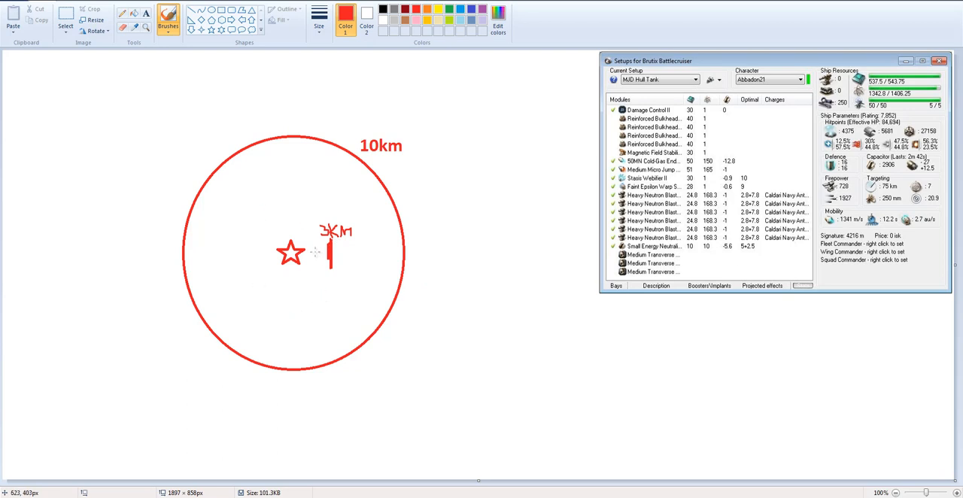
mouse_move(343, 253)
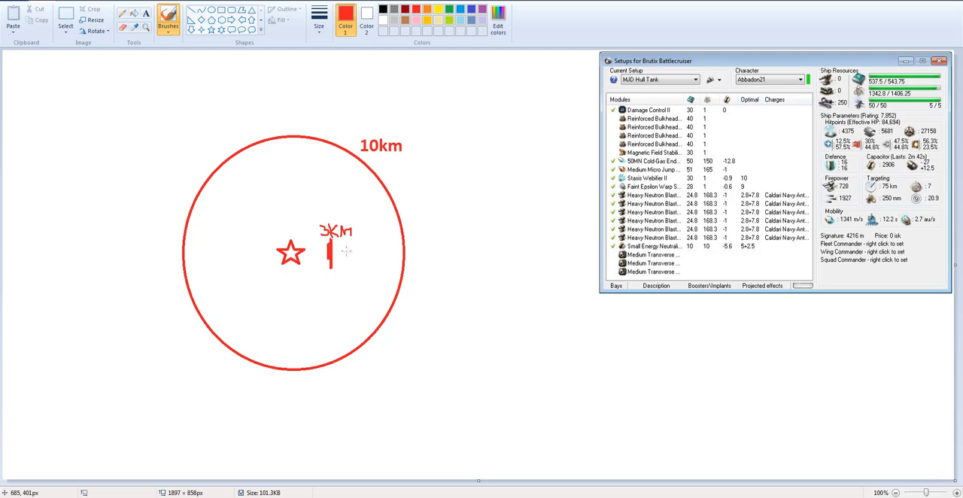
mouse_move(339, 260)
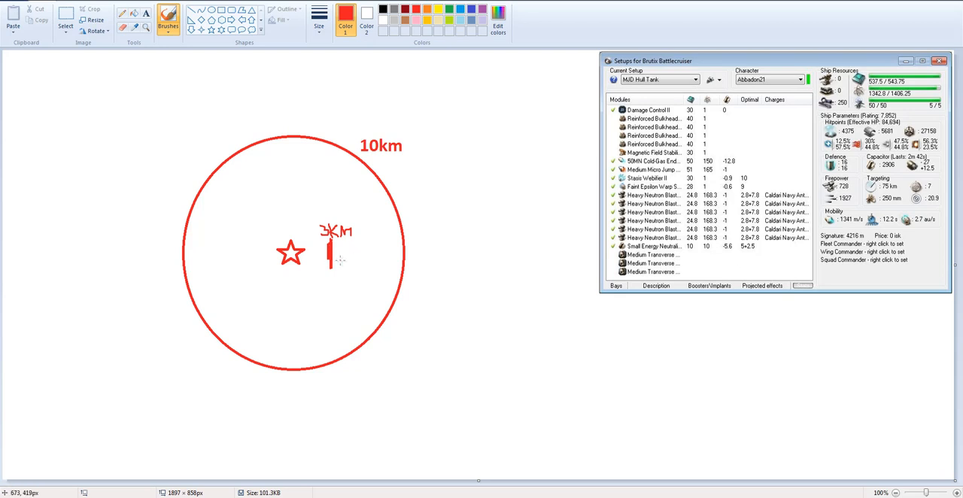
mouse_move(348, 280)
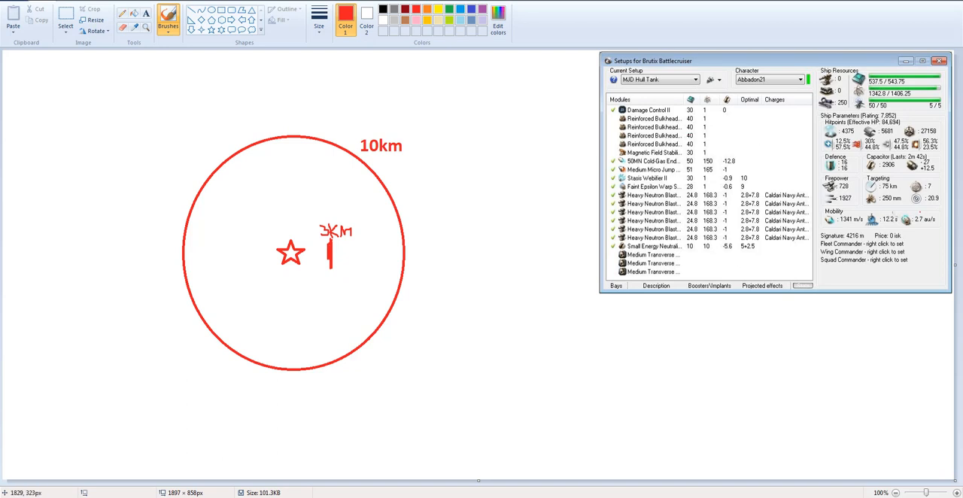
mouse_move(918, 226)
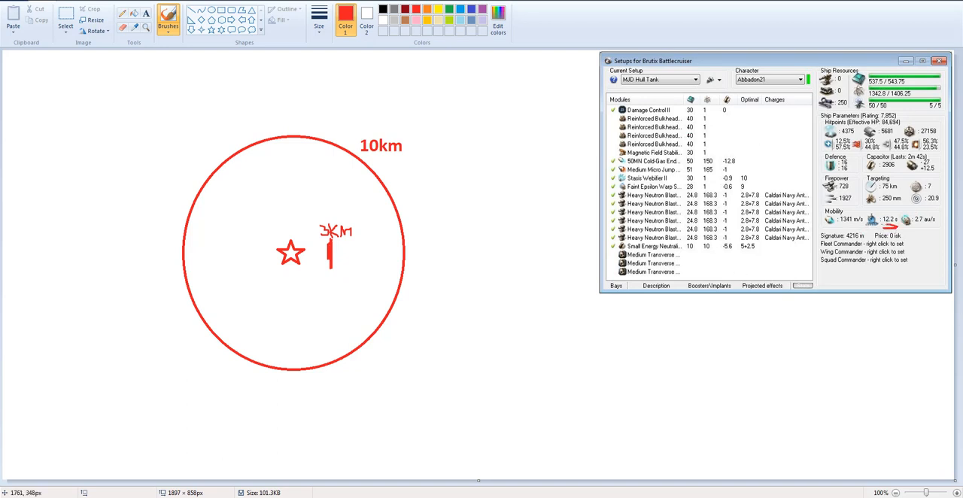
mouse_move(866, 272)
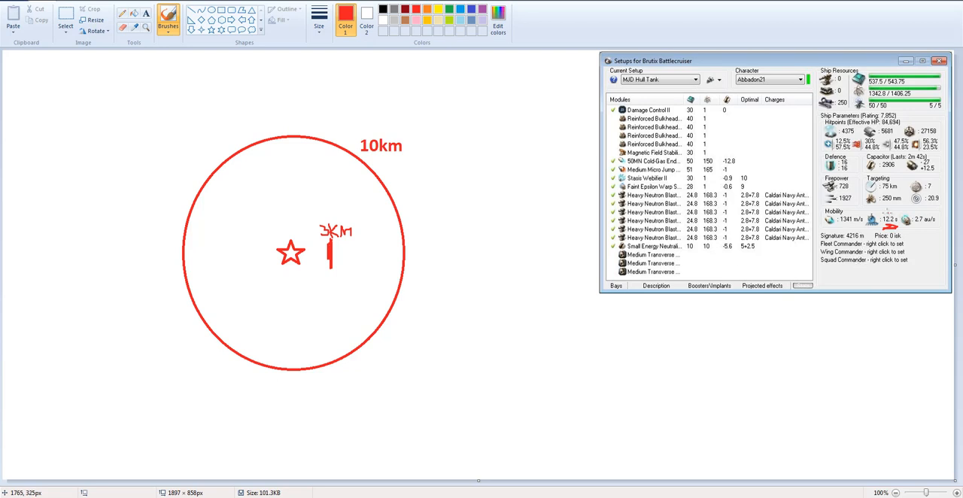
mouse_move(962, 255)
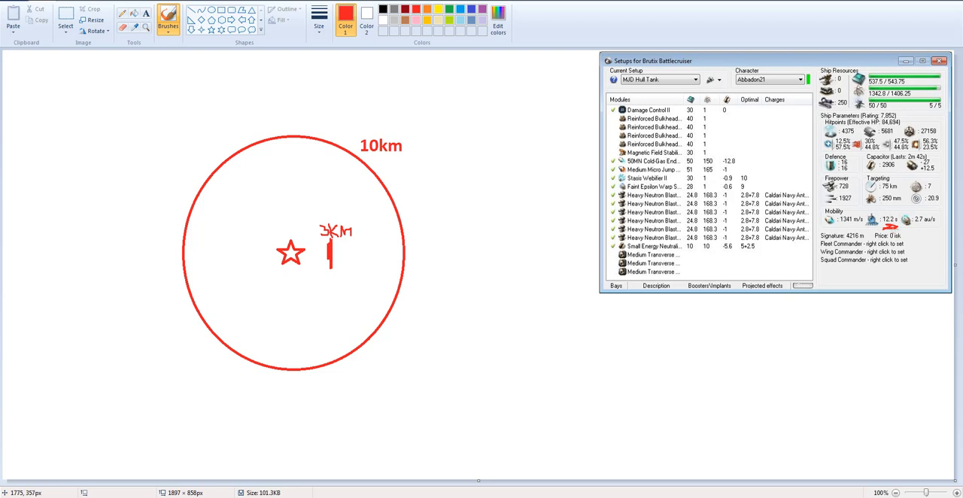
mouse_move(867, 217)
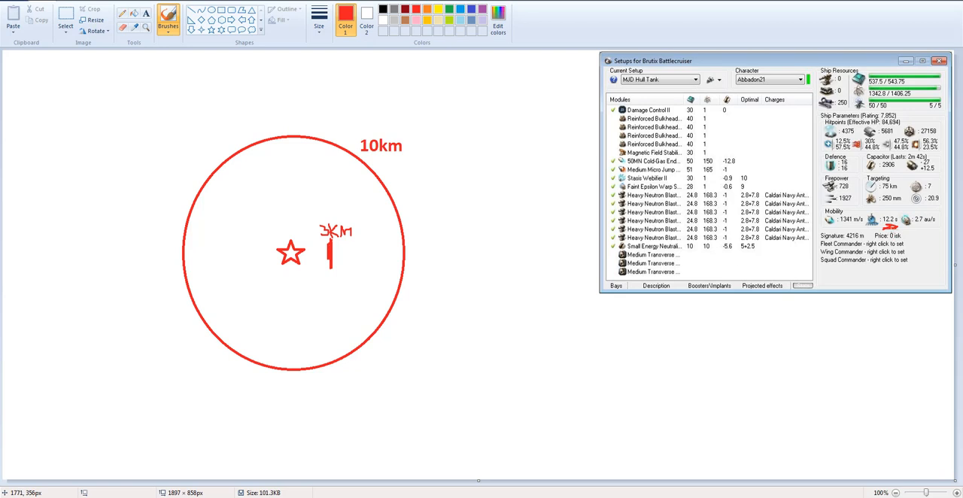
mouse_move(962, 270)
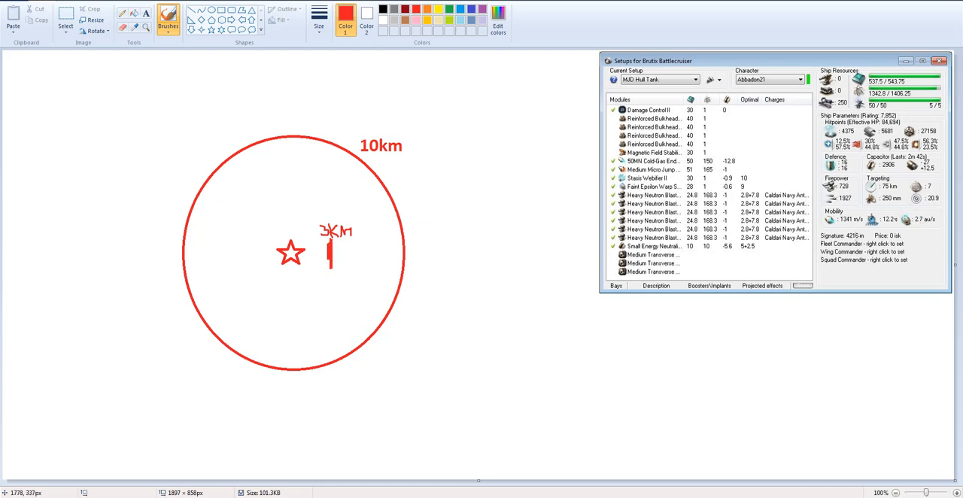
mouse_move(525, 308)
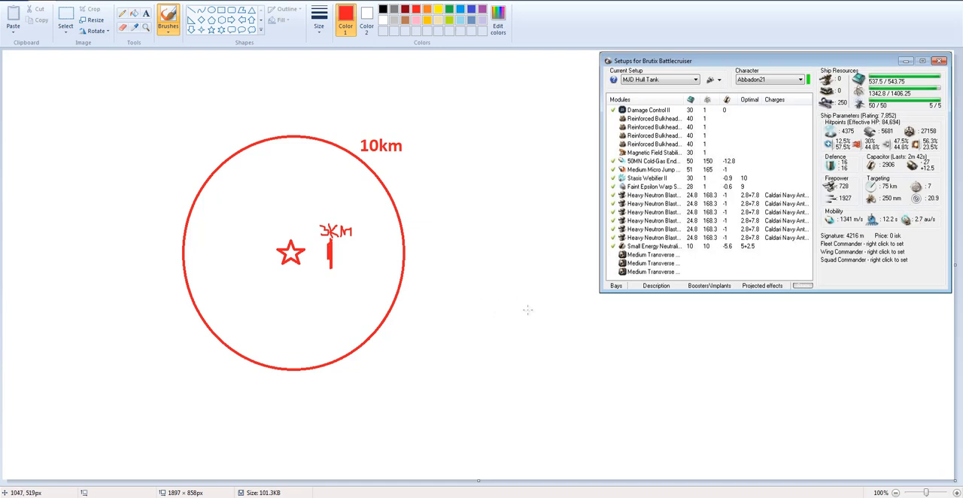
mouse_move(538, 304)
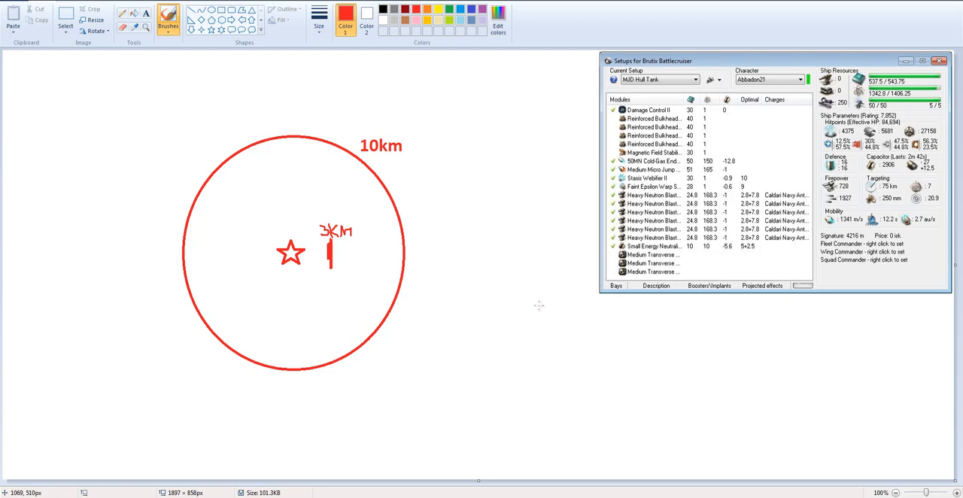
mouse_move(538, 314)
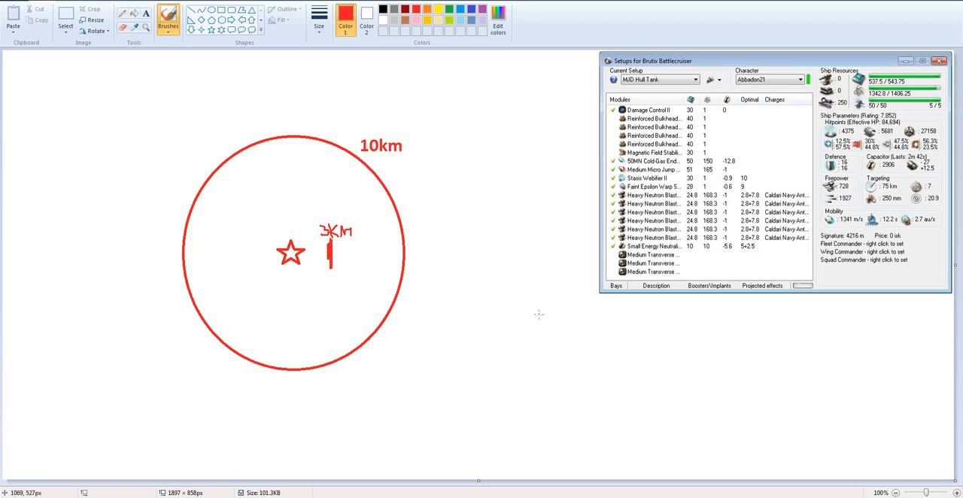
mouse_move(537, 314)
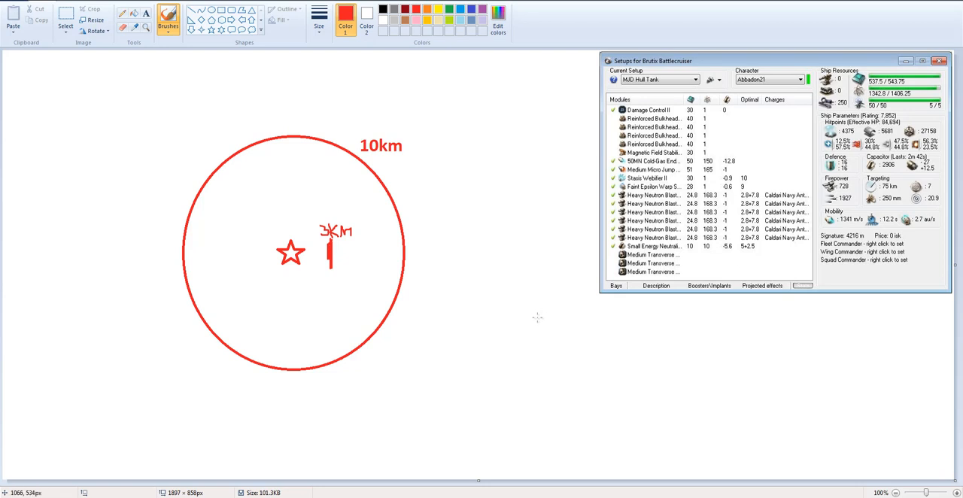
mouse_move(539, 316)
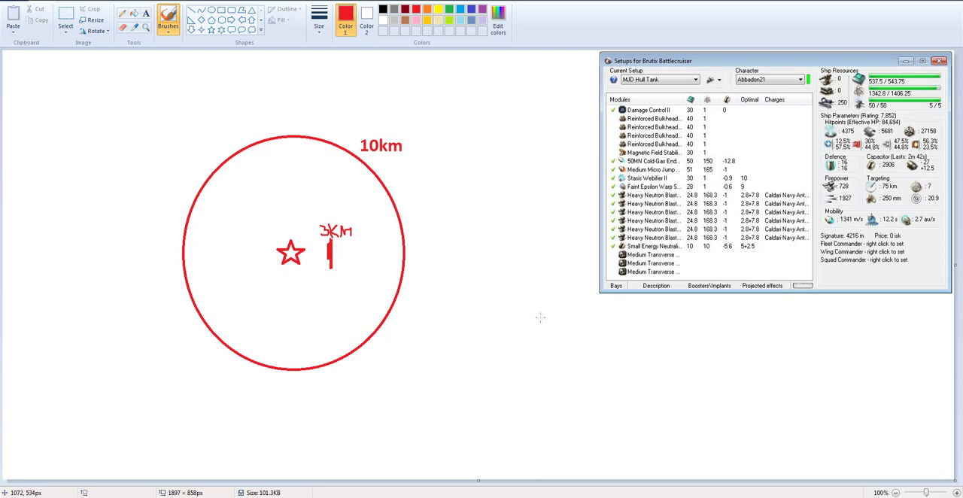
mouse_move(539, 317)
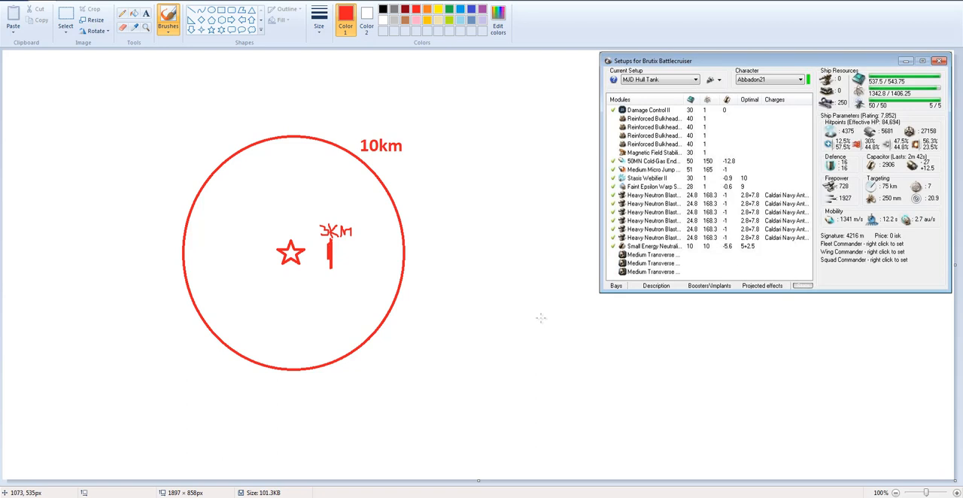
mouse_move(539, 318)
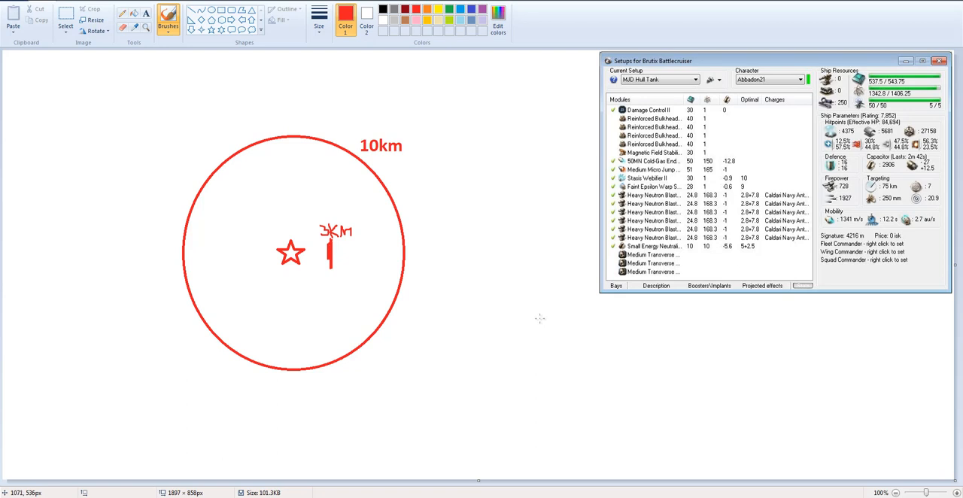
mouse_move(529, 332)
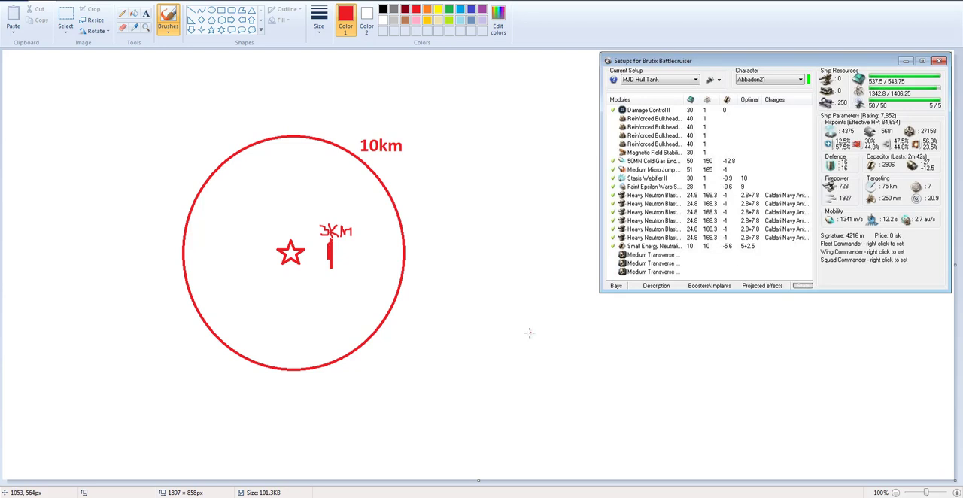
mouse_move(523, 333)
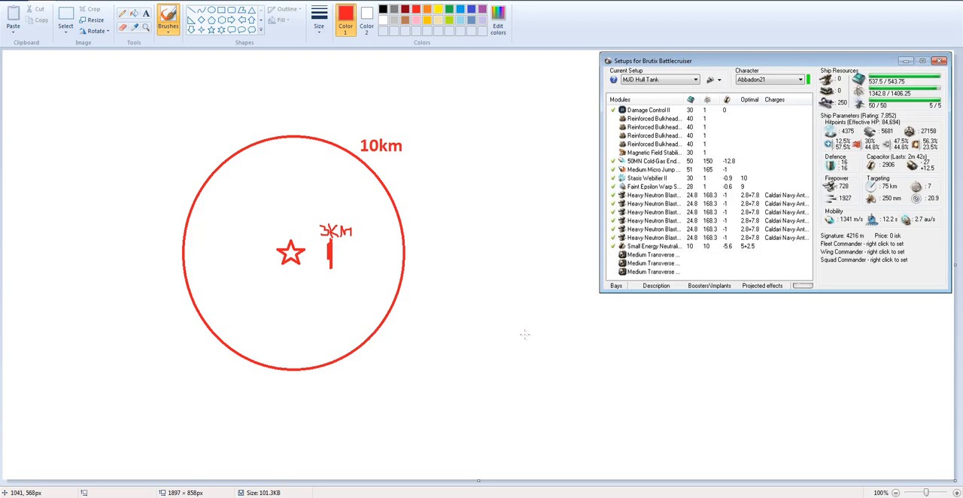
mouse_move(528, 333)
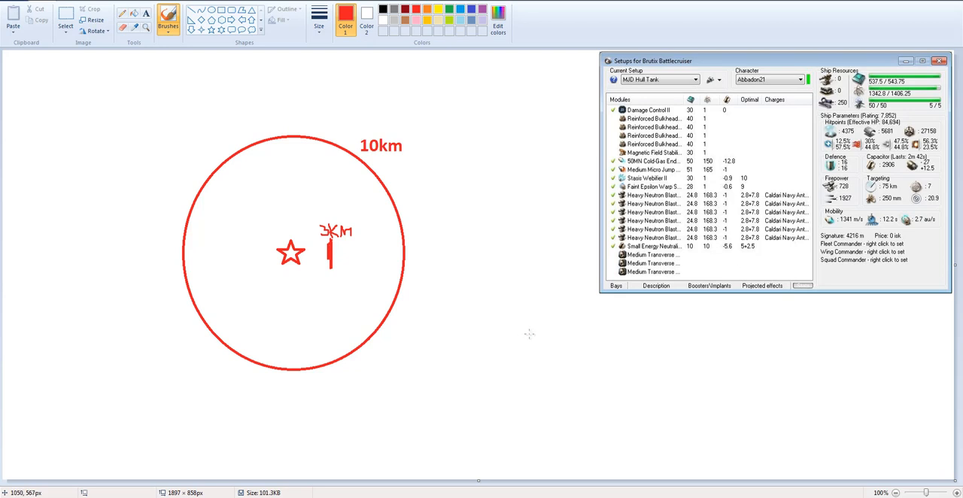
mouse_move(528, 333)
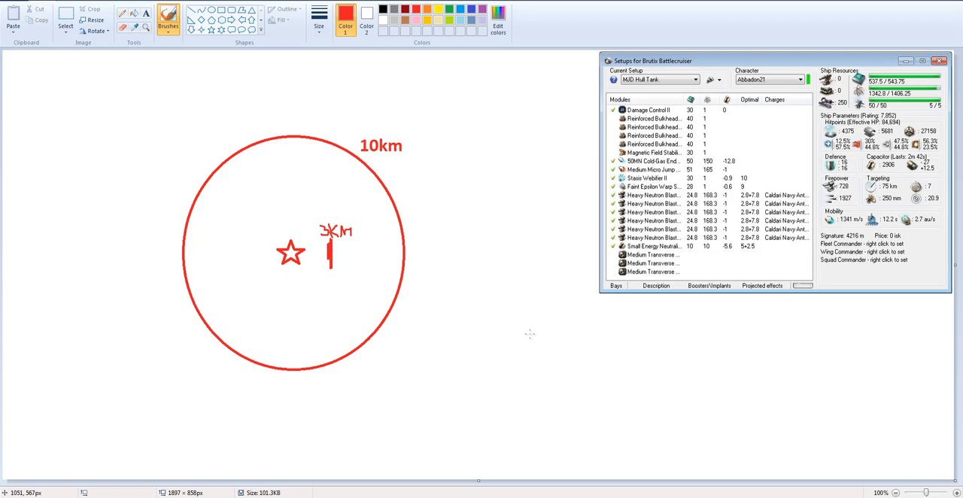
mouse_move(377, 299)
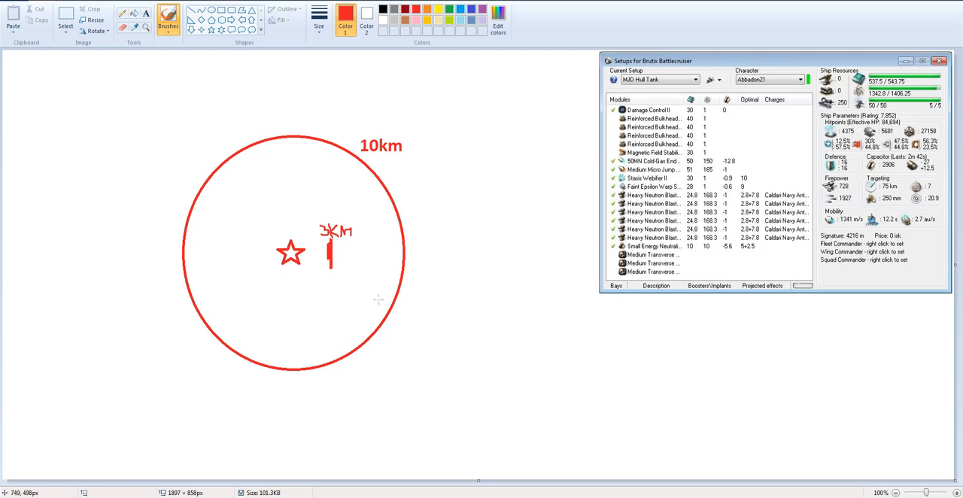
mouse_move(423, 193)
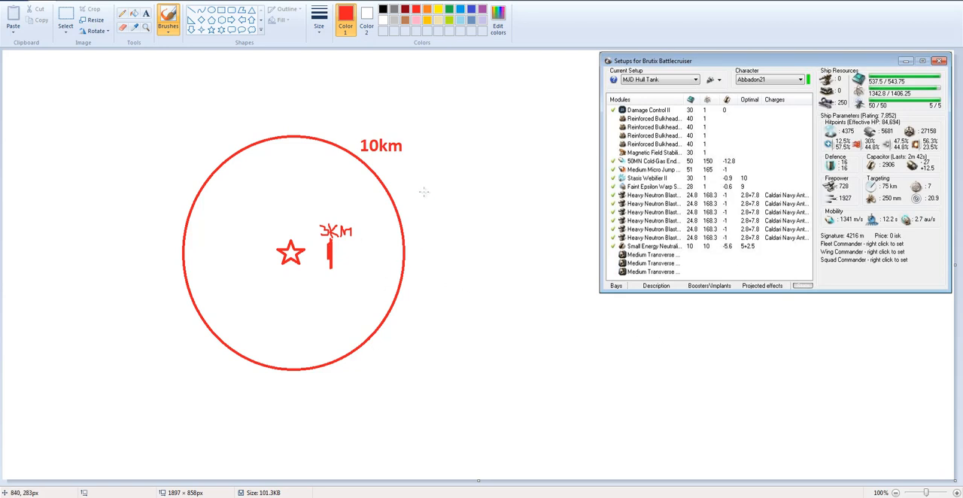
mouse_move(73, 128)
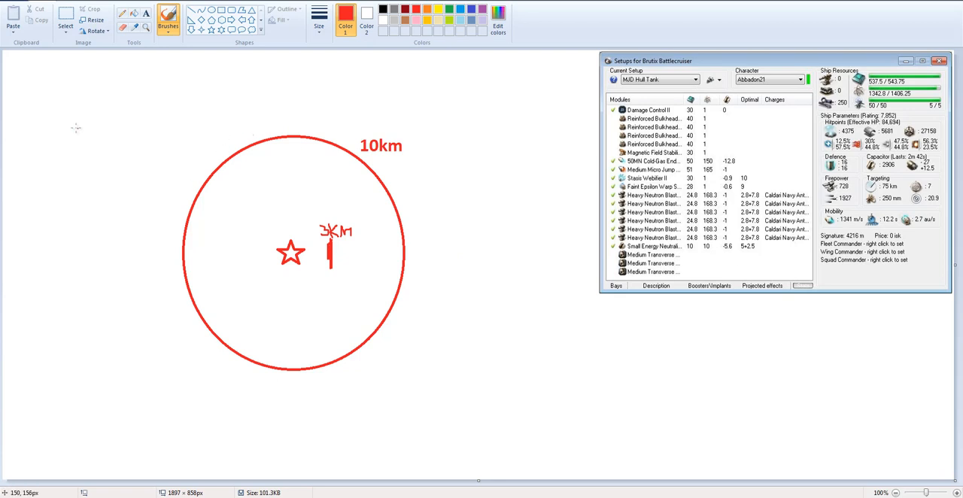
mouse_move(73, 150)
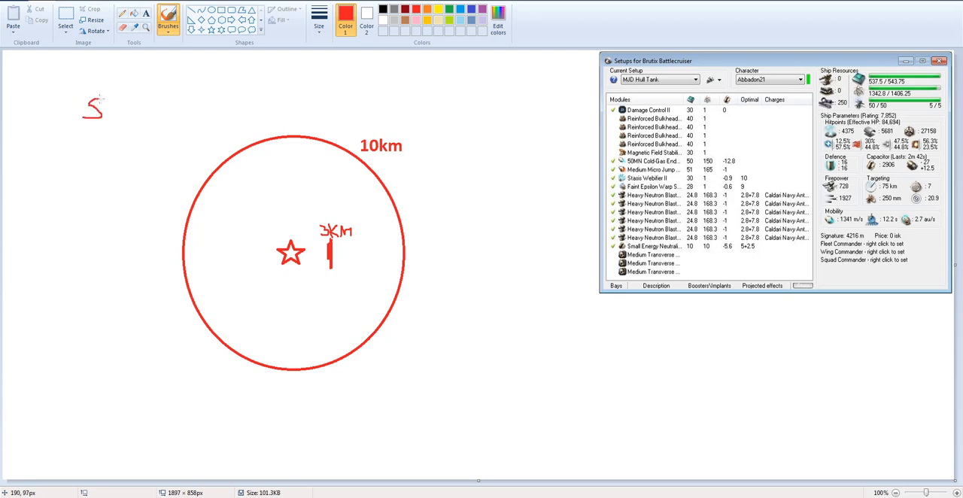
Handwrite 'Sabre', '2 Svipul' and 'Drakp' as a red list at the top-left.
drag(98, 109, 124, 109)
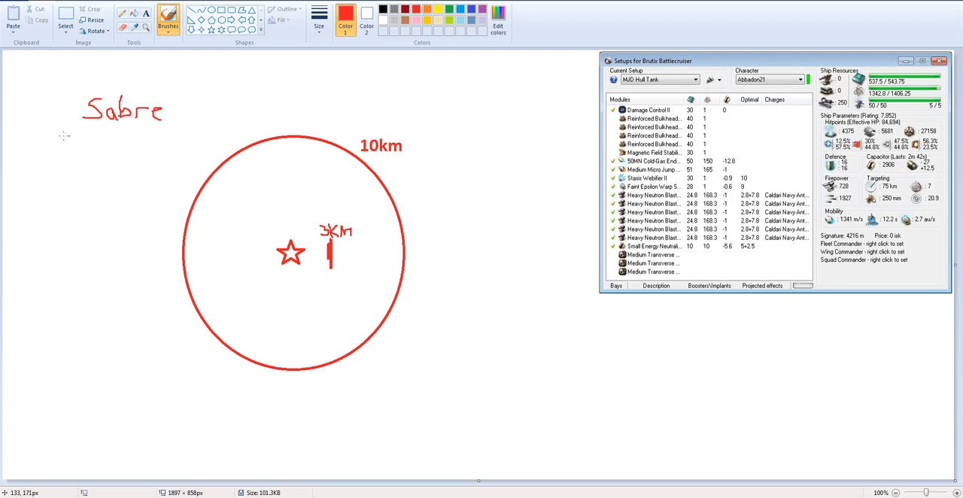
drag(56, 139, 75, 154)
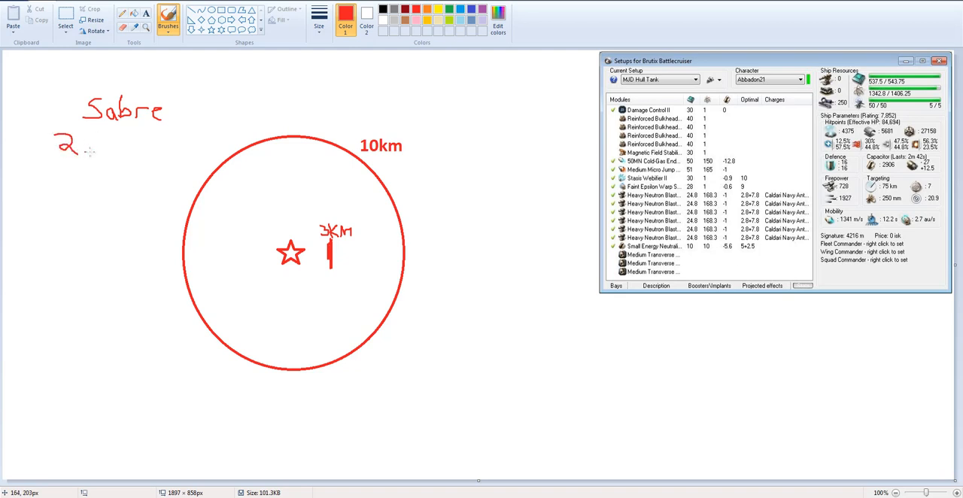
drag(86, 147, 132, 147)
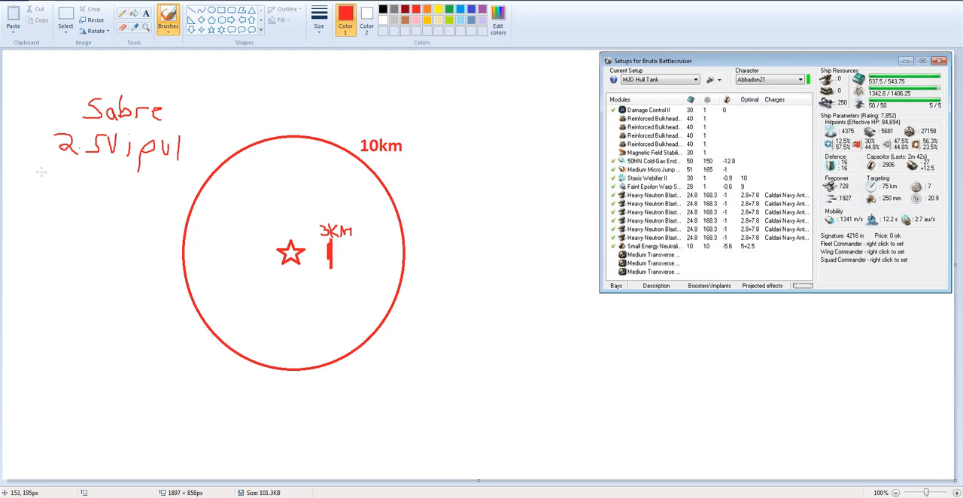
mouse_move(113, 143)
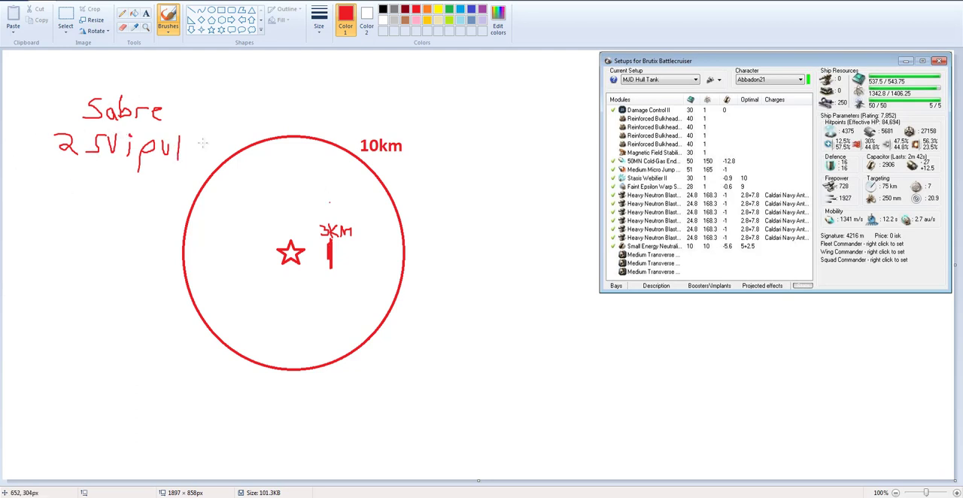
mouse_move(71, 185)
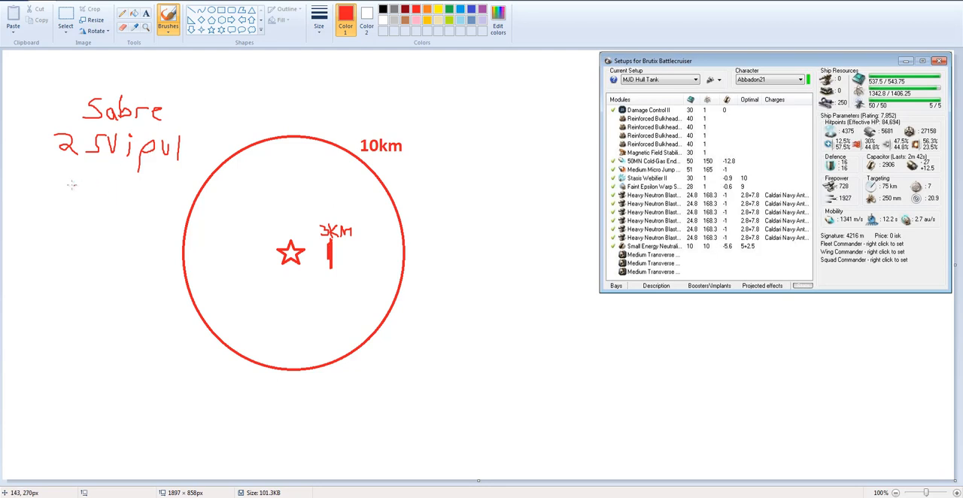
drag(75, 173, 94, 189)
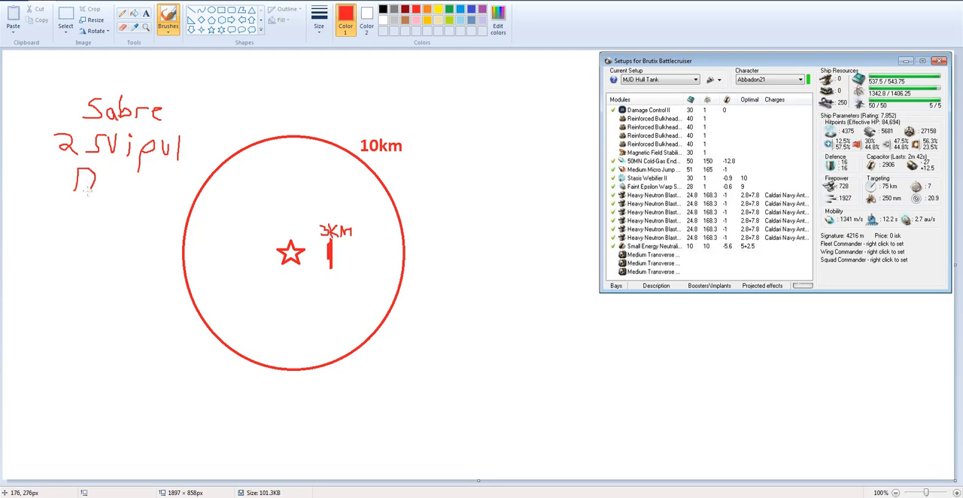
drag(87, 181, 117, 181)
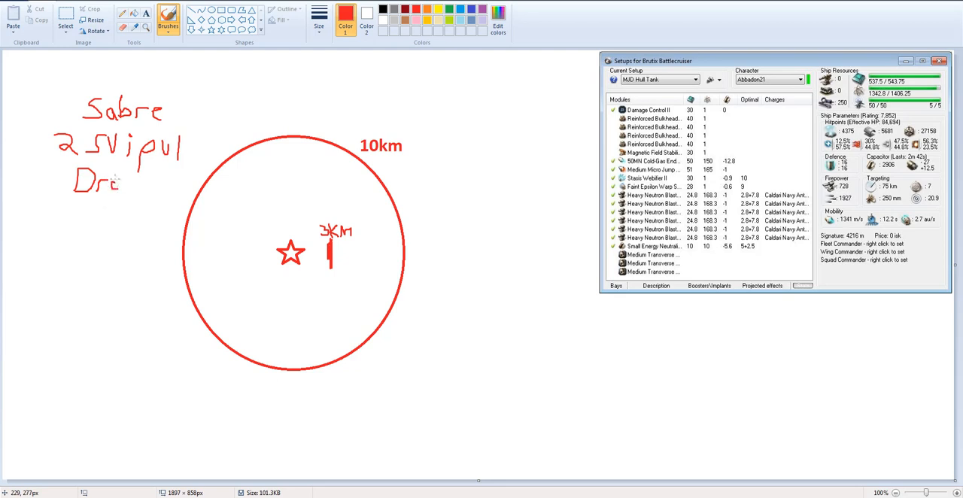
drag(113, 181, 136, 184)
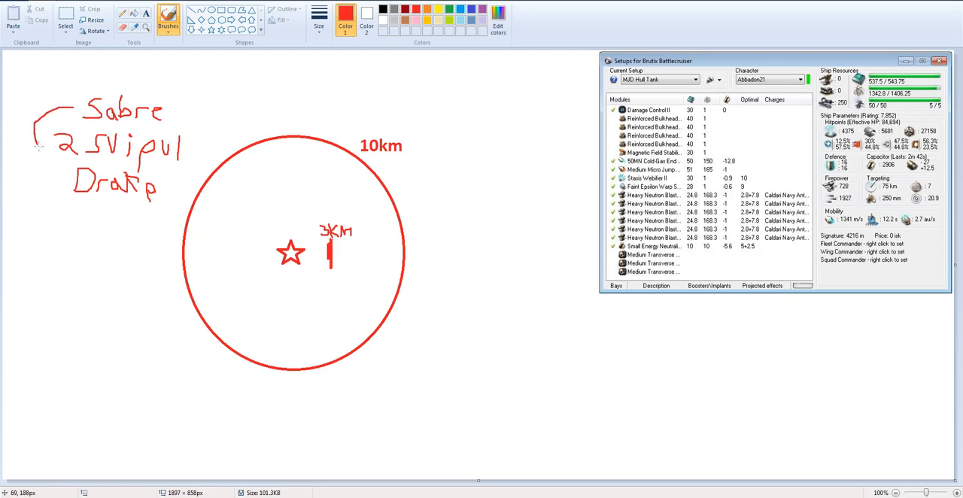
Draw a red loop around the 'Sabre' and '2 Svipul' lines, leaving 'Drakp' outside.
drag(36, 90, 181, 165)
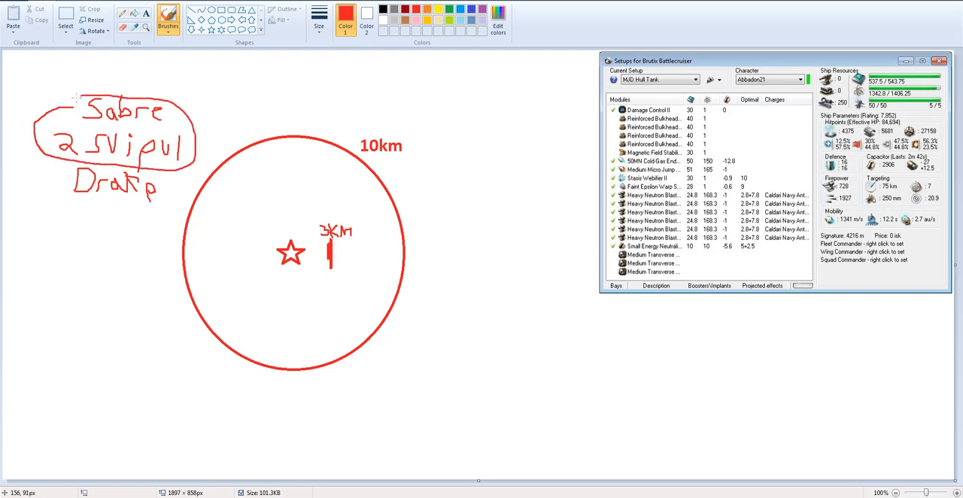
mouse_move(37, 268)
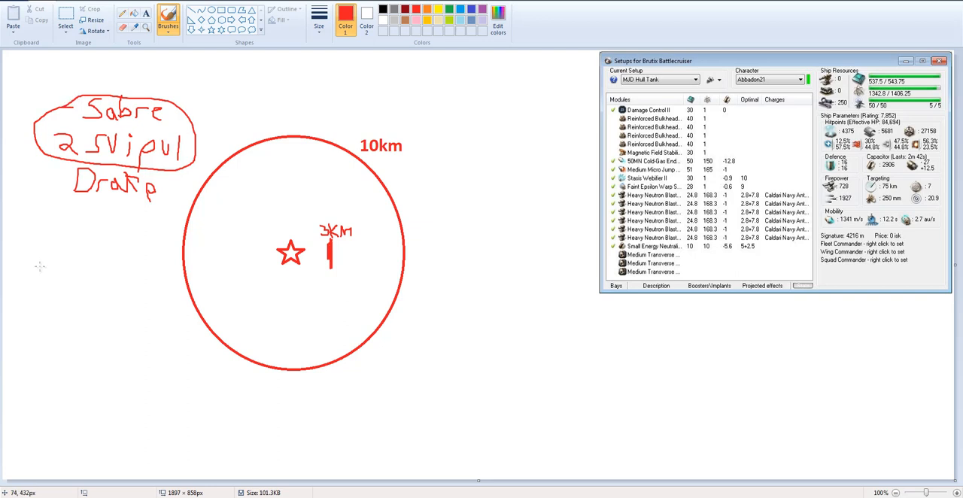
mouse_move(69, 186)
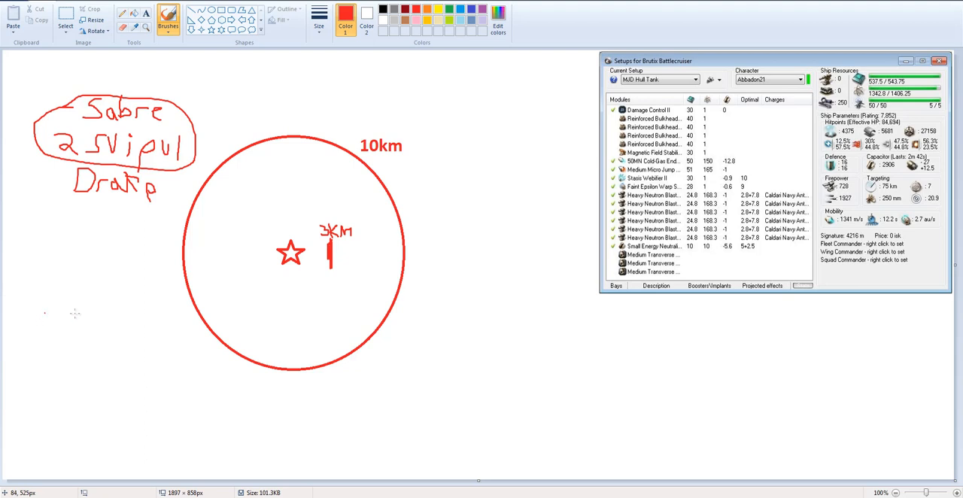
mouse_move(141, 228)
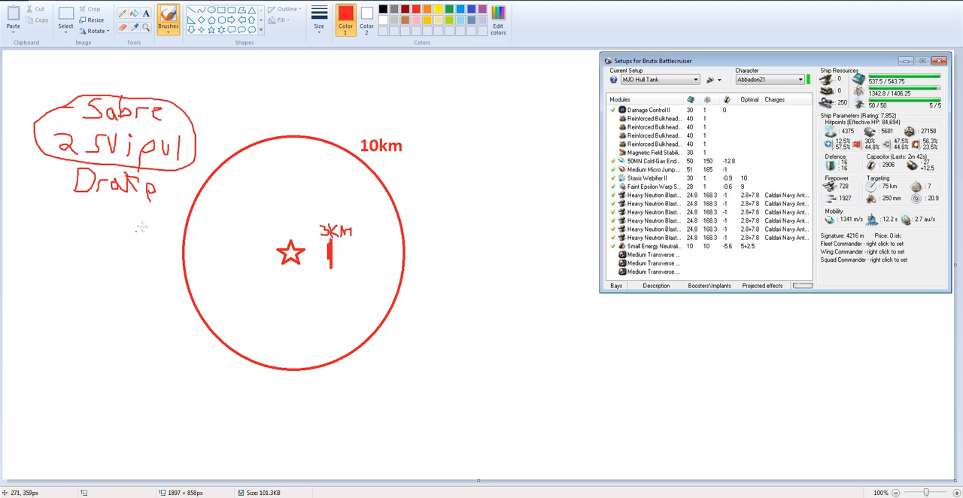
mouse_move(134, 238)
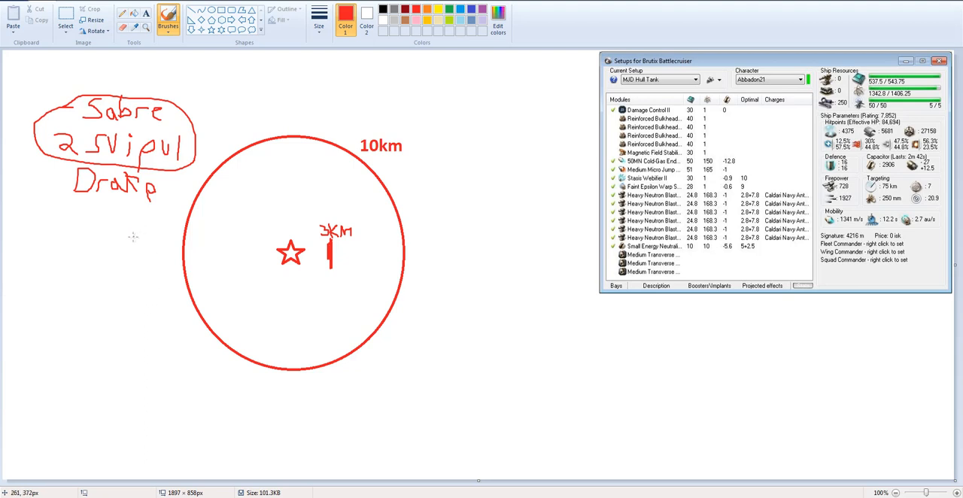
mouse_move(115, 241)
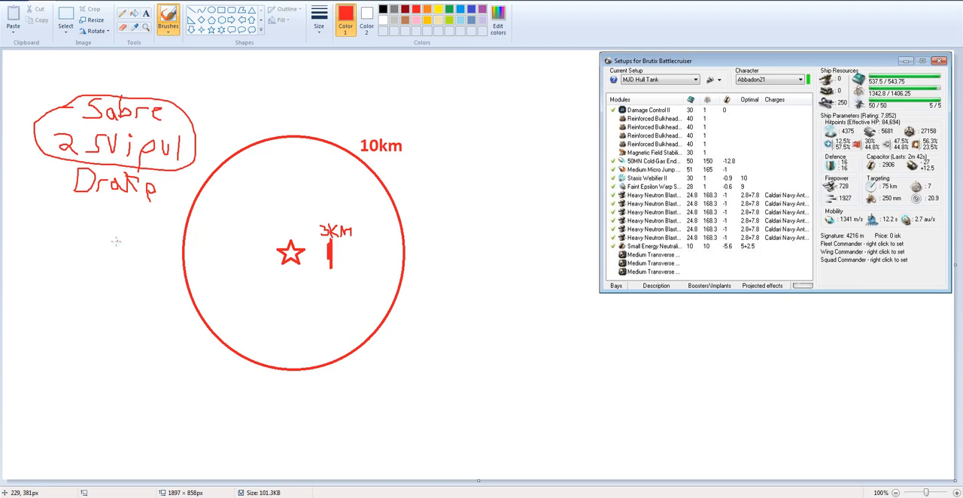
mouse_move(117, 239)
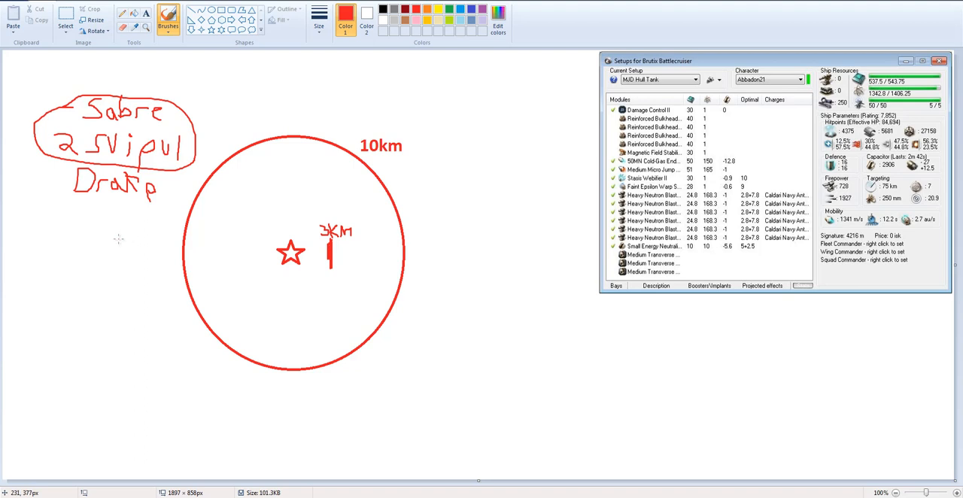
mouse_move(126, 227)
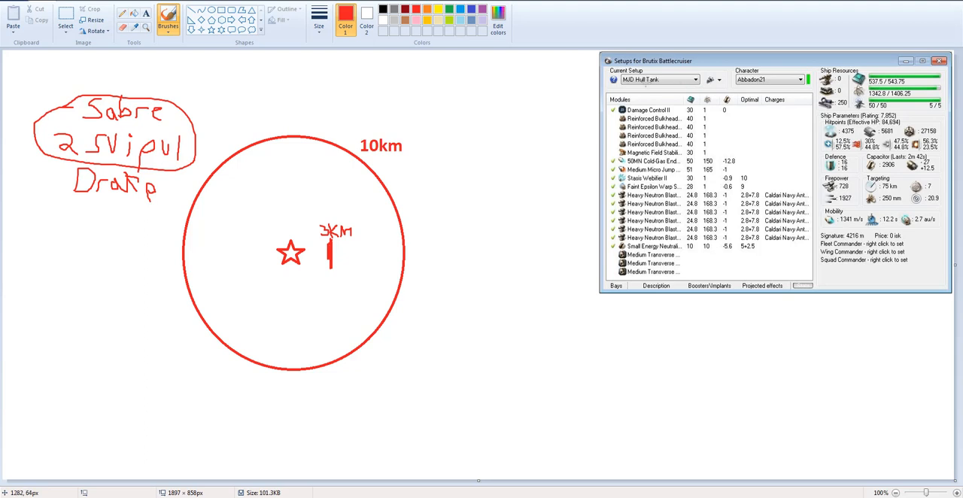
mouse_move(491, 250)
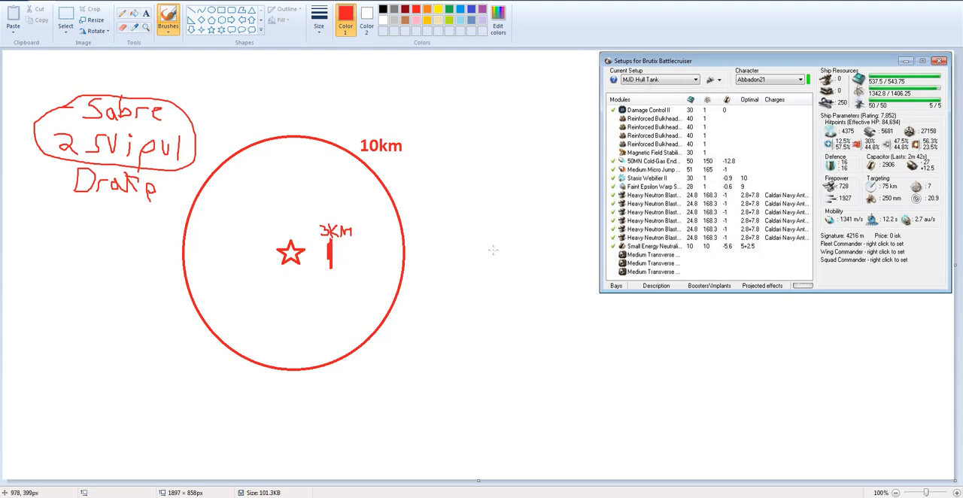
mouse_move(455, 245)
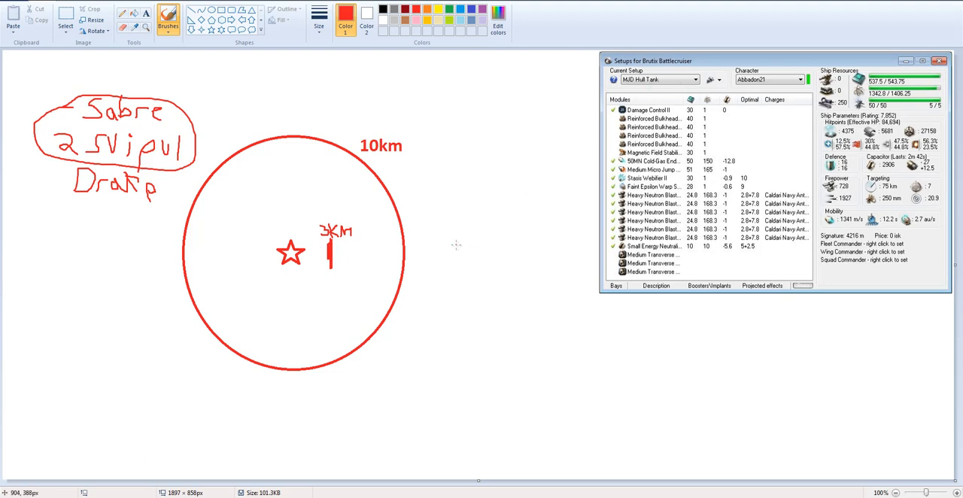
mouse_move(452, 248)
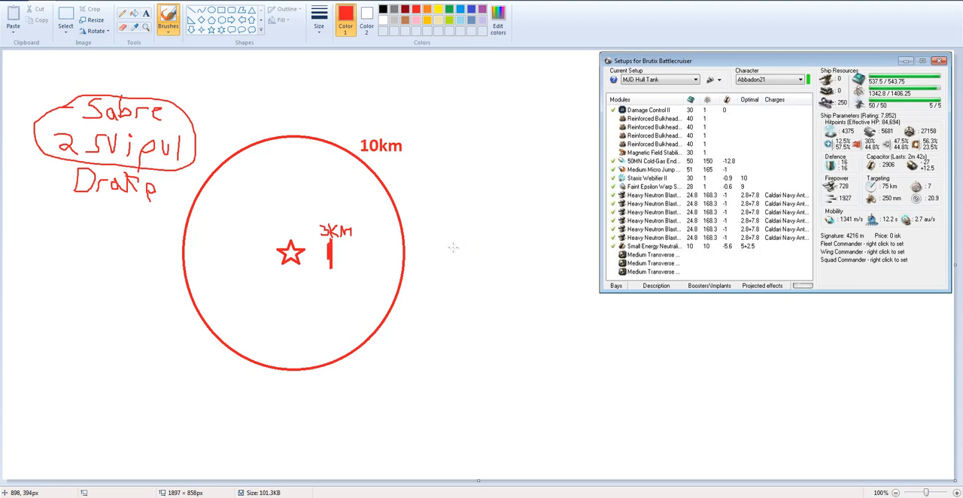
mouse_move(228, 210)
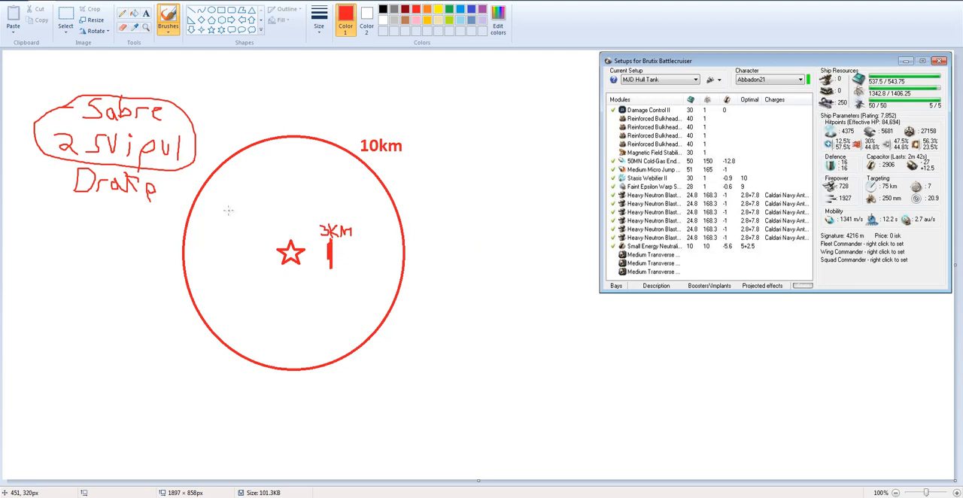
mouse_move(220, 211)
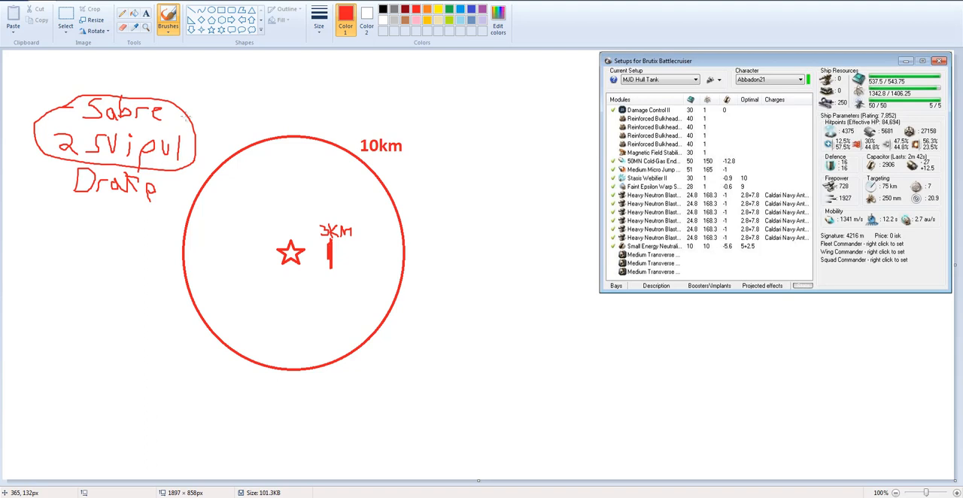
mouse_move(187, 100)
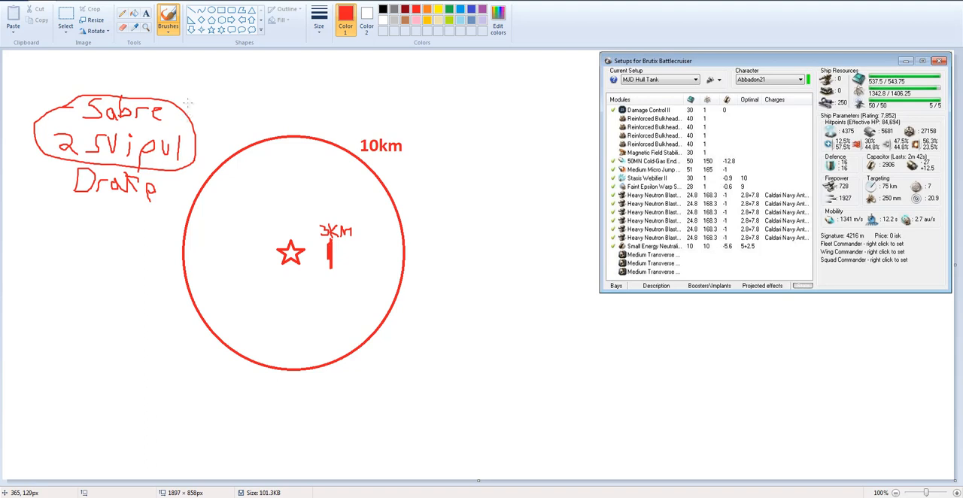
mouse_move(129, 219)
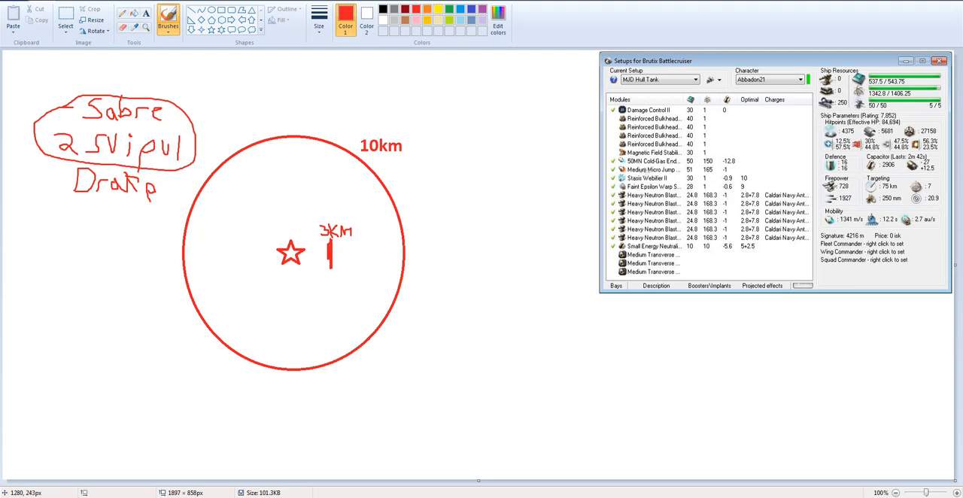
mouse_move(502, 185)
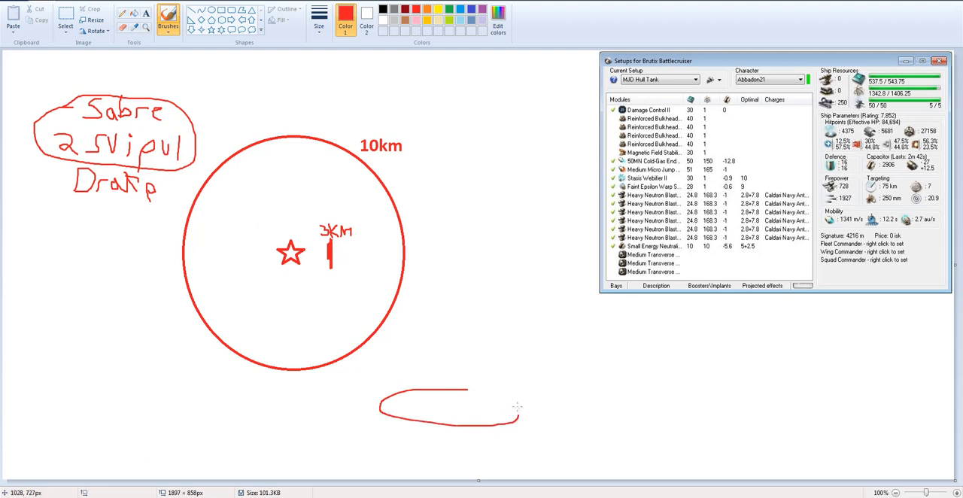
drag(520, 408, 380, 410)
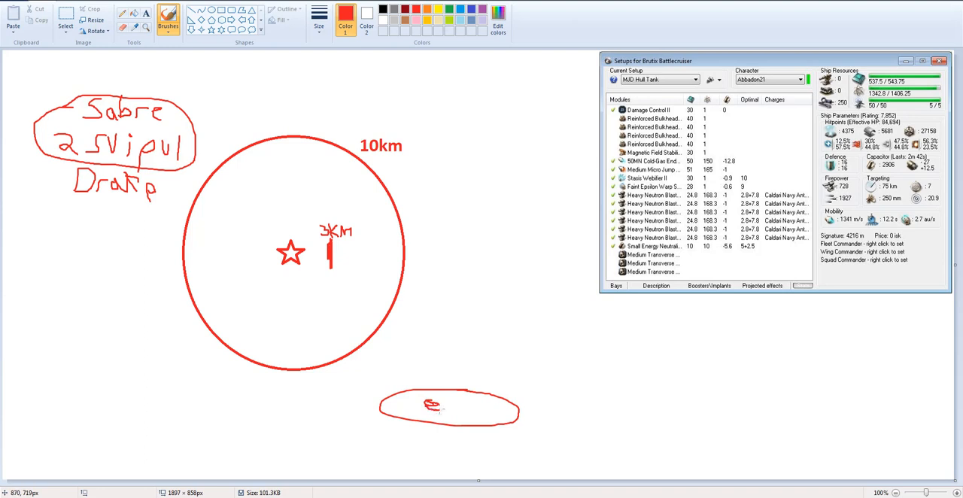
drag(447, 404, 457, 406)
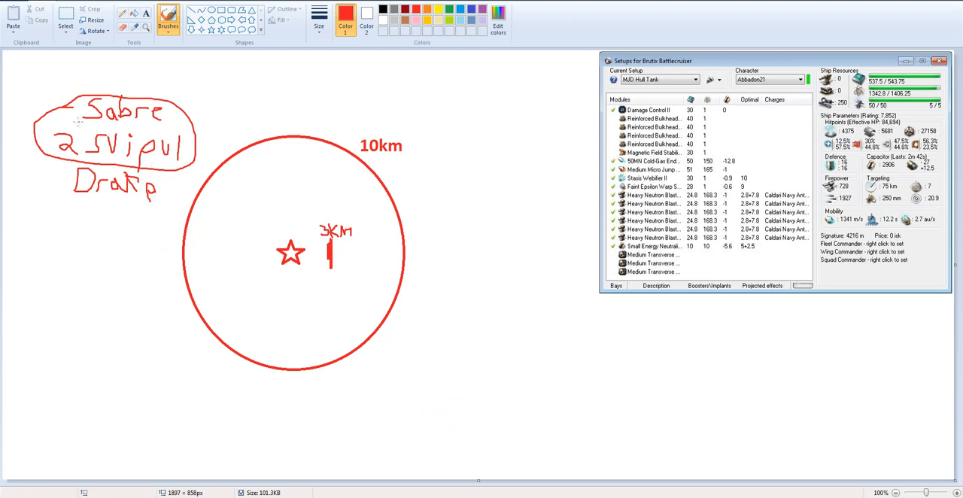
mouse_move(157, 160)
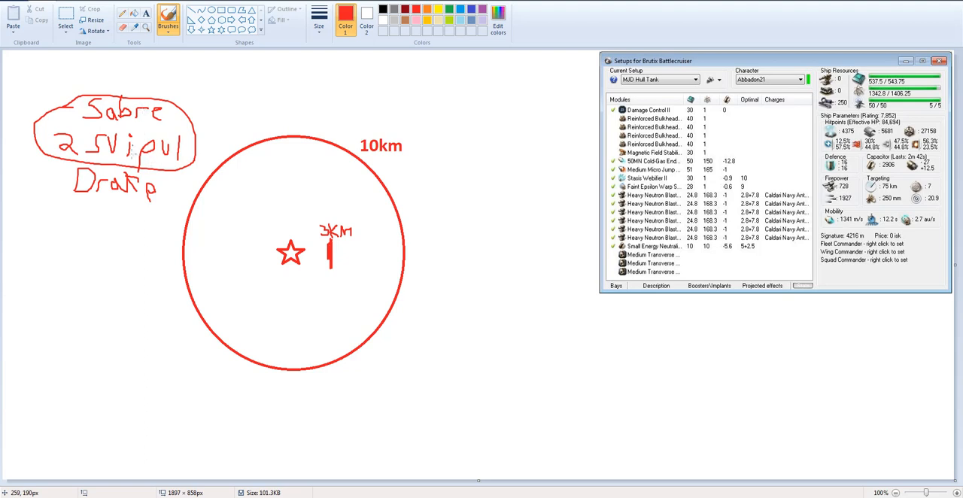
mouse_move(276, 237)
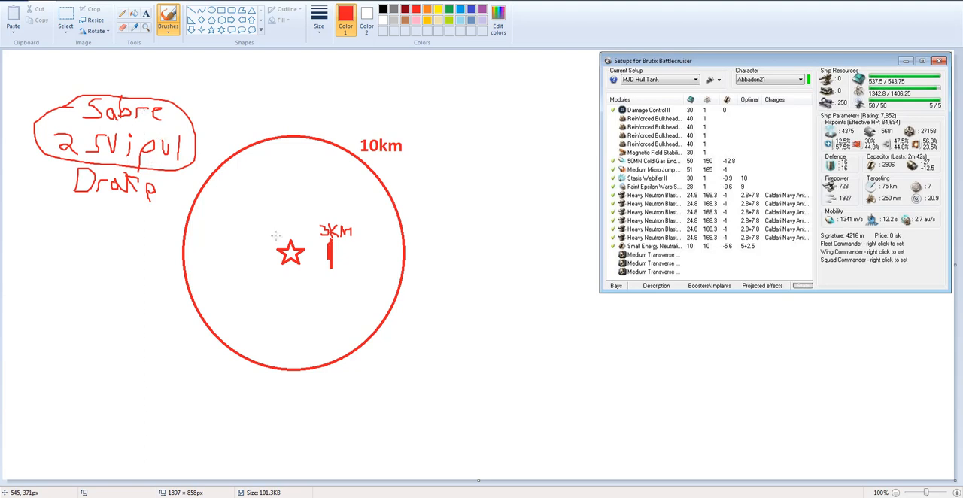
mouse_move(181, 70)
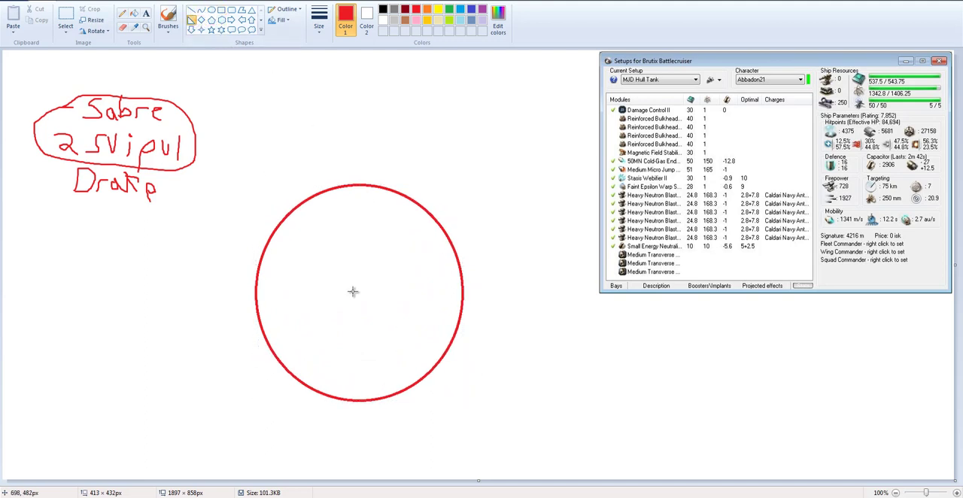
Draw a small triangle at the centre of the new red circle.
drag(354, 293, 377, 282)
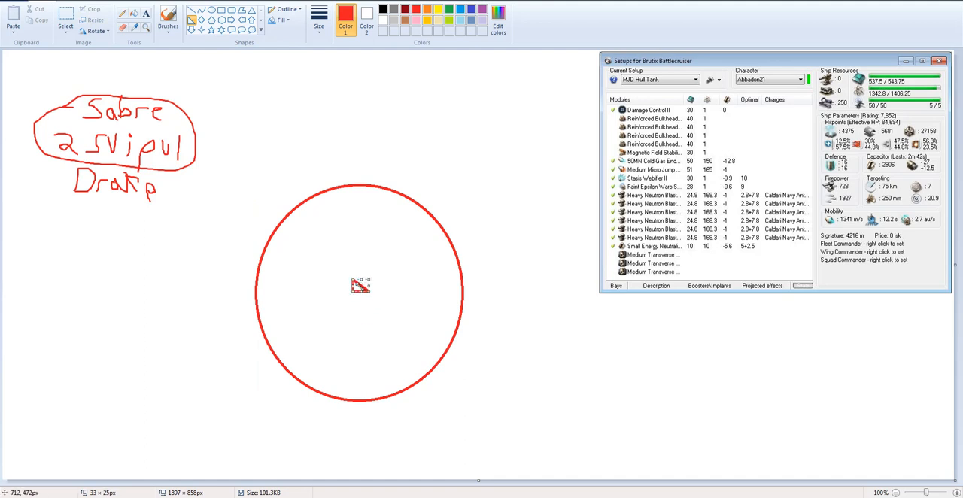
mouse_move(232, 91)
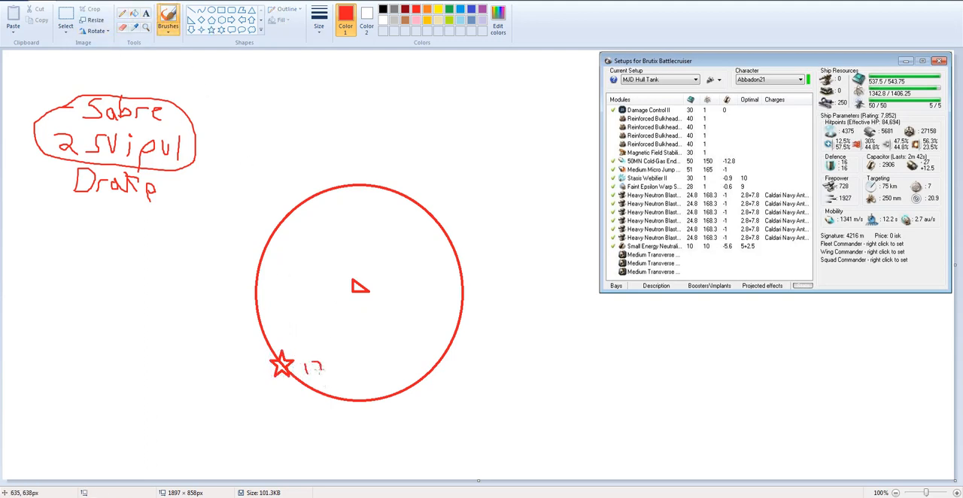
Label the star '12km' and draw an arrow leading down-left away from it.
drag(320, 369, 335, 368)
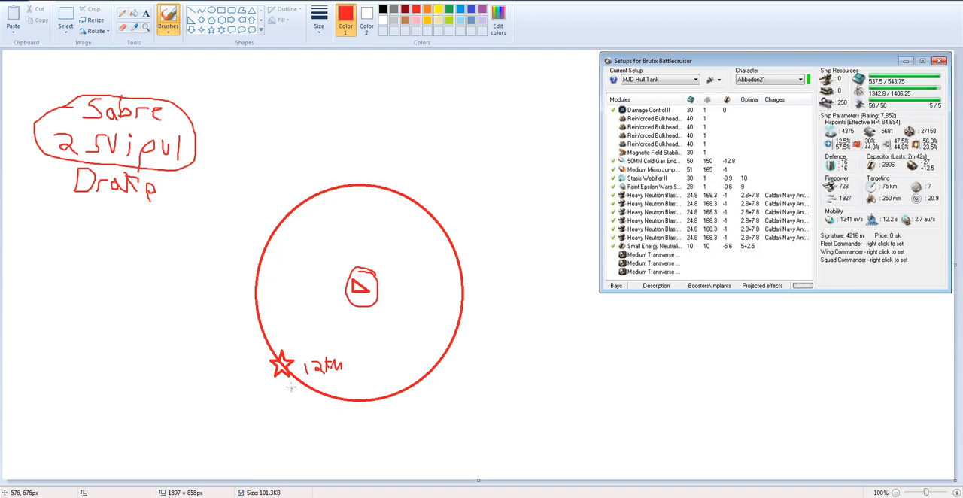
mouse_move(265, 380)
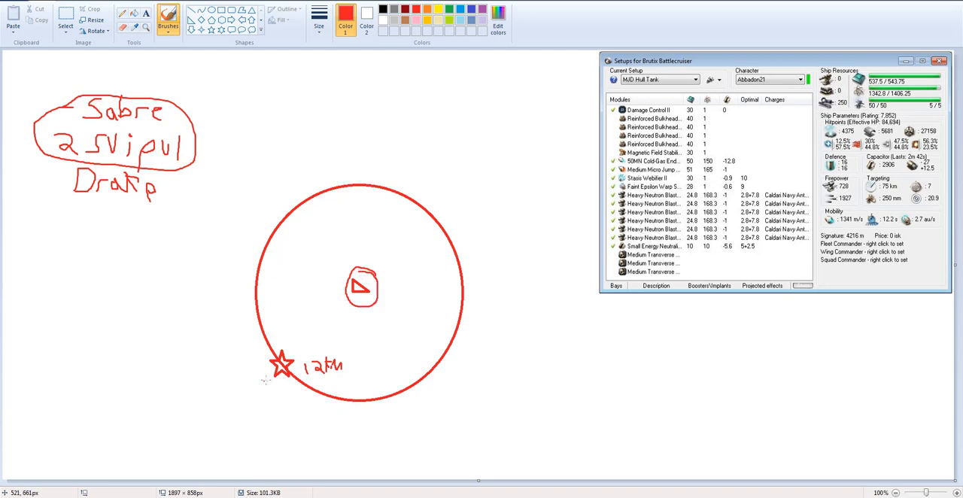
drag(270, 379, 209, 416)
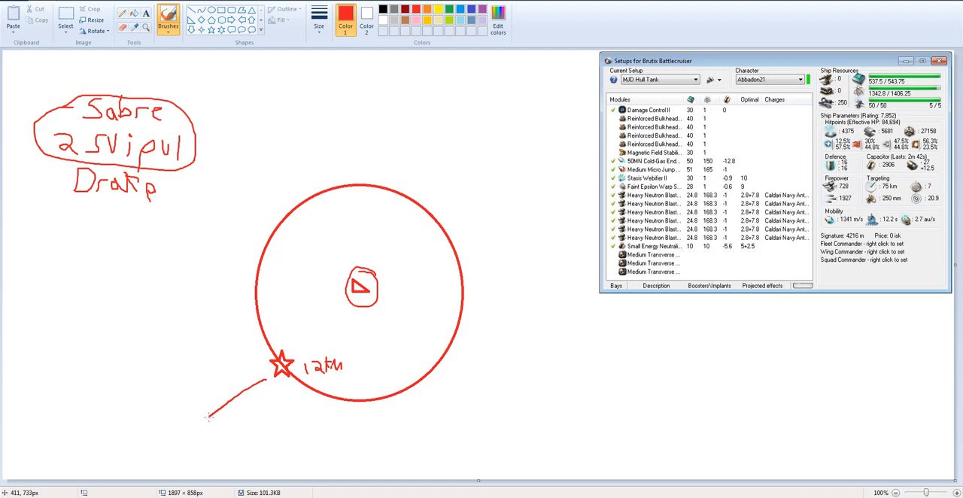
drag(218, 399, 211, 418)
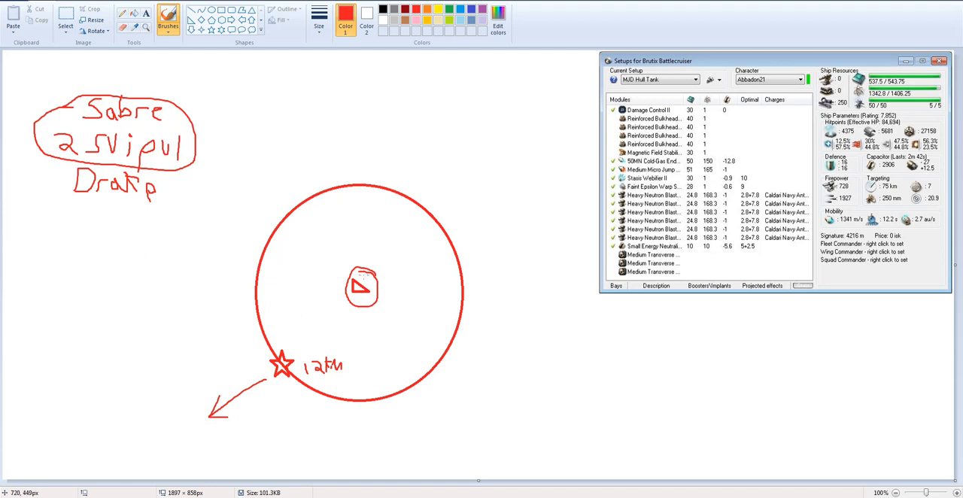
mouse_move(177, 436)
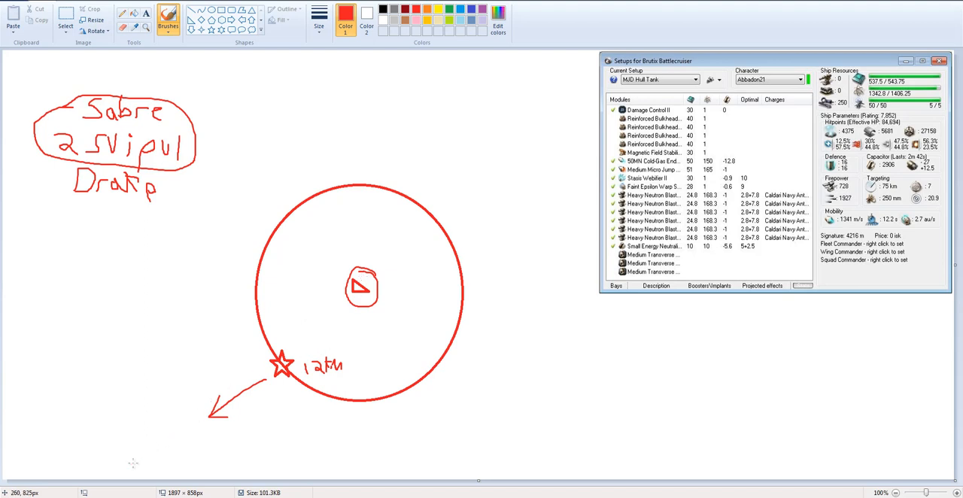
mouse_move(150, 262)
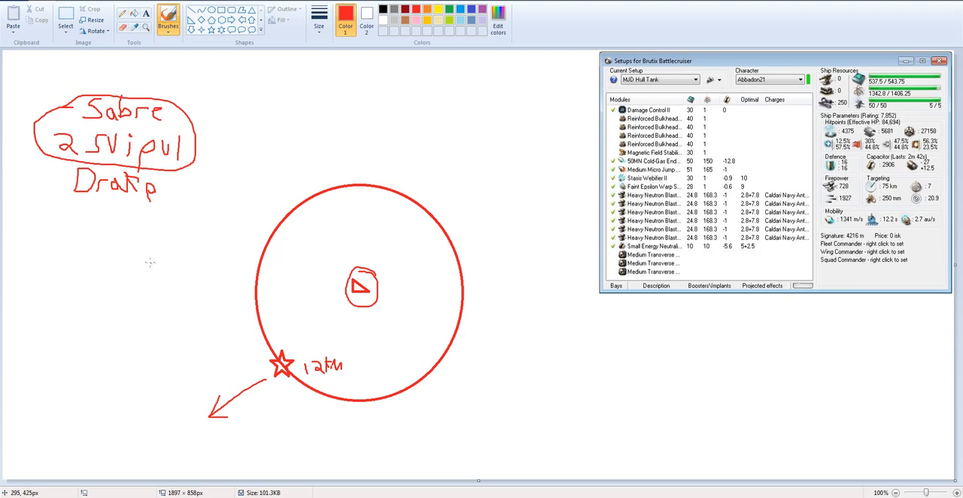
mouse_move(199, 228)
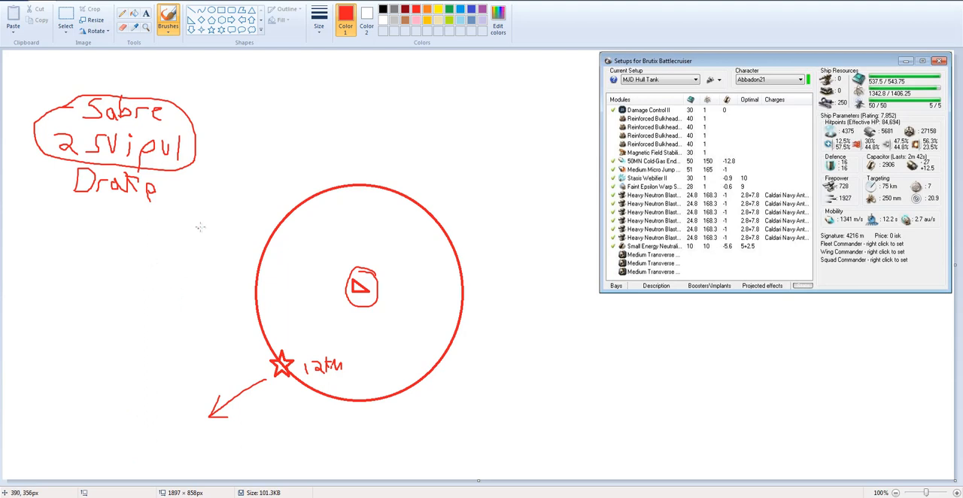
mouse_move(218, 141)
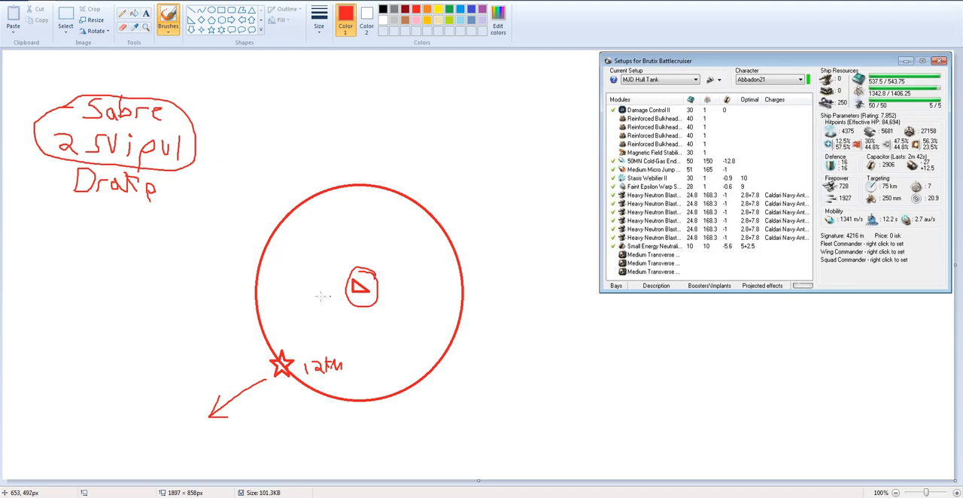
mouse_move(244, 378)
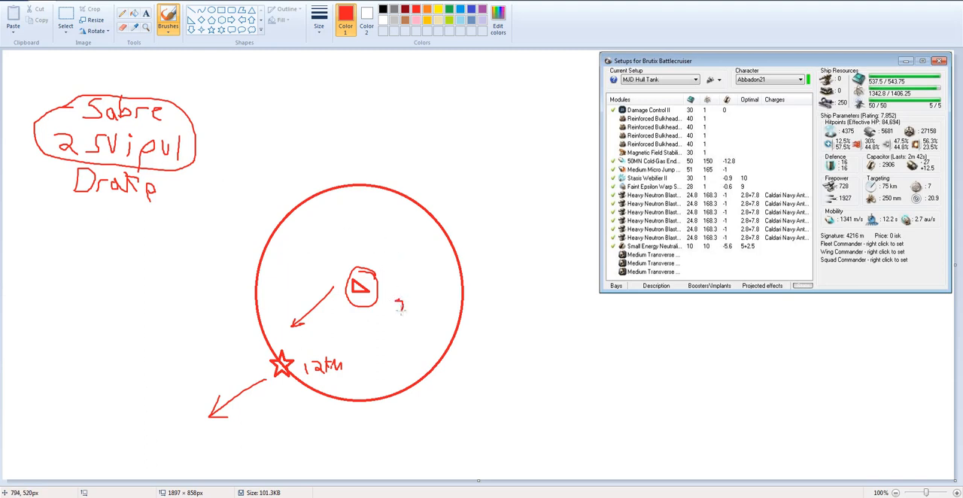
Draw a small loop right of the triangle with a winding arrow down to the star.
drag(396, 301, 399, 313)
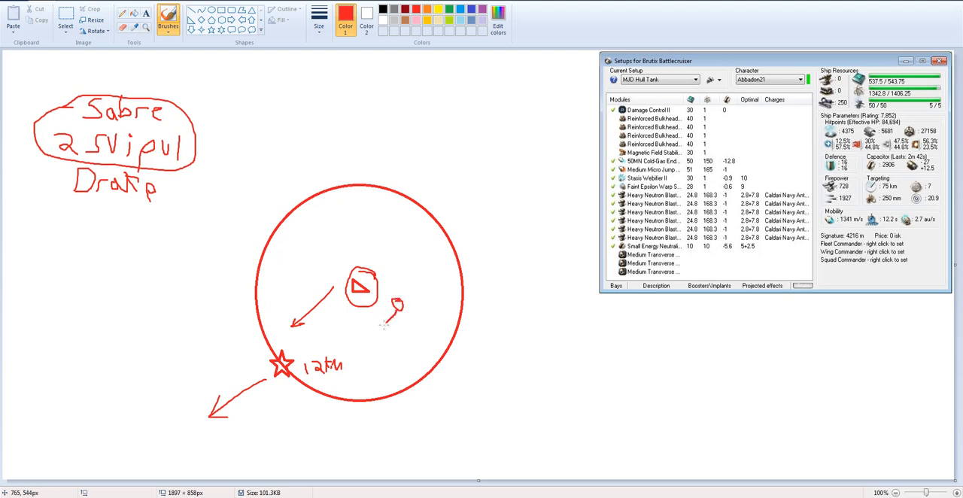
drag(395, 313, 342, 358)
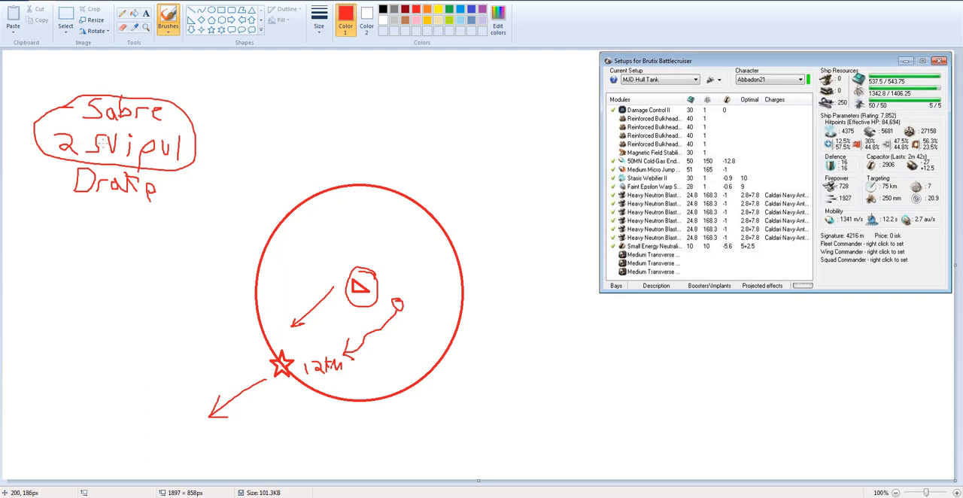
mouse_move(257, 158)
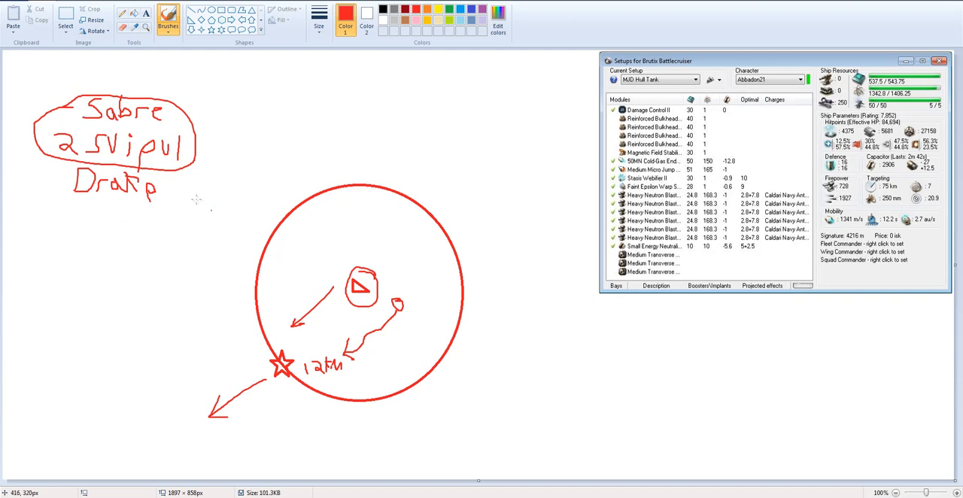
mouse_move(241, 161)
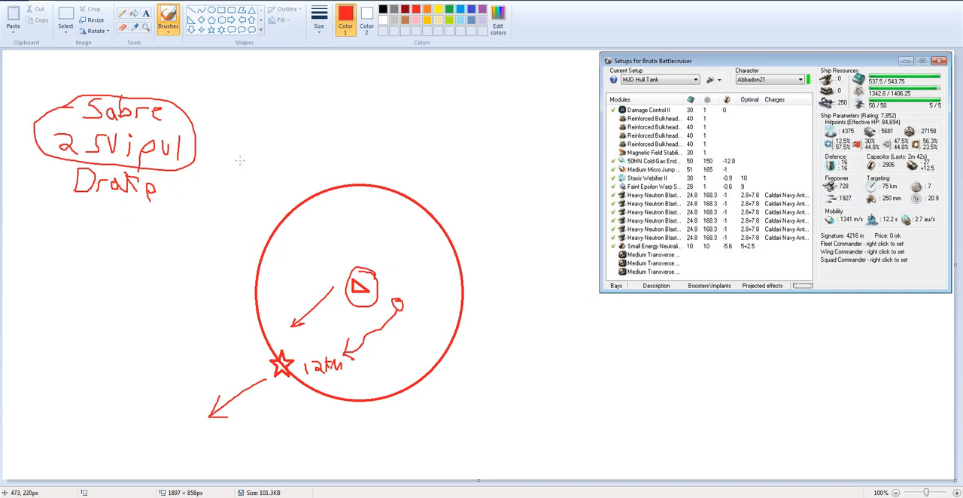
Handwrite 'Taranis' under Drakp and underline the Small Energy Neutralizer module row.
drag(68, 219, 71, 241)
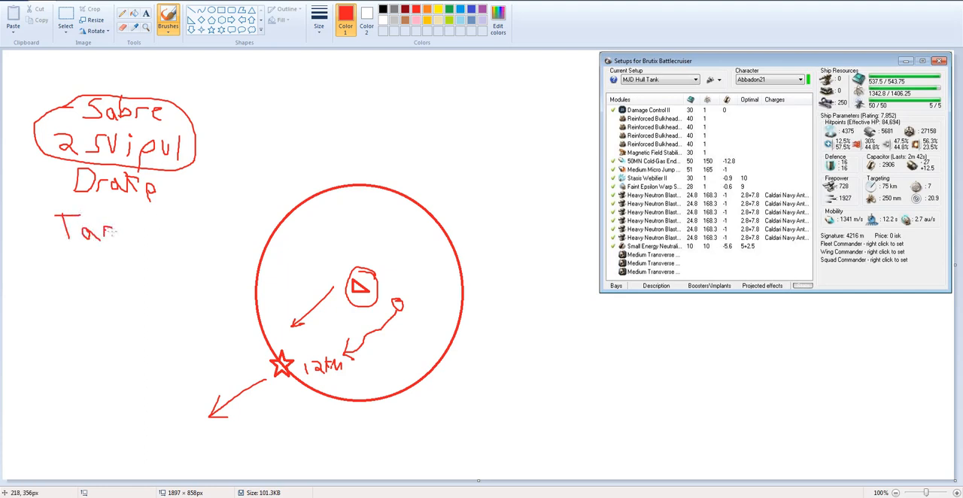
drag(113, 230, 143, 237)
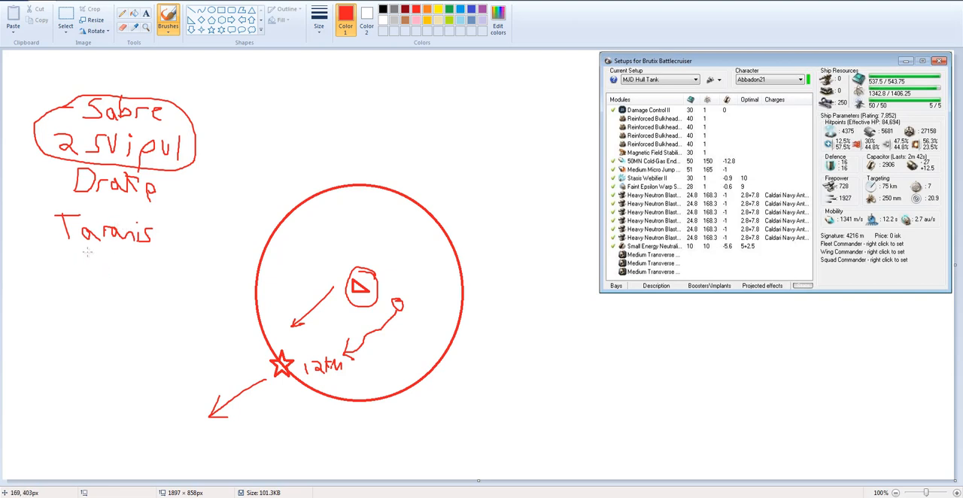
mouse_move(108, 257)
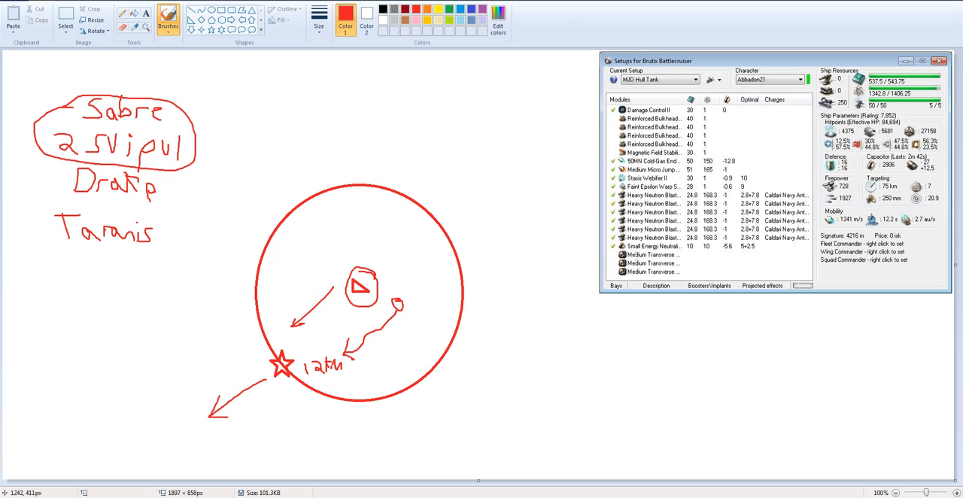
click(654, 254)
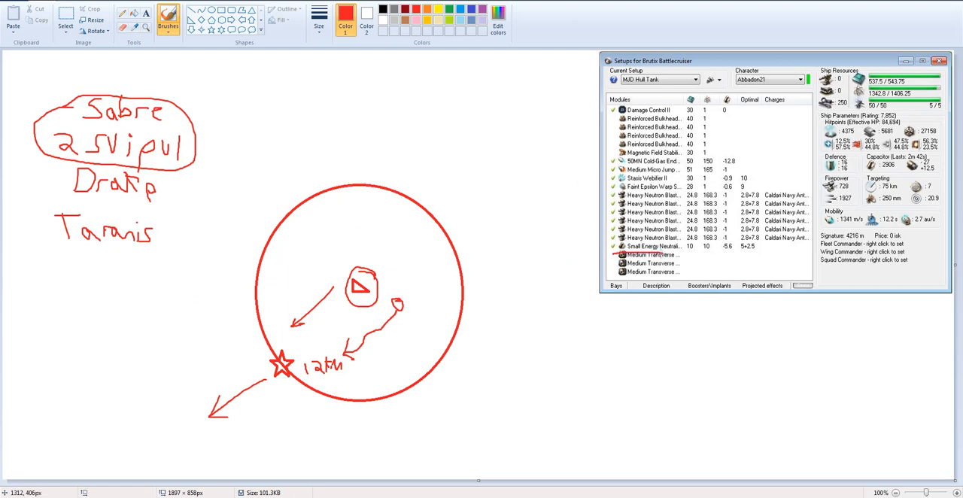
mouse_move(155, 258)
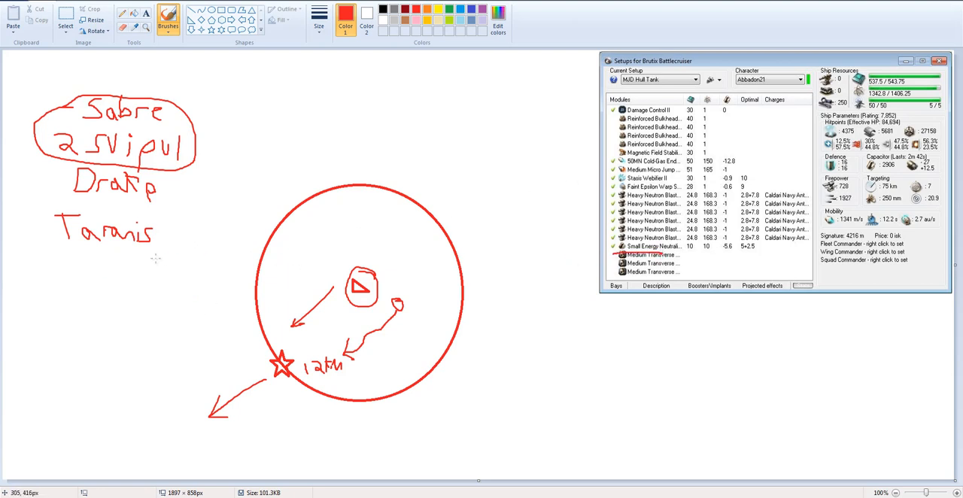
mouse_move(156, 254)
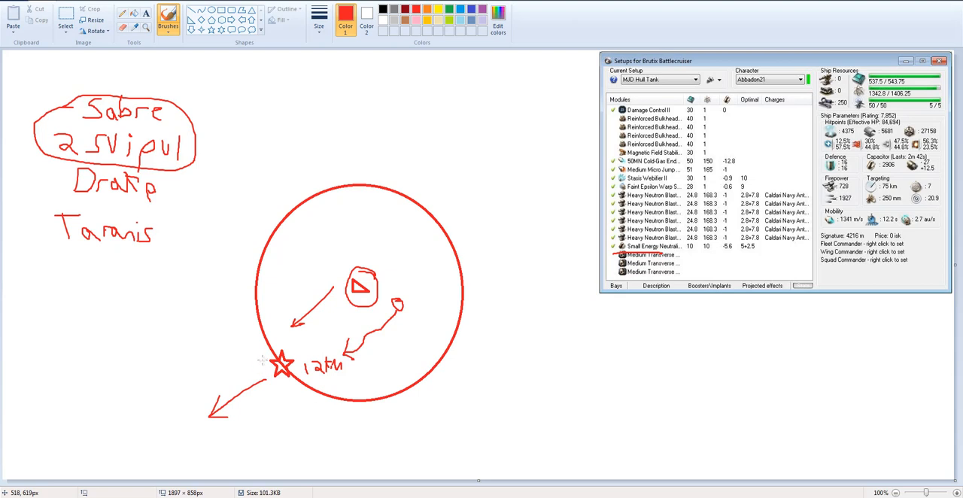
mouse_move(260, 361)
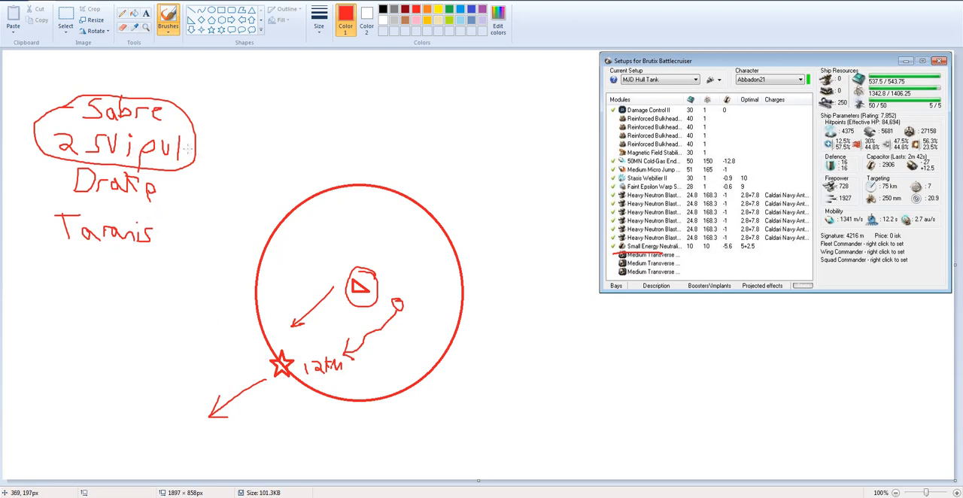
Add red price figures: '300 – 400' beside 2 Svipul and '400' beside Sabre.
drag(192, 150, 241, 150)
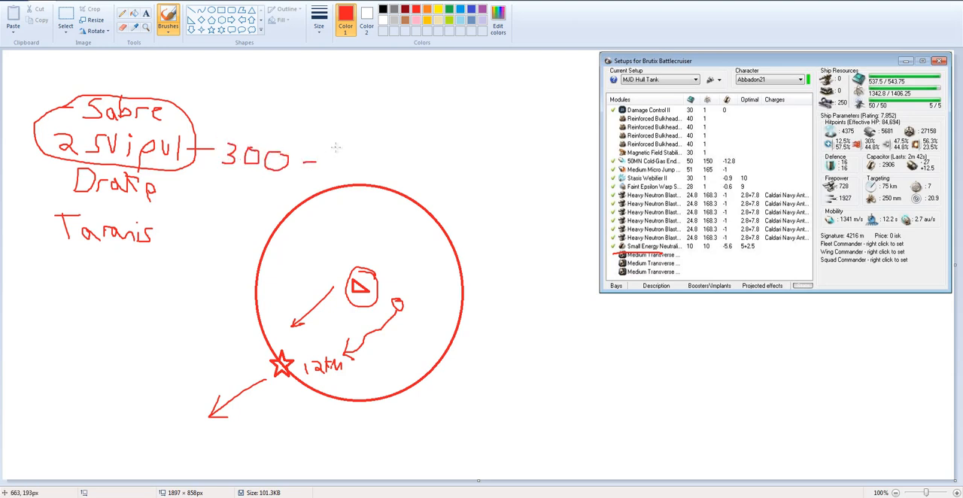
drag(323, 158, 361, 162)
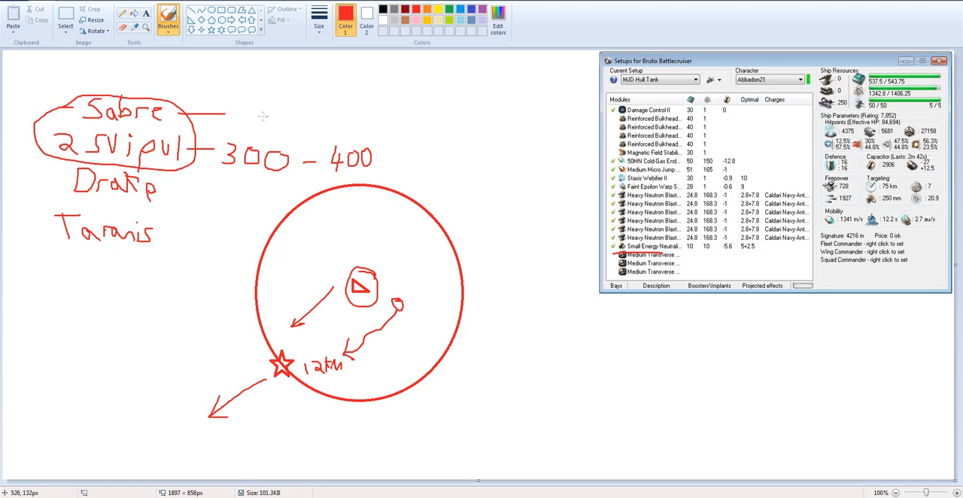
mouse_move(229, 104)
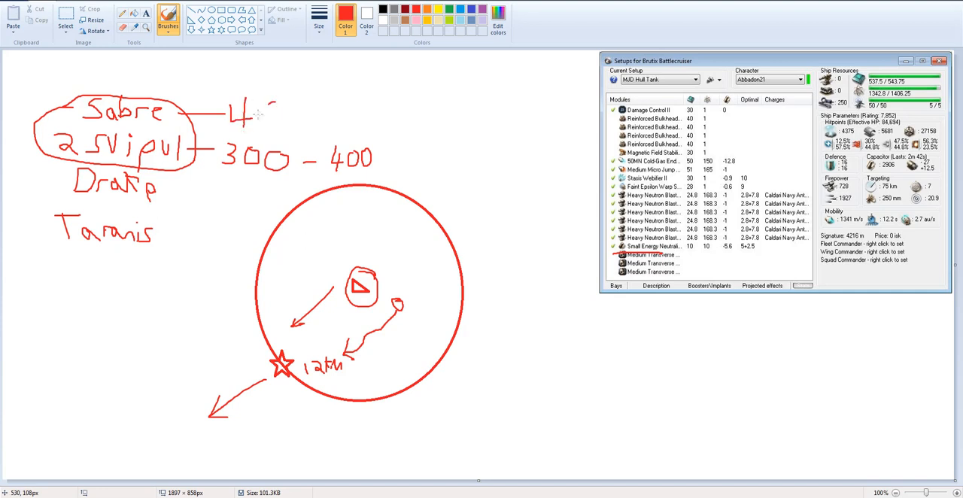
drag(241, 113, 301, 117)
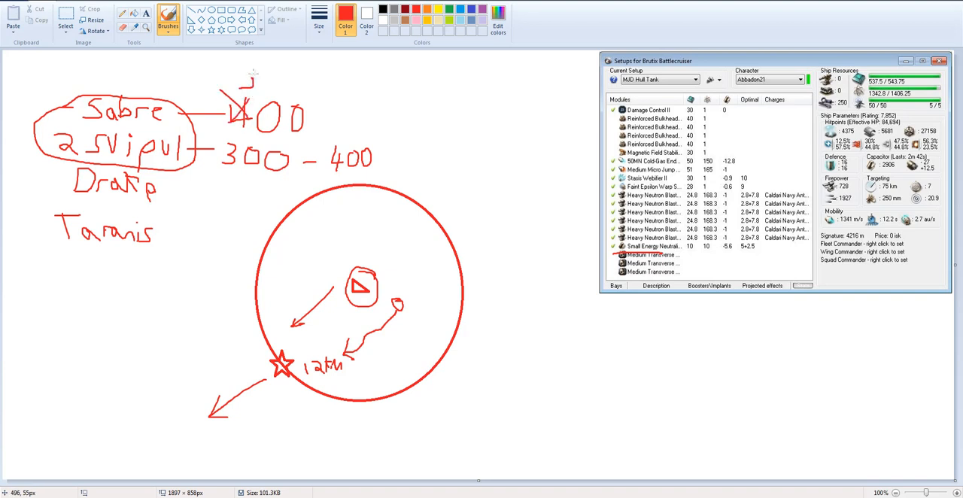
mouse_move(316, 121)
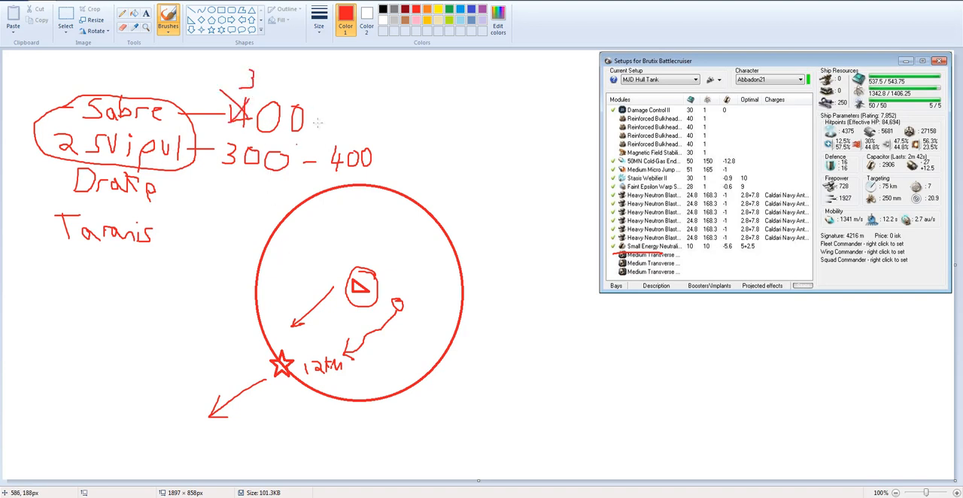
mouse_move(213, 167)
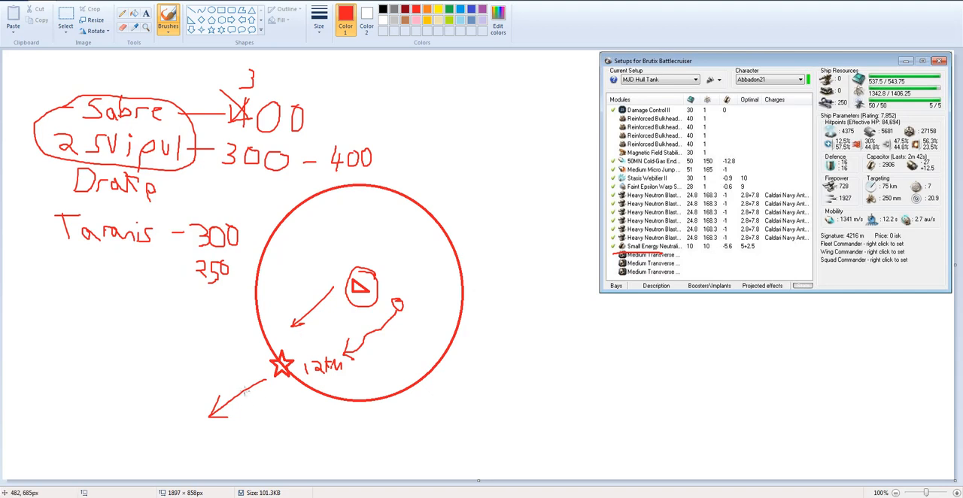
mouse_move(184, 270)
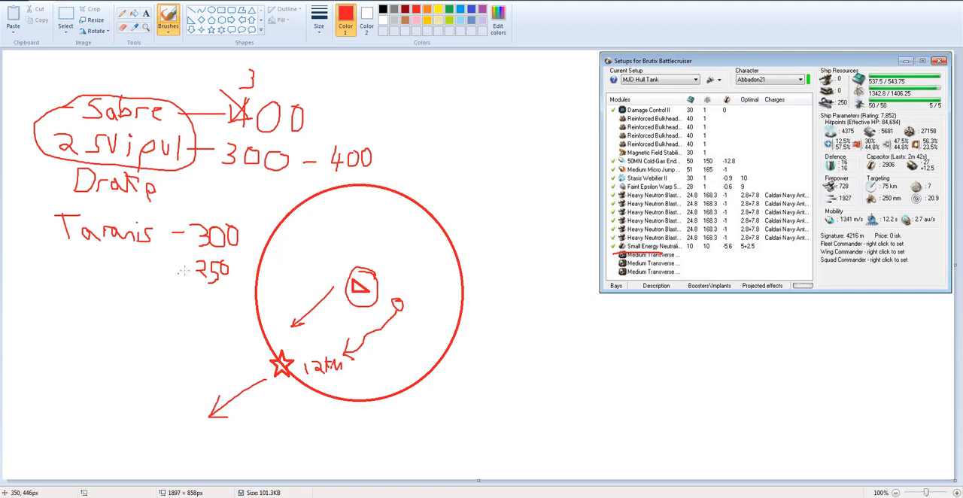
mouse_move(249, 222)
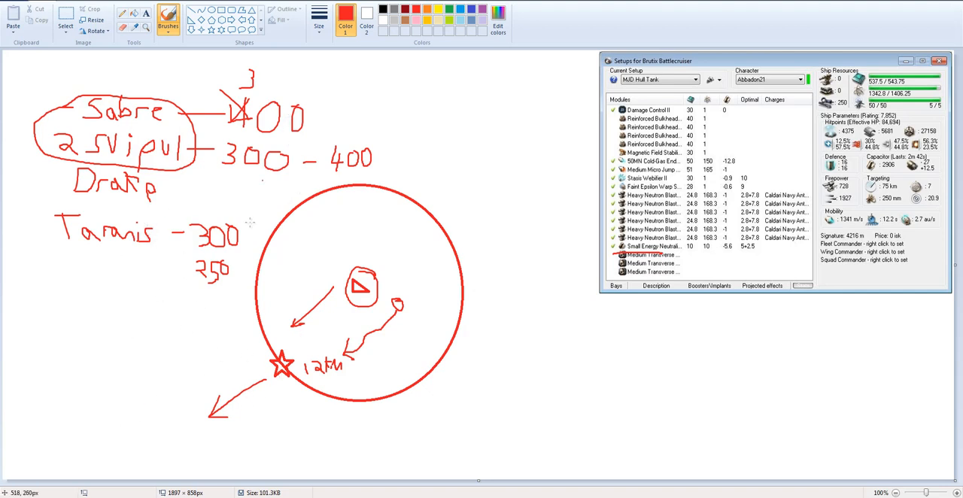
Drag a long red diagonal line down through the price column of the notes.
drag(290, 75, 207, 339)
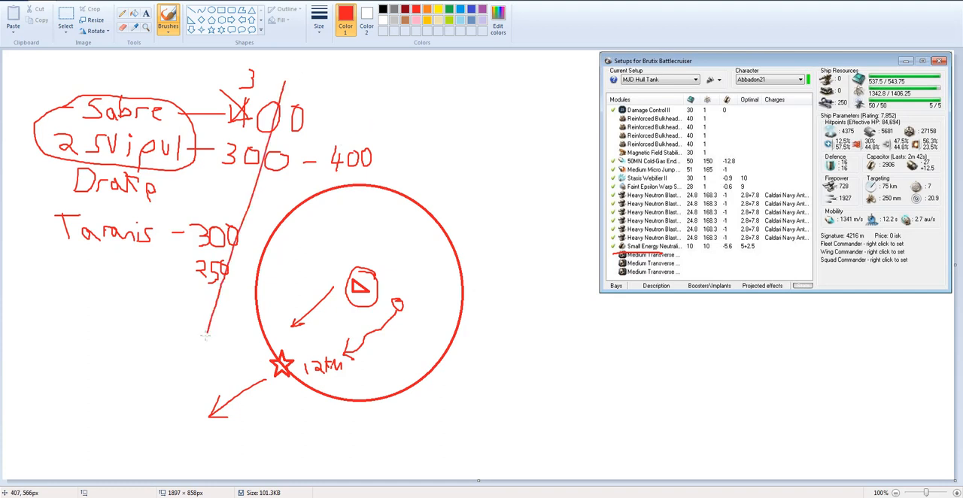
mouse_move(169, 376)
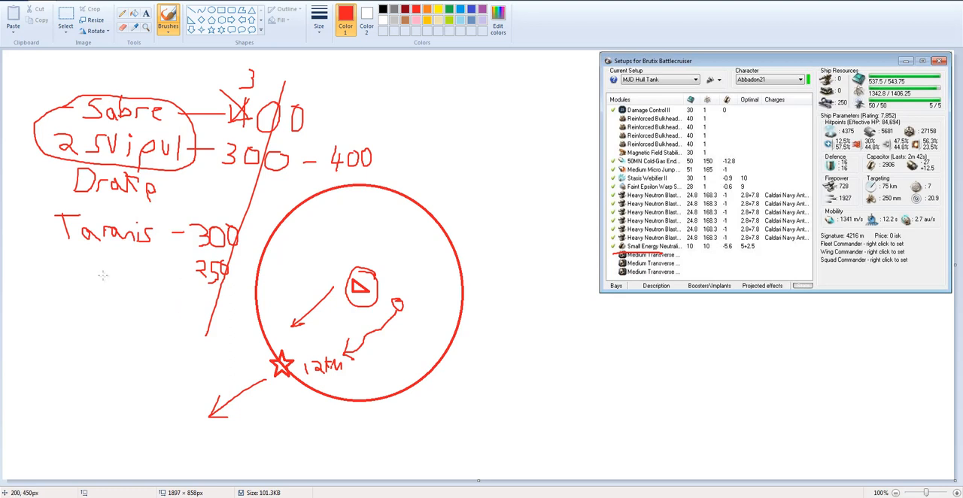
mouse_move(122, 279)
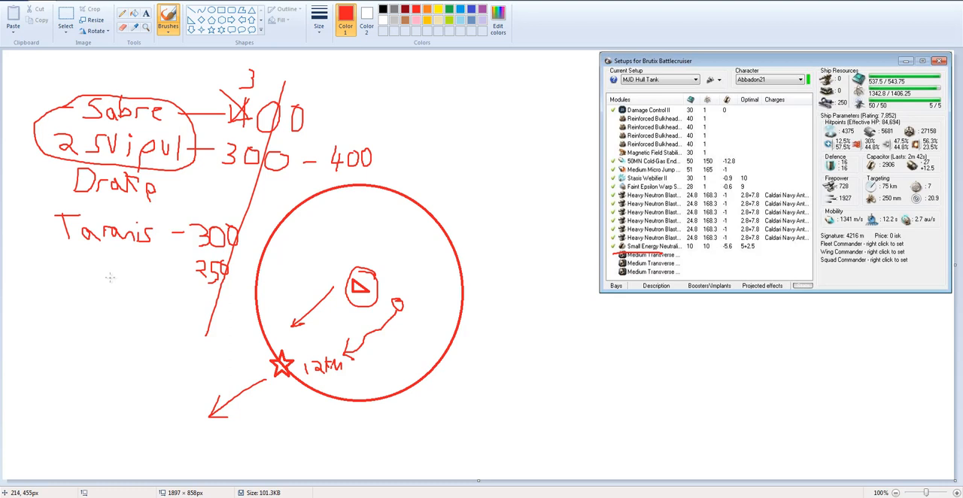
mouse_move(64, 252)
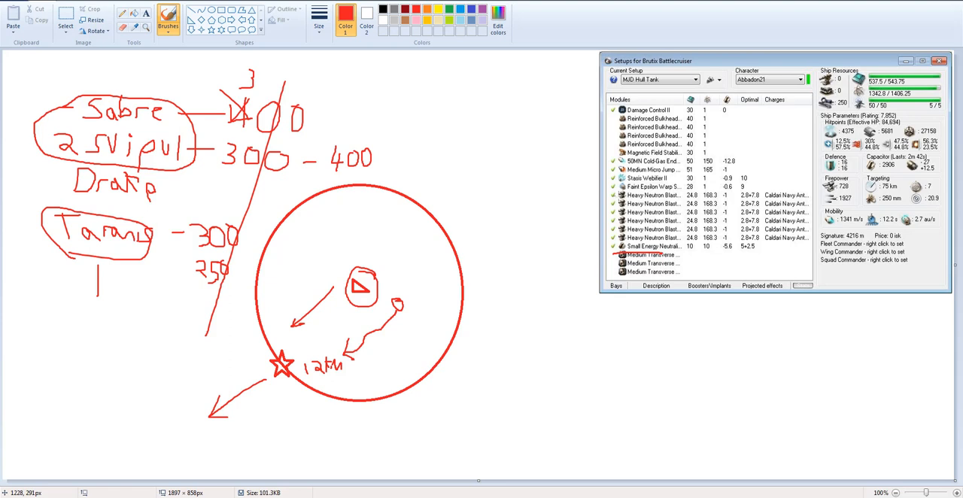
mouse_move(823, 23)
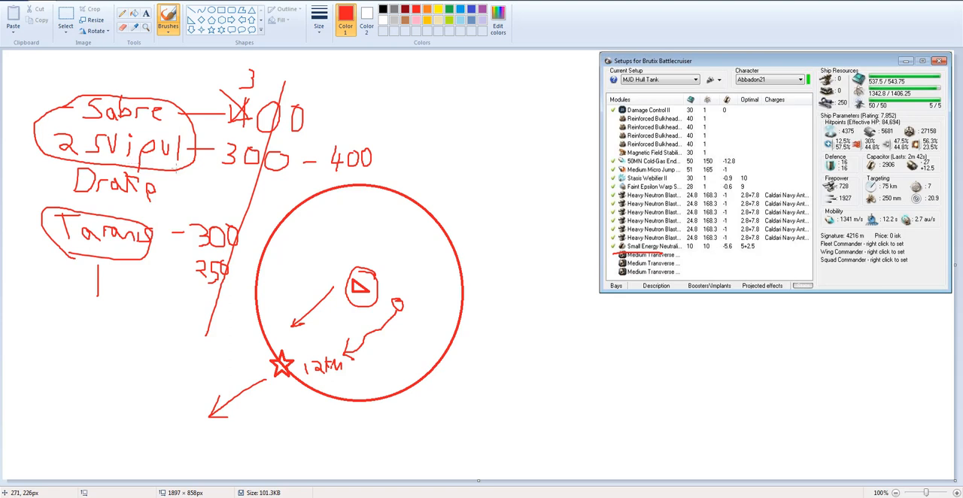
mouse_move(478, 363)
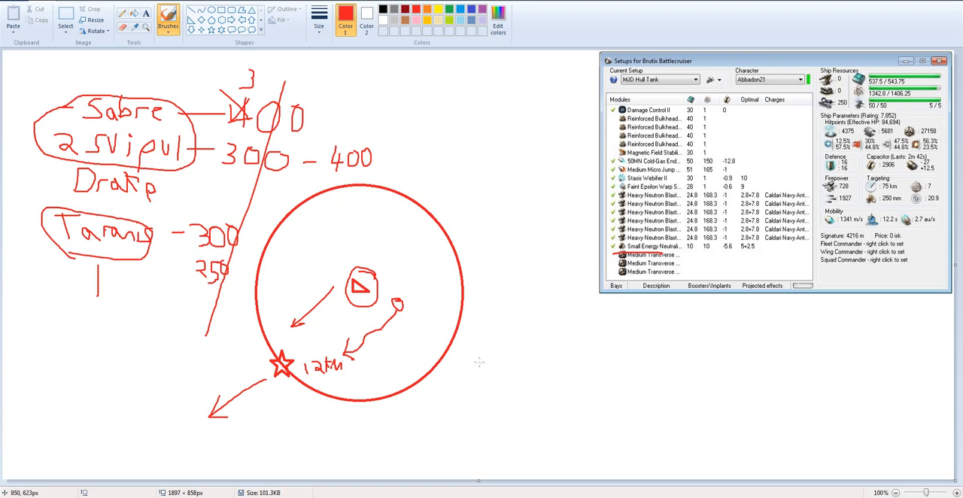
mouse_move(532, 309)
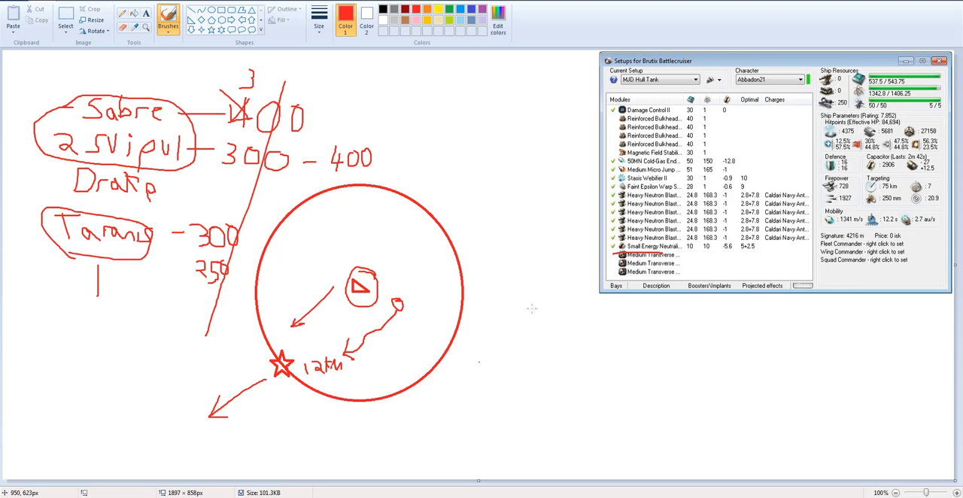
mouse_move(341, 274)
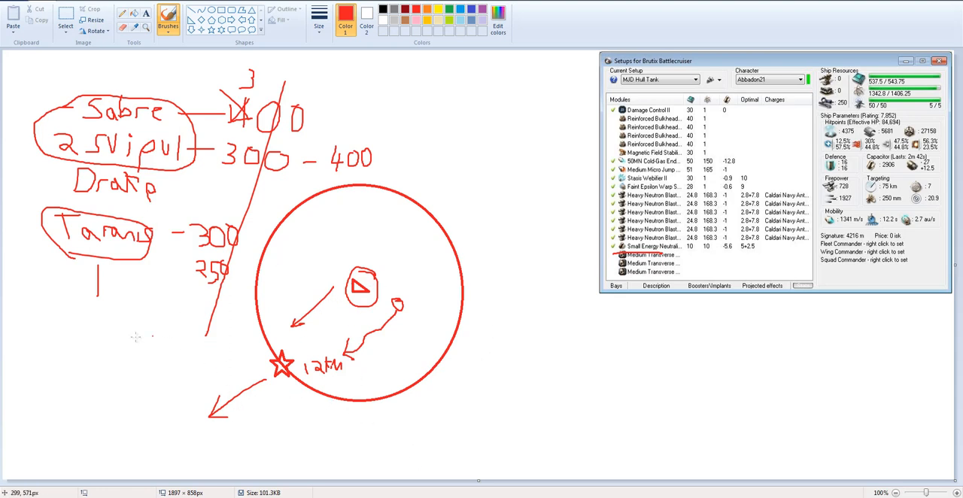
mouse_move(162, 365)
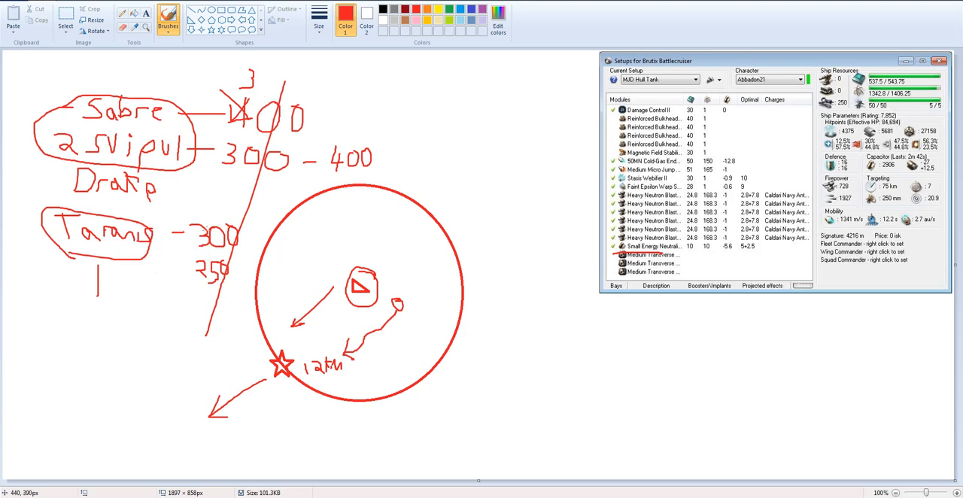
Write the price figures in red: x2 after Svipul, 400 for Drakip, strike Taranis's 300.
drag(180, 191, 199, 191)
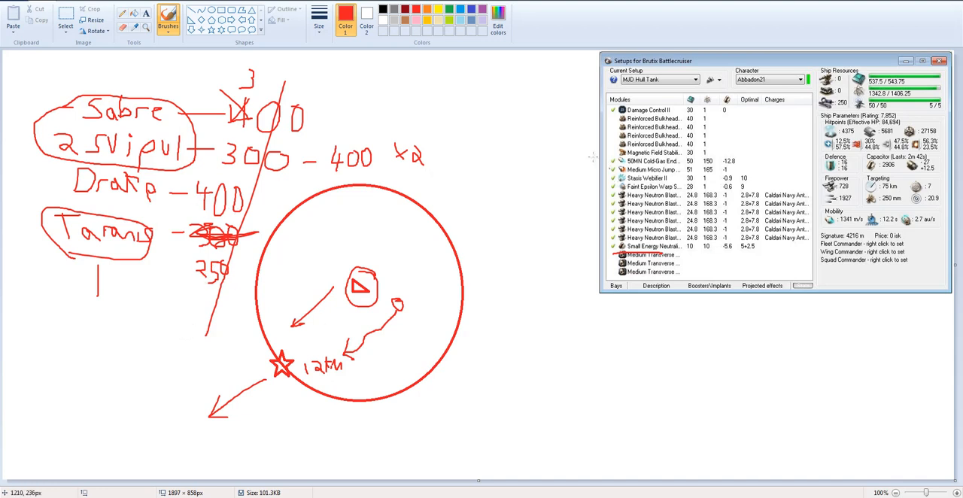
mouse_move(488, 175)
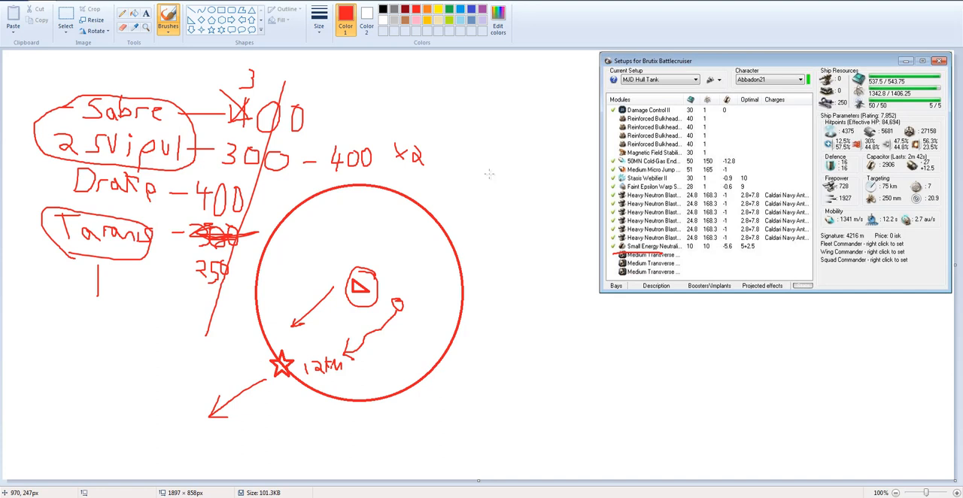
mouse_move(4, 135)
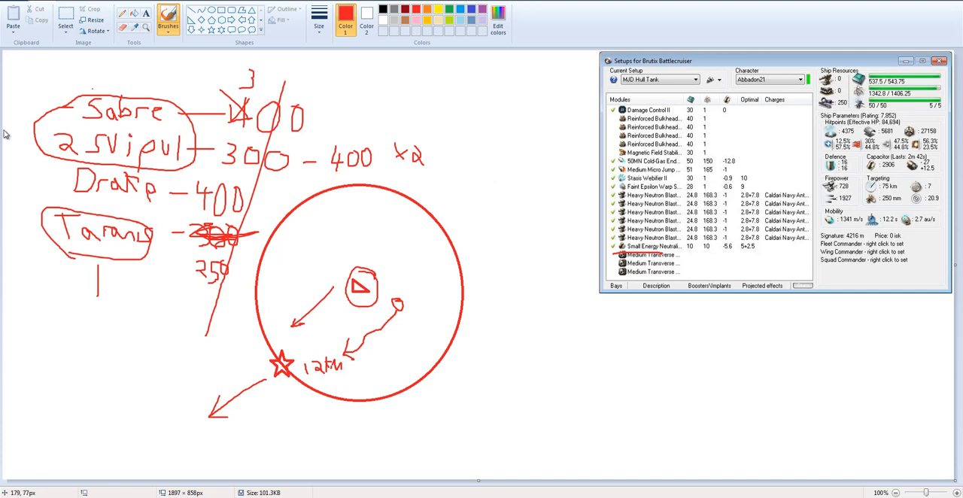
mouse_move(115, 311)
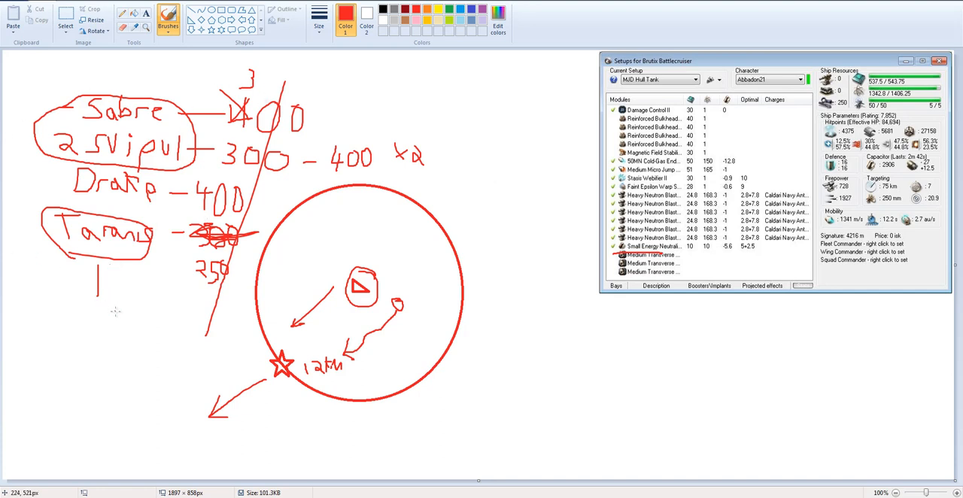
mouse_move(115, 312)
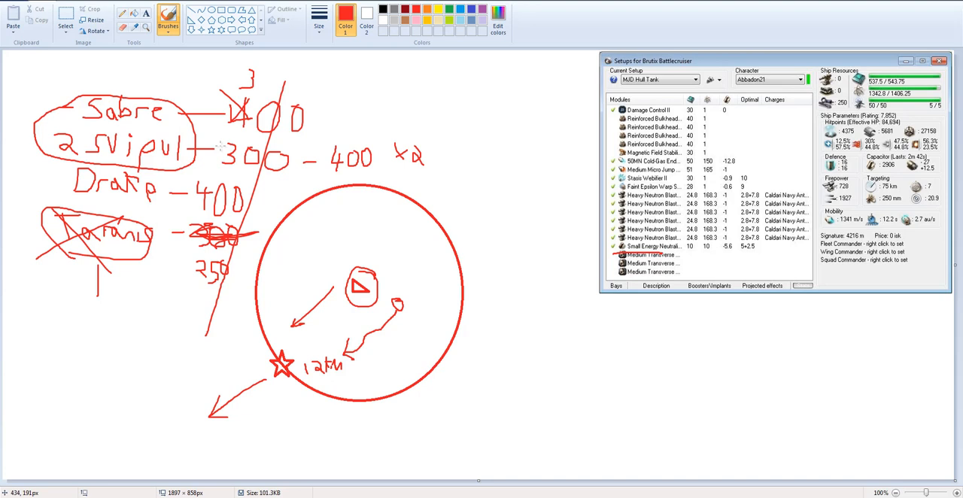
mouse_move(661, 341)
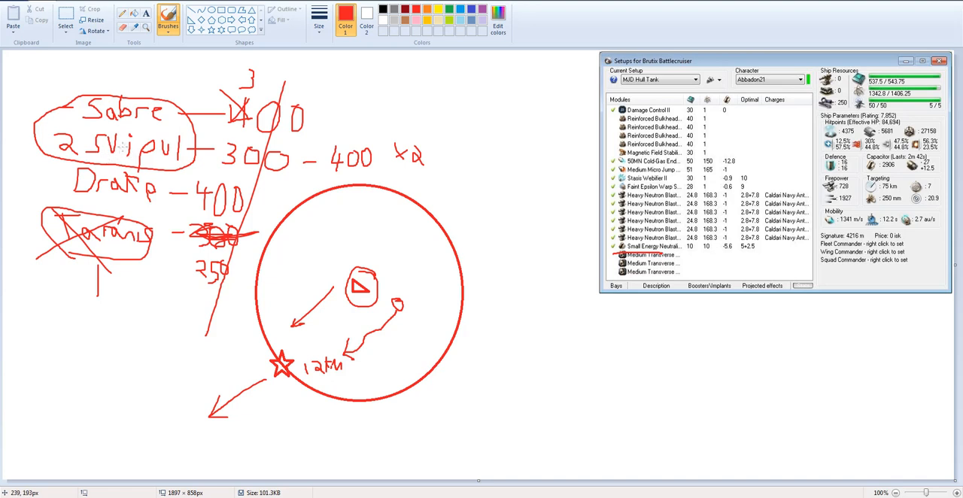
mouse_move(69, 136)
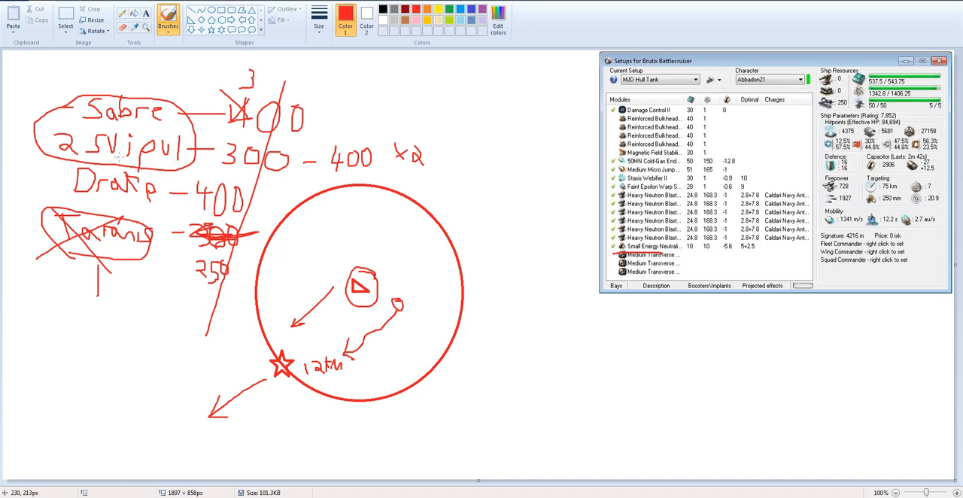
mouse_move(142, 333)
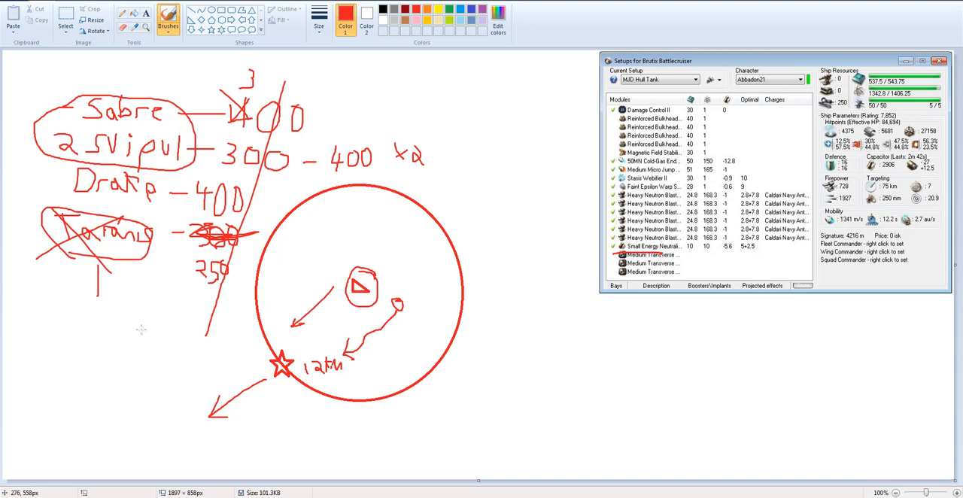
mouse_move(138, 330)
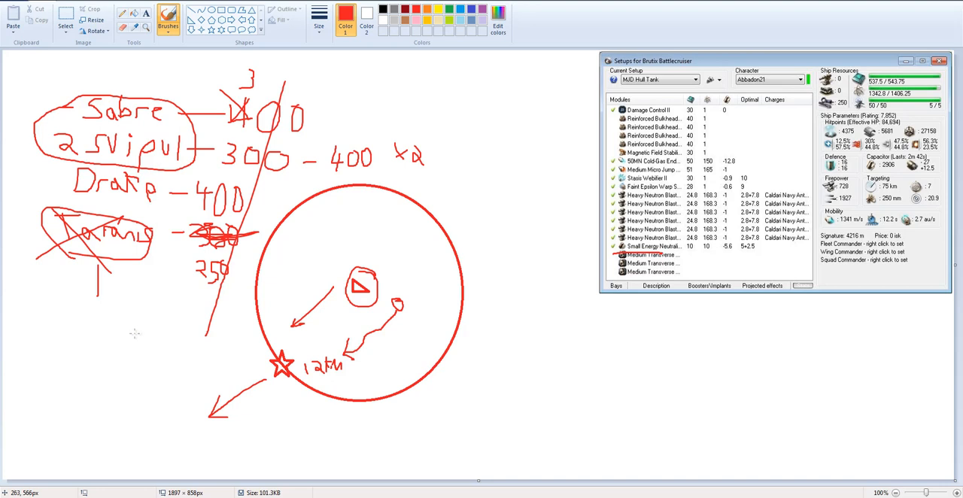
mouse_move(221, 93)
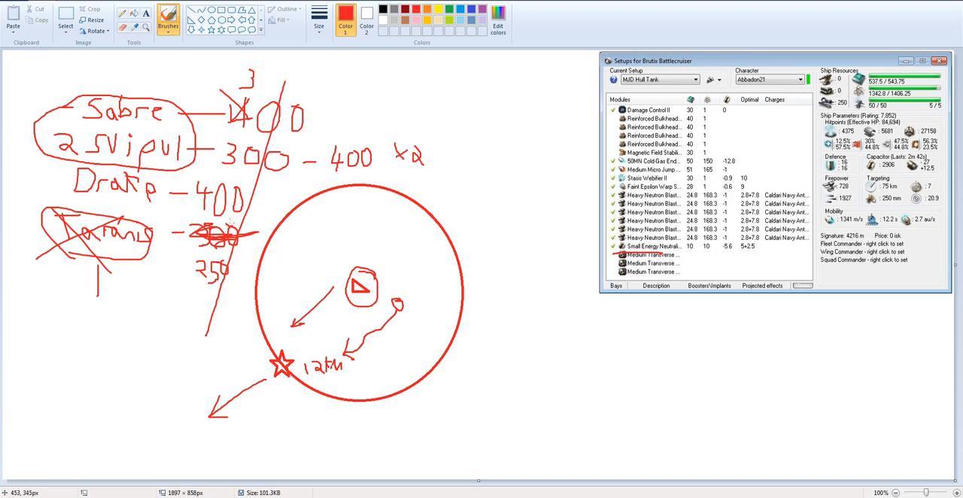
mouse_move(171, 271)
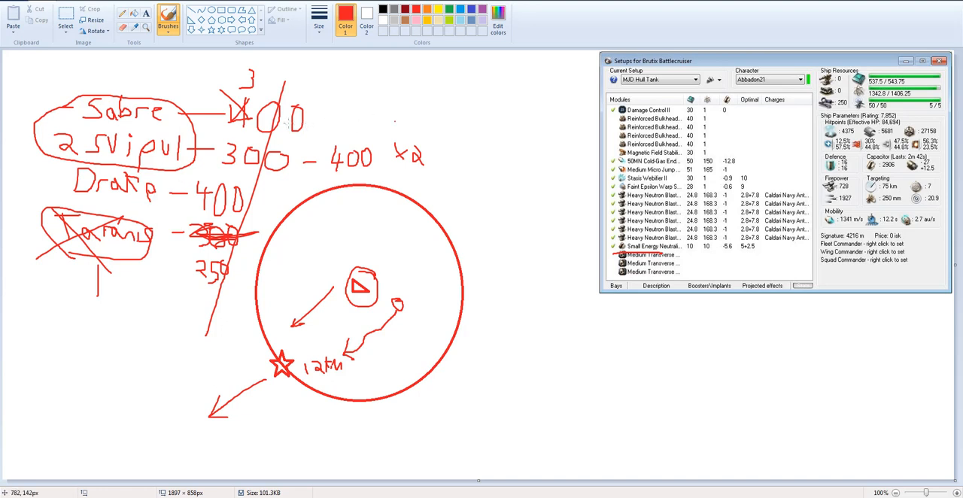
mouse_move(15, 253)
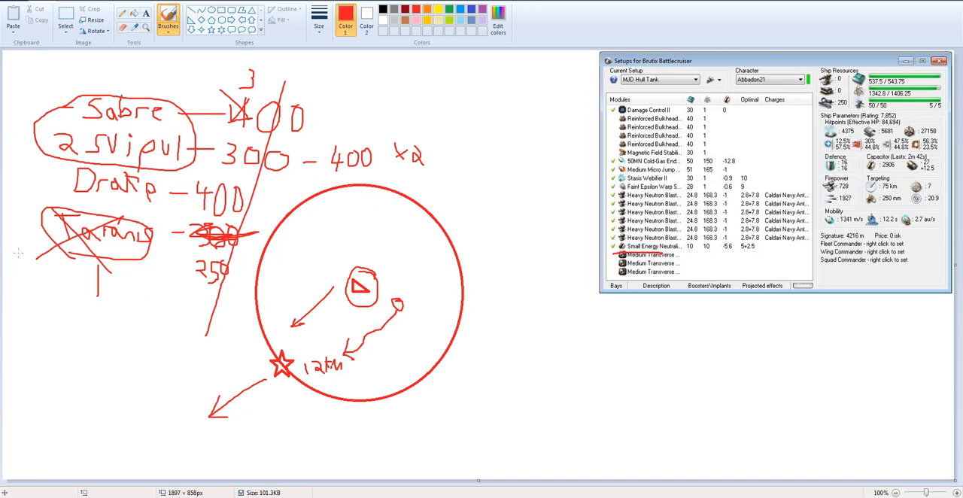
mouse_move(152, 111)
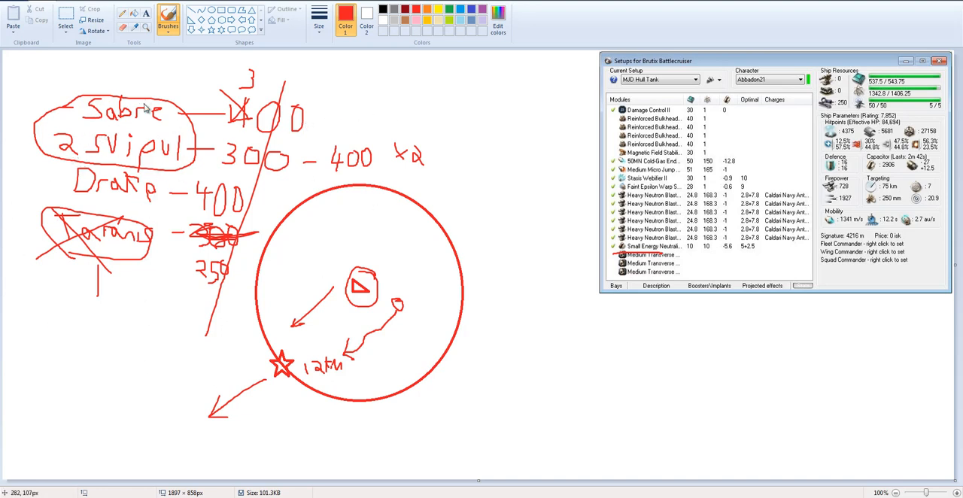
mouse_move(448, 132)
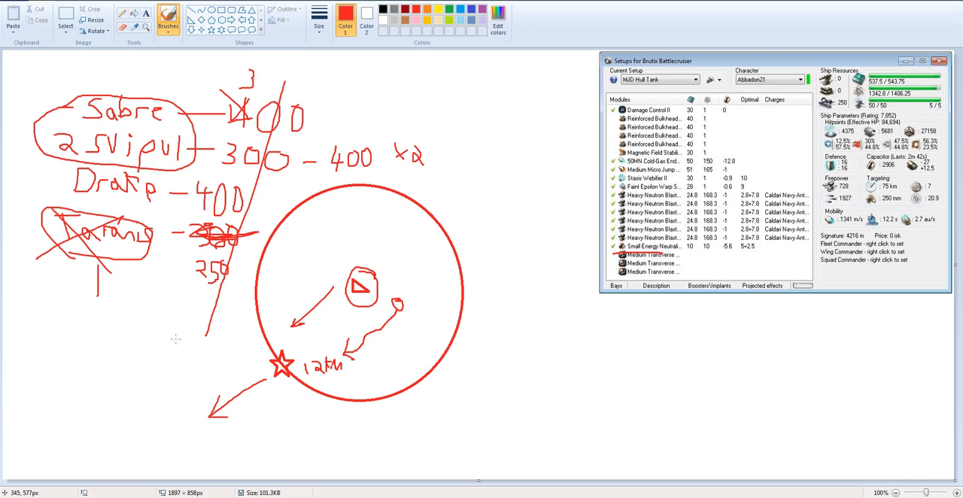
mouse_move(174, 340)
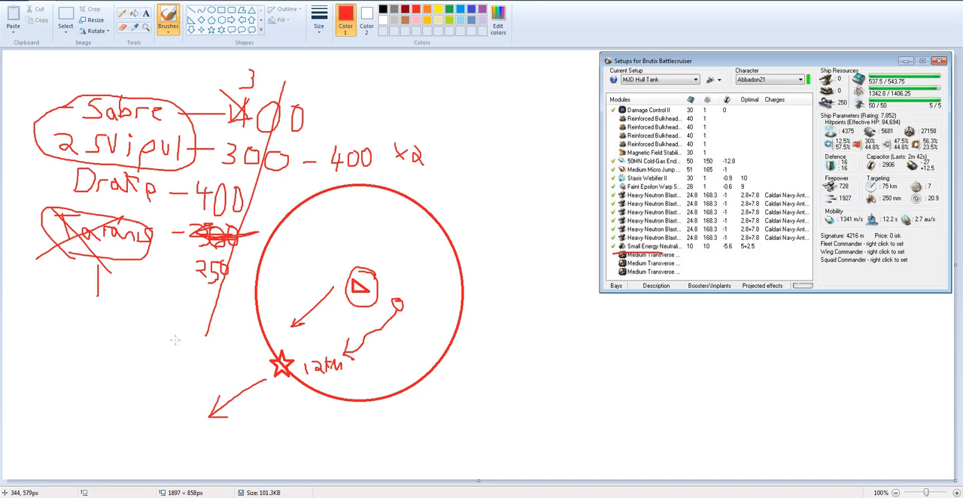
mouse_move(174, 342)
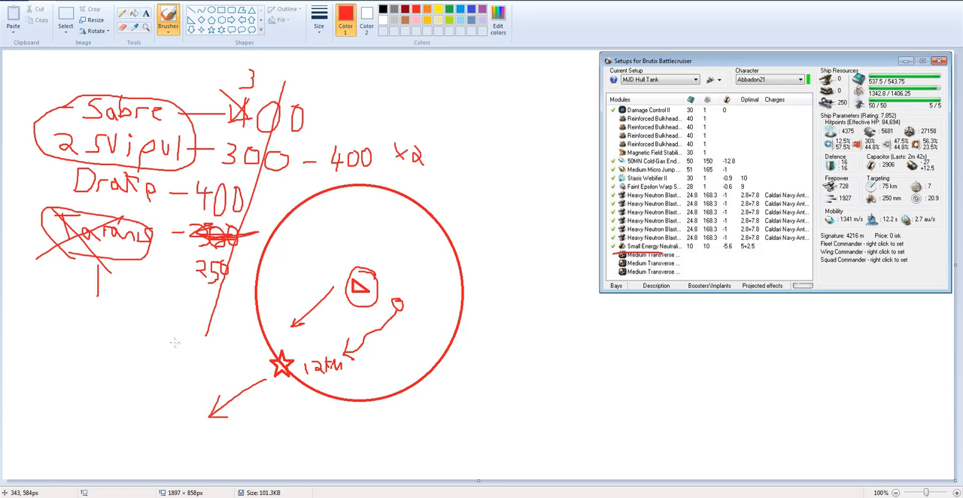
mouse_move(134, 289)
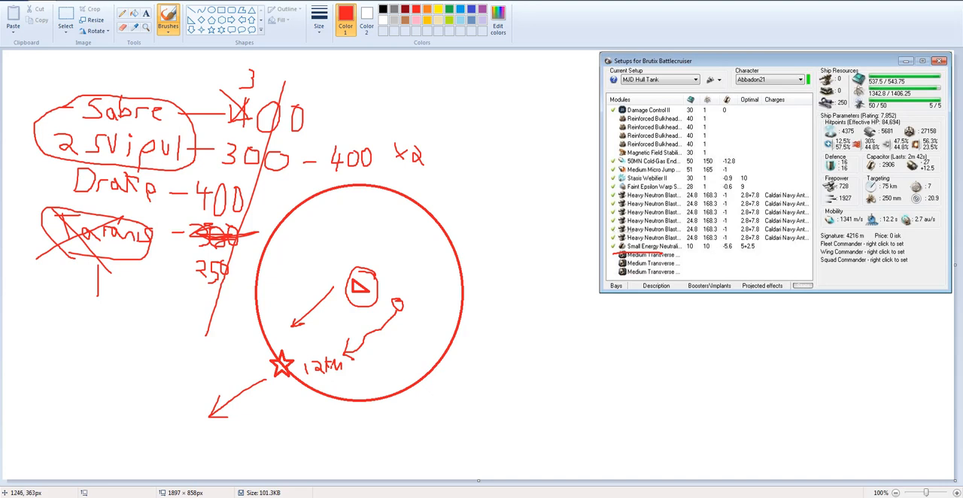
mouse_move(521, 213)
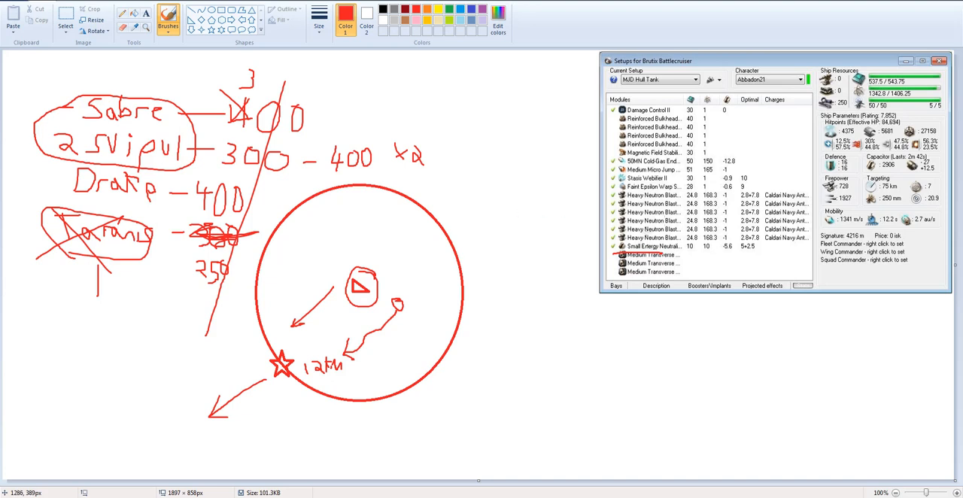
mouse_move(557, 206)
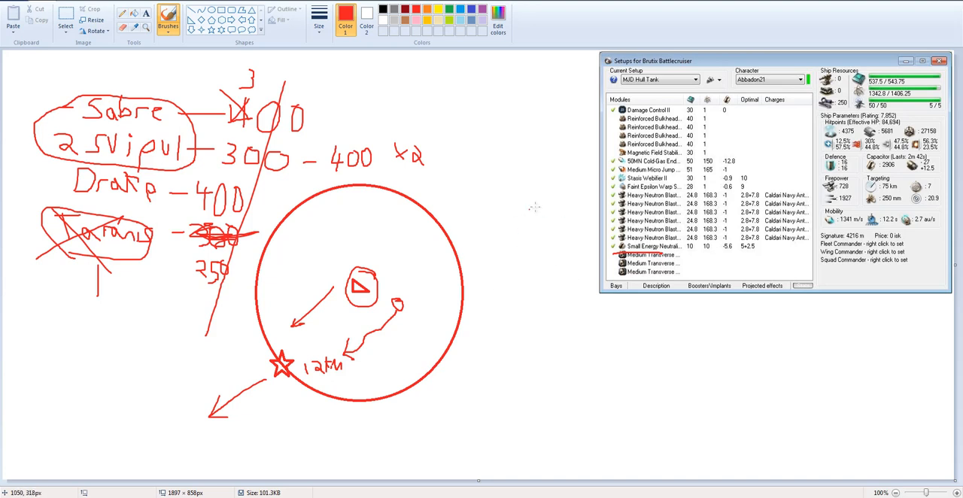
mouse_move(493, 213)
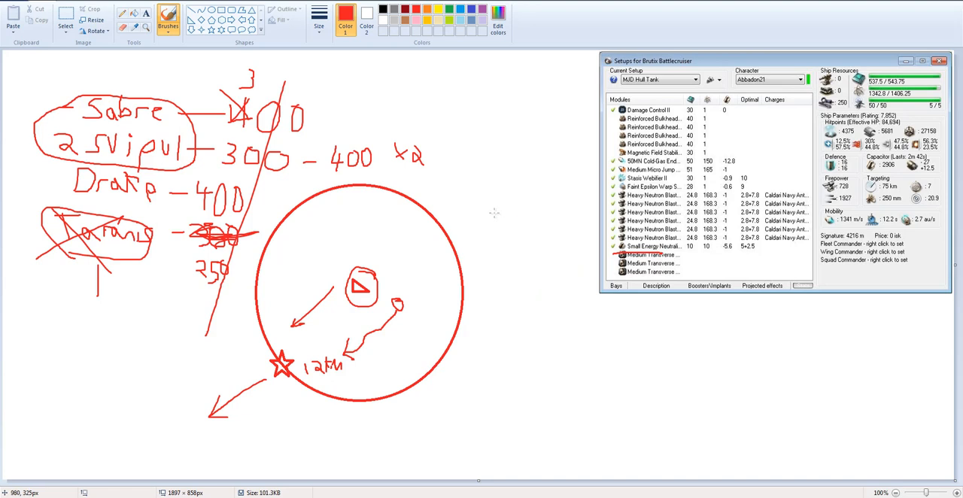
mouse_move(492, 218)
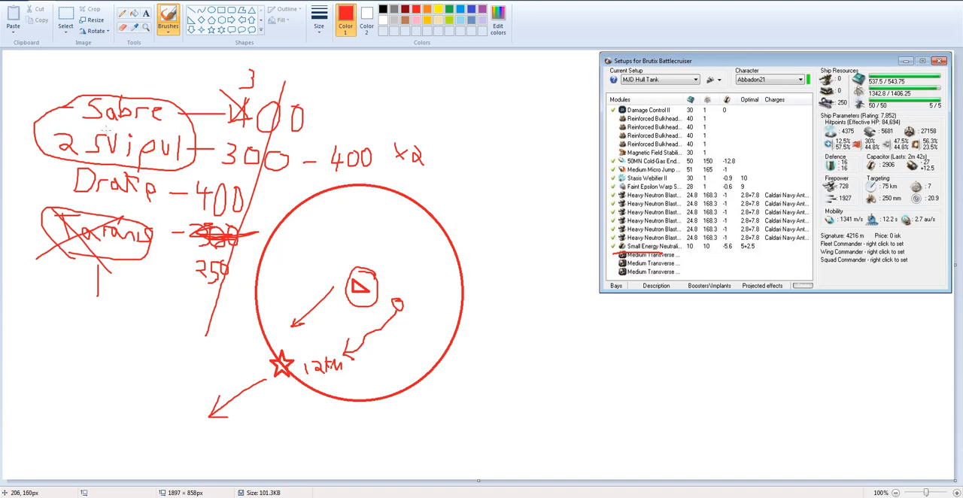
mouse_move(158, 159)
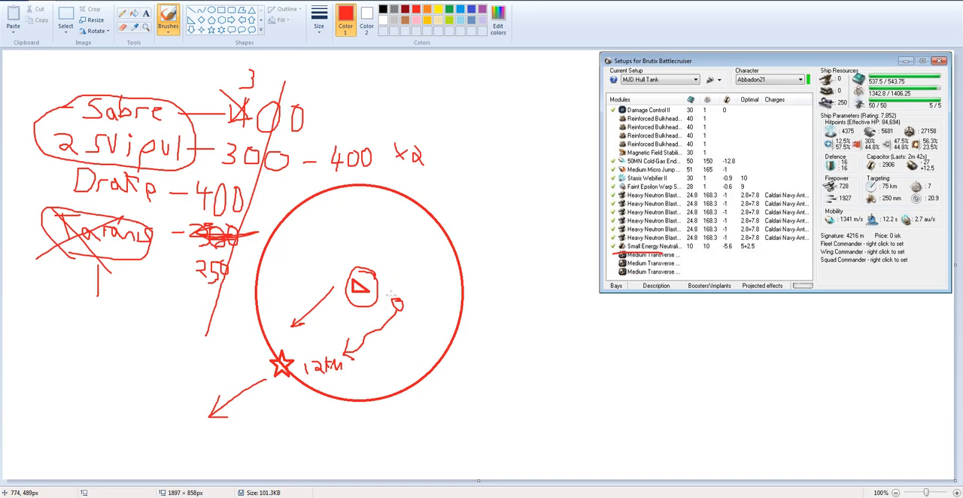
Draw a short red dash and upright tick beside the small circle in the diagram.
drag(387, 288, 418, 289)
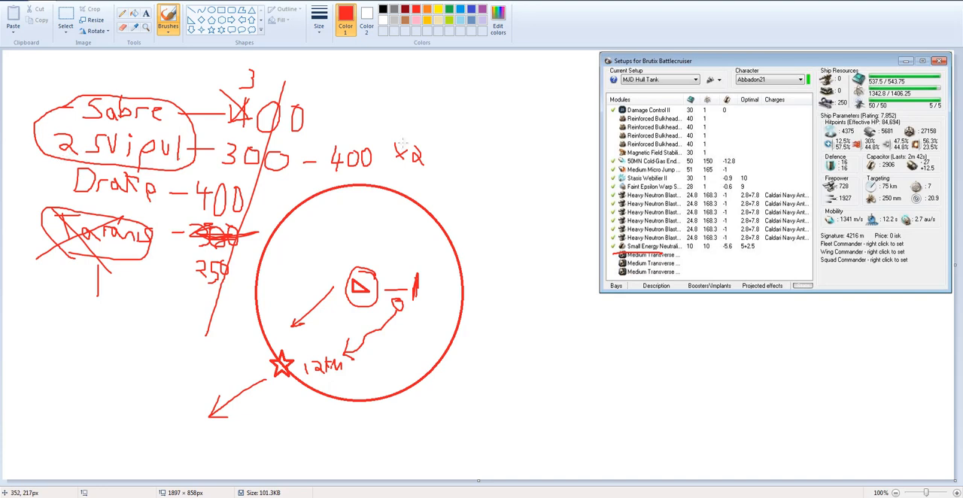
mouse_move(962, 203)
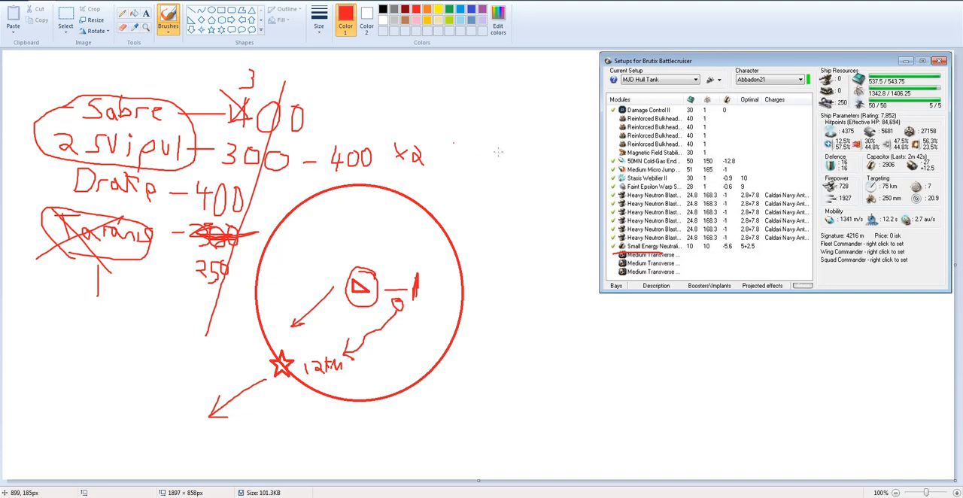
mouse_move(136, 117)
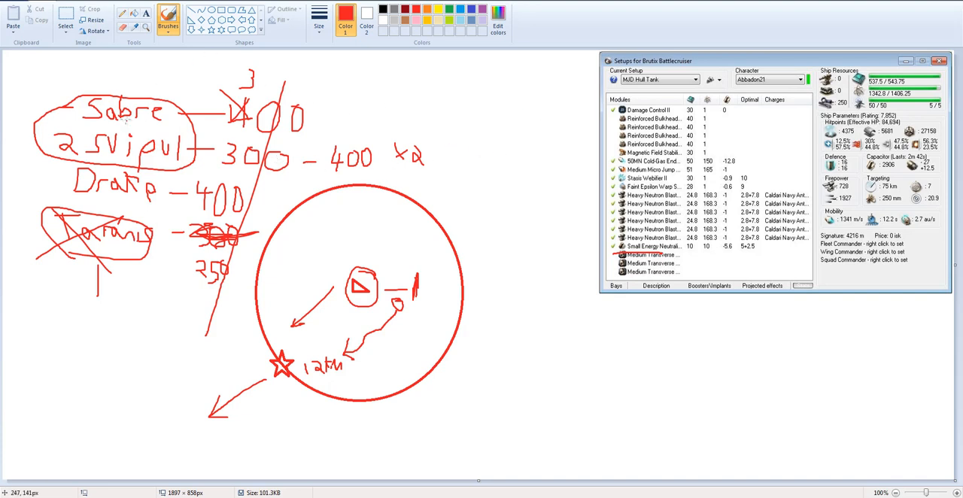
mouse_move(120, 132)
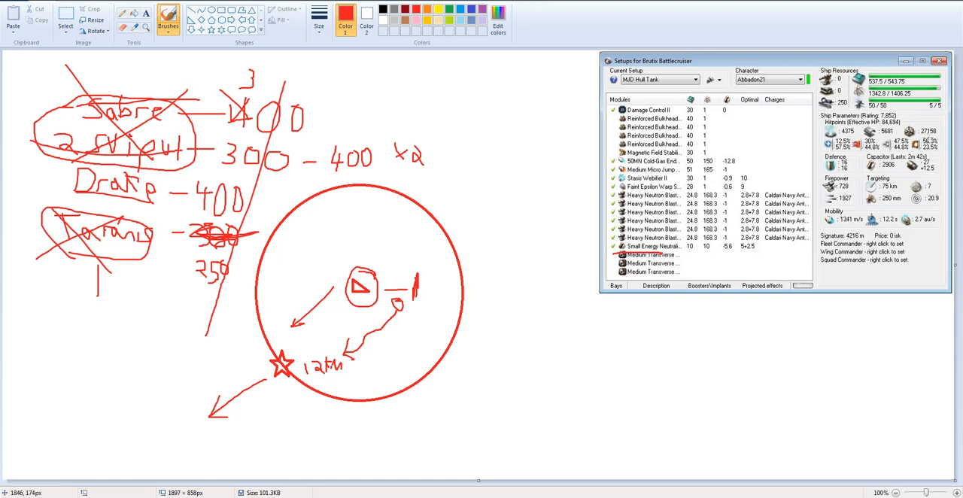
mouse_move(962, 135)
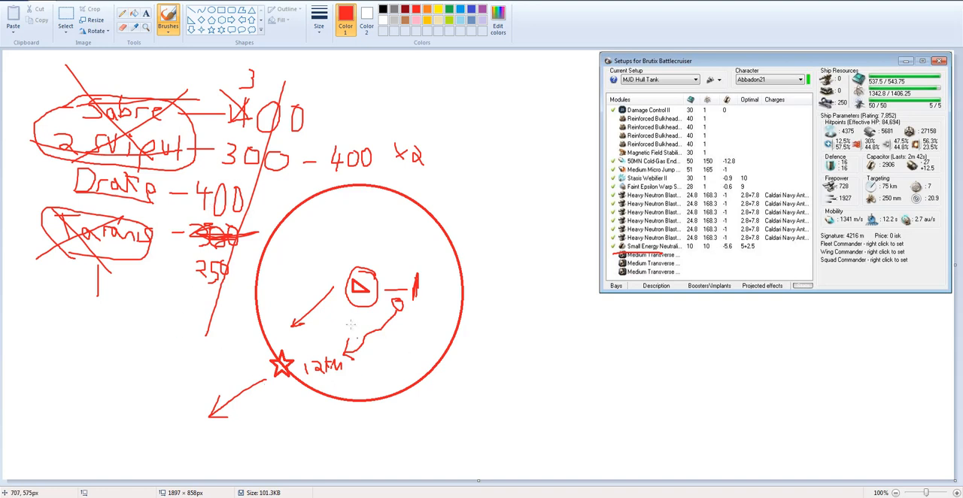
mouse_move(368, 320)
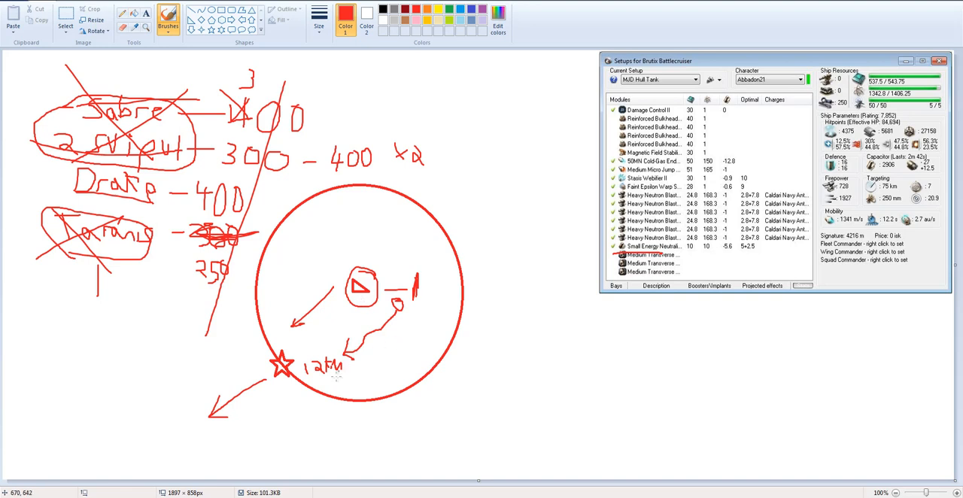
mouse_move(254, 474)
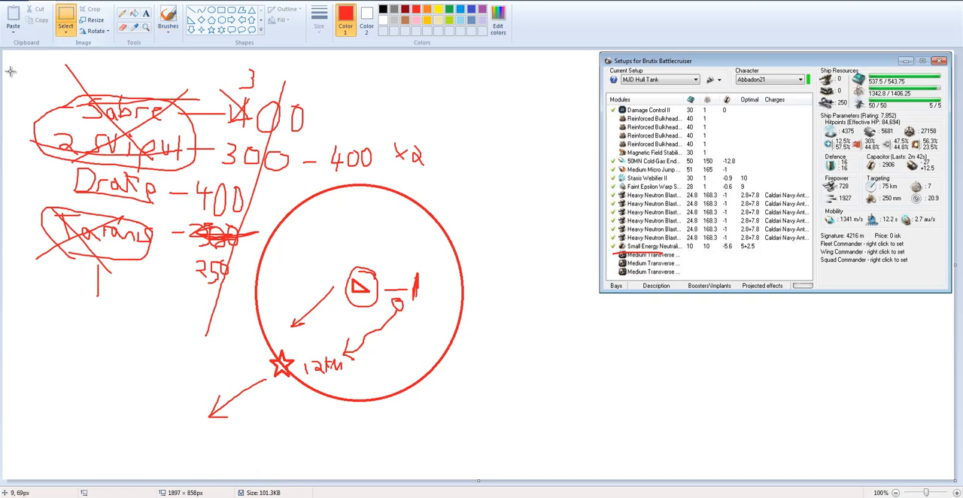
mouse_move(10, 71)
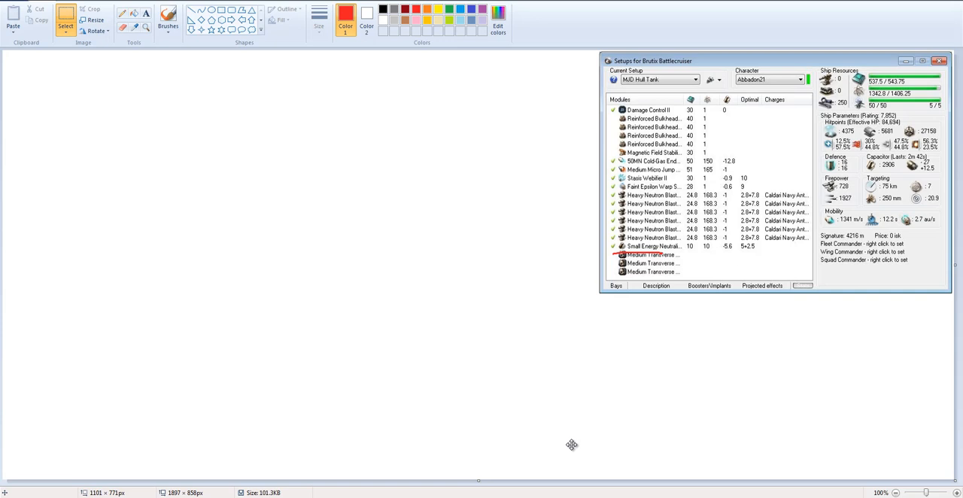
mouse_move(353, 303)
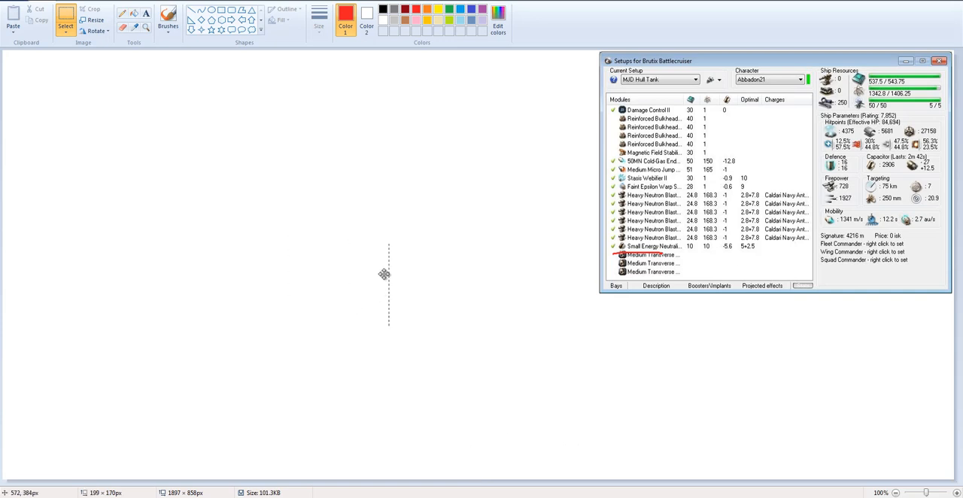
Reselect the Brushes tool after clearing the canvas.
click(168, 21)
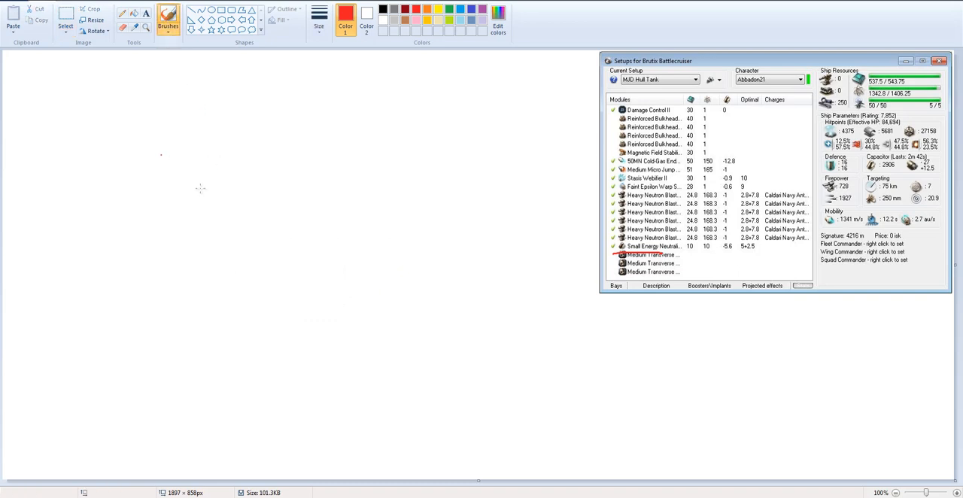
Draw a large red X with a curve, a right arrow, and write MJD.
drag(181, 171, 345, 310)
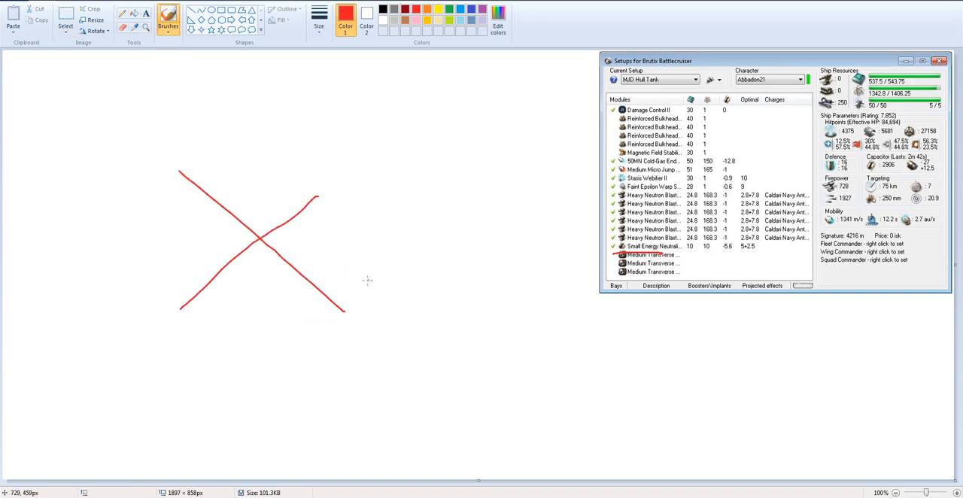
mouse_move(370, 196)
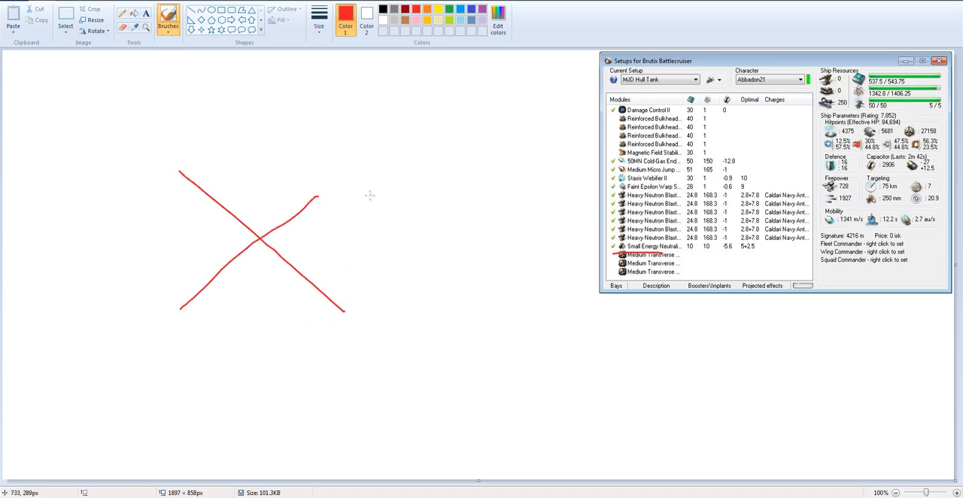
drag(316, 197, 347, 178)
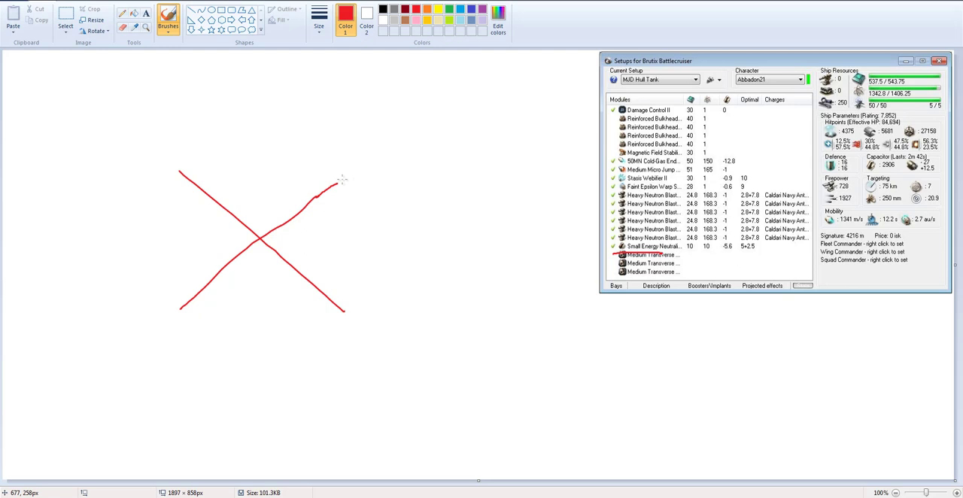
mouse_move(338, 183)
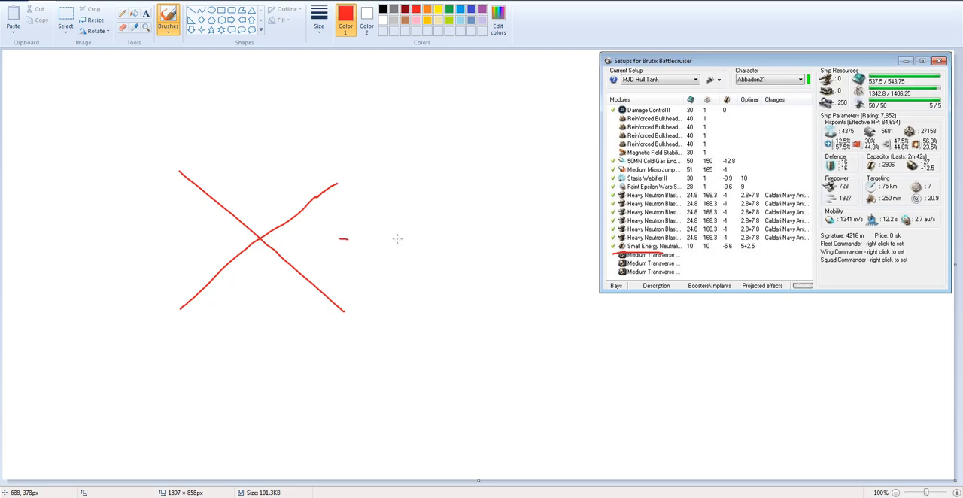
drag(338, 239, 402, 239)
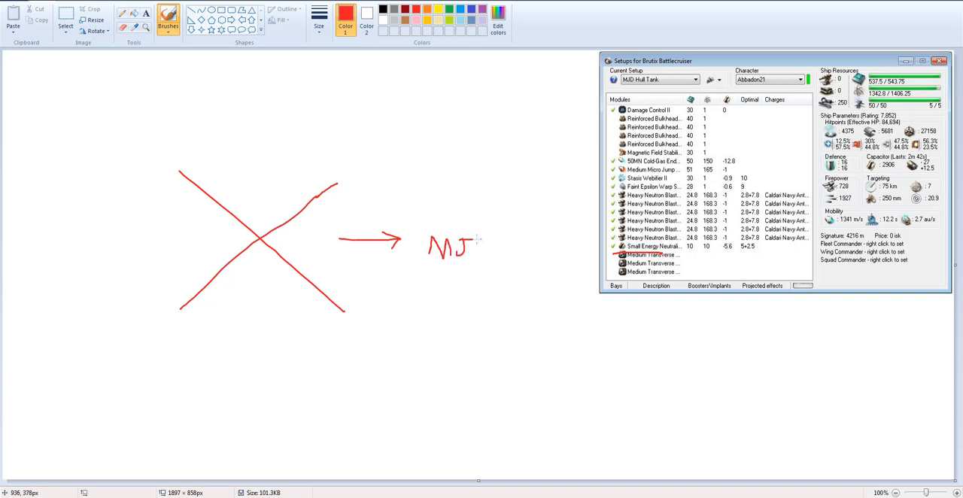
drag(470, 237, 481, 256)
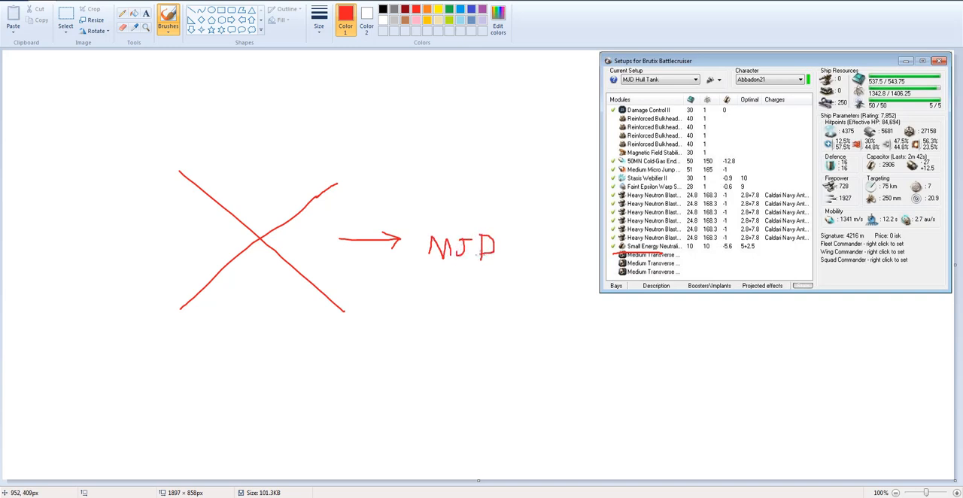
mouse_move(425, 277)
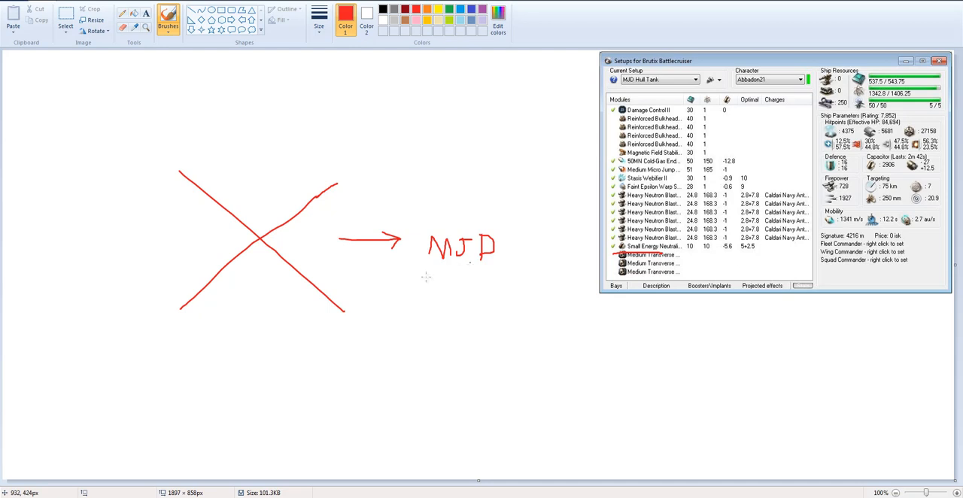
mouse_move(307, 194)
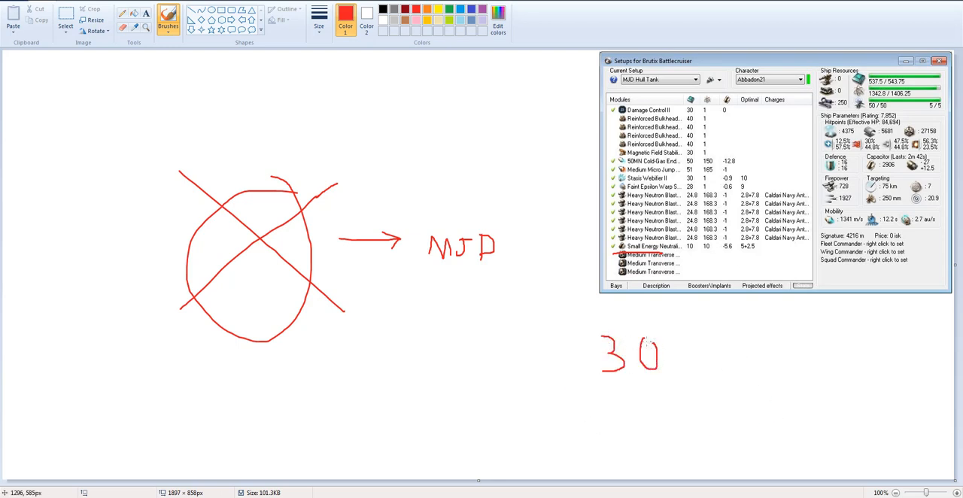
Handwrite 'Mil' after the 30 below the MJD label.
drag(662, 331, 700, 376)
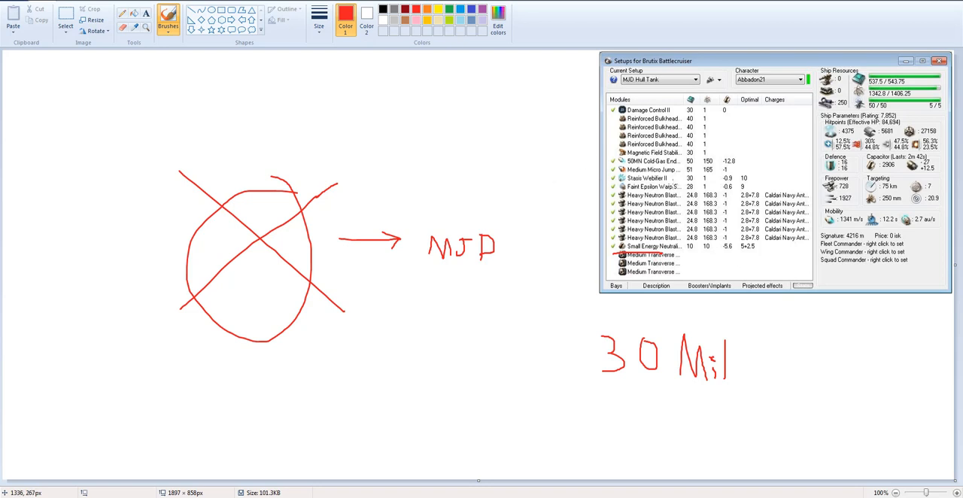
mouse_move(693, 325)
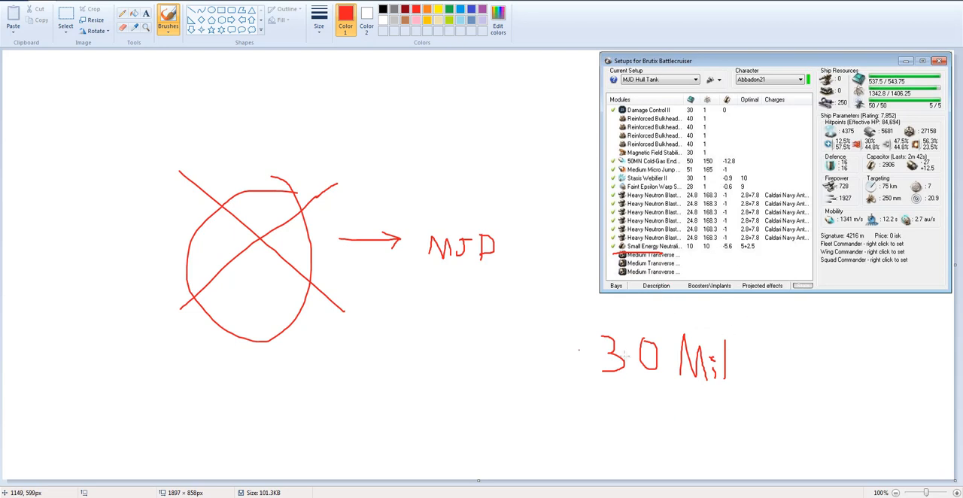
mouse_move(595, 418)
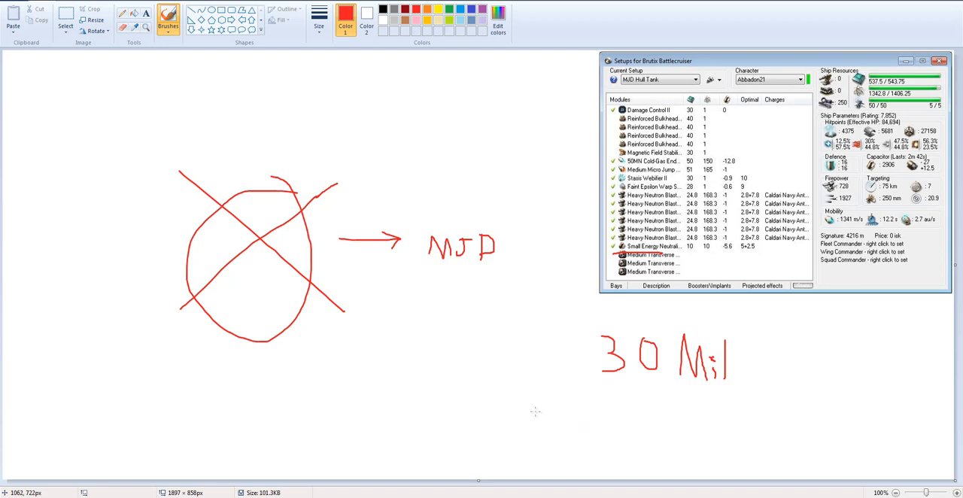
mouse_move(522, 405)
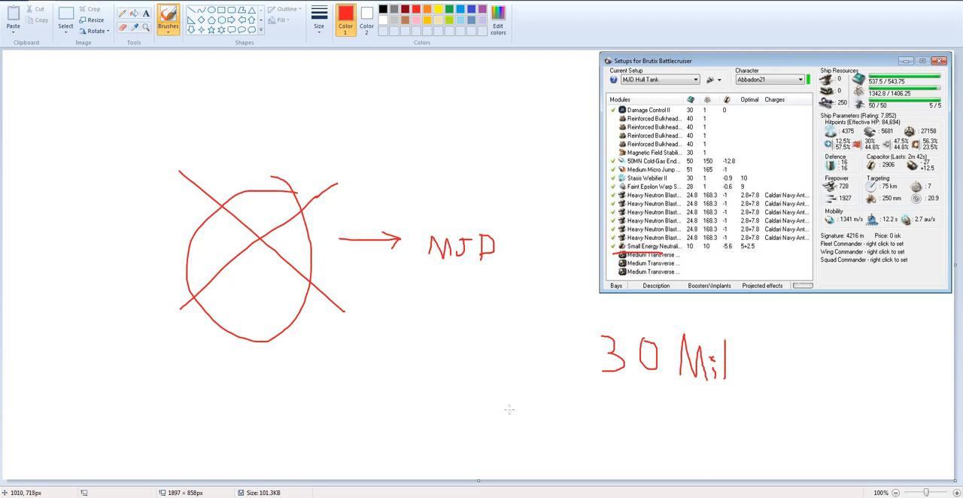
mouse_move(482, 340)
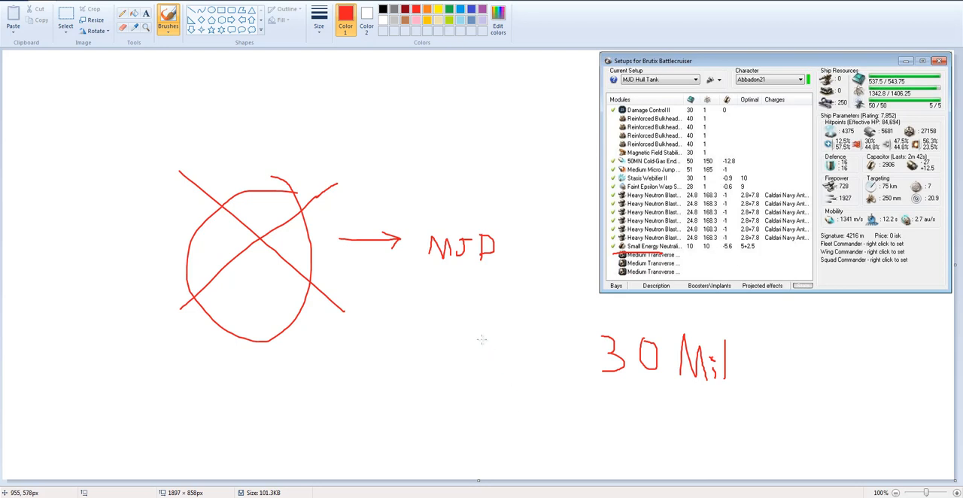
mouse_move(500, 334)
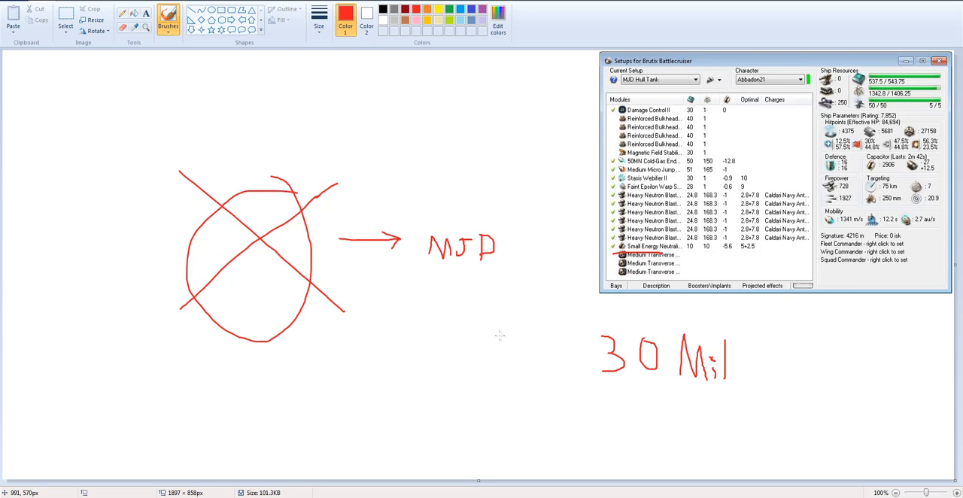
mouse_move(414, 142)
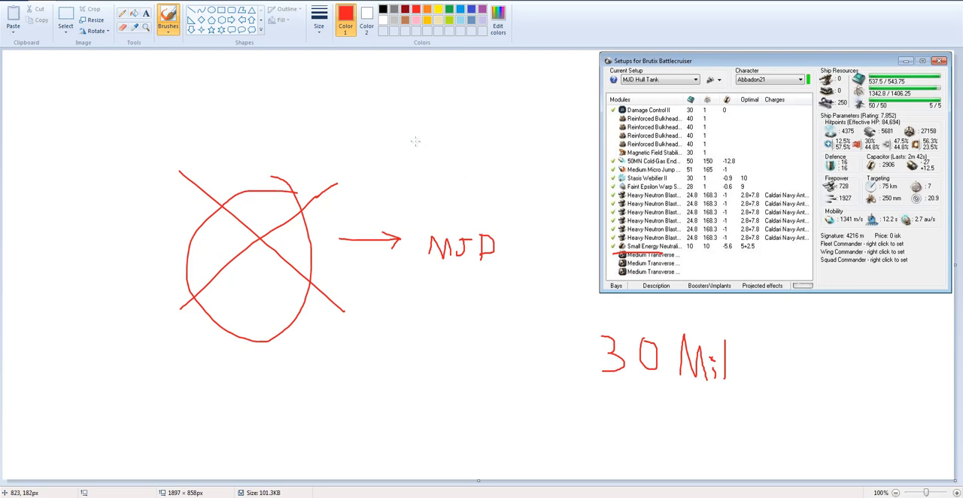
mouse_move(390, 140)
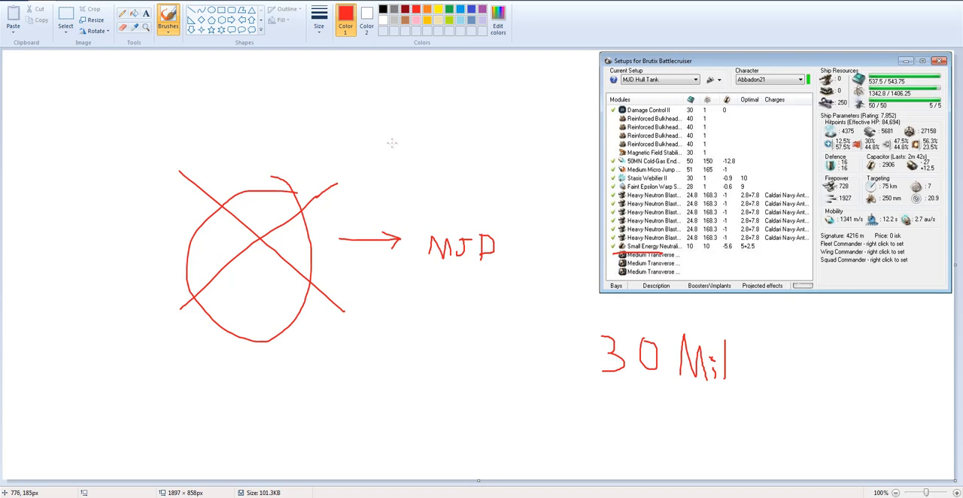
mouse_move(392, 143)
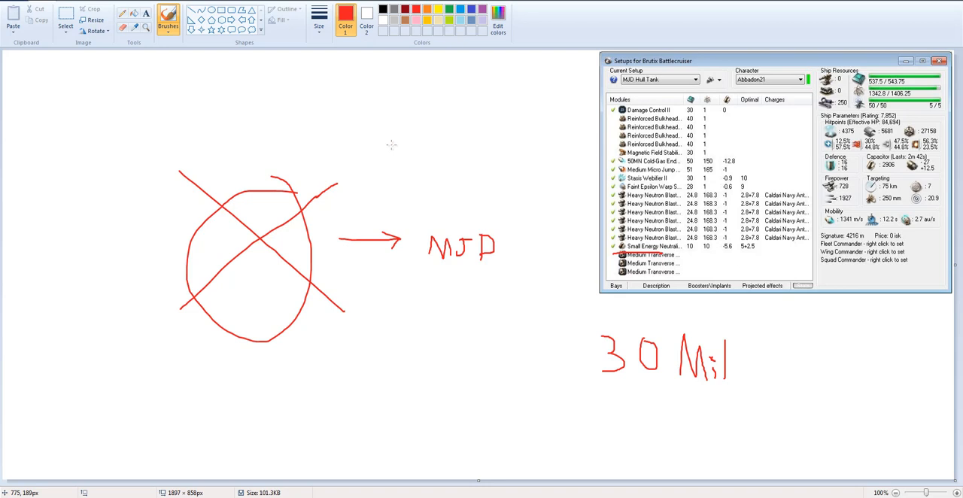
mouse_move(393, 147)
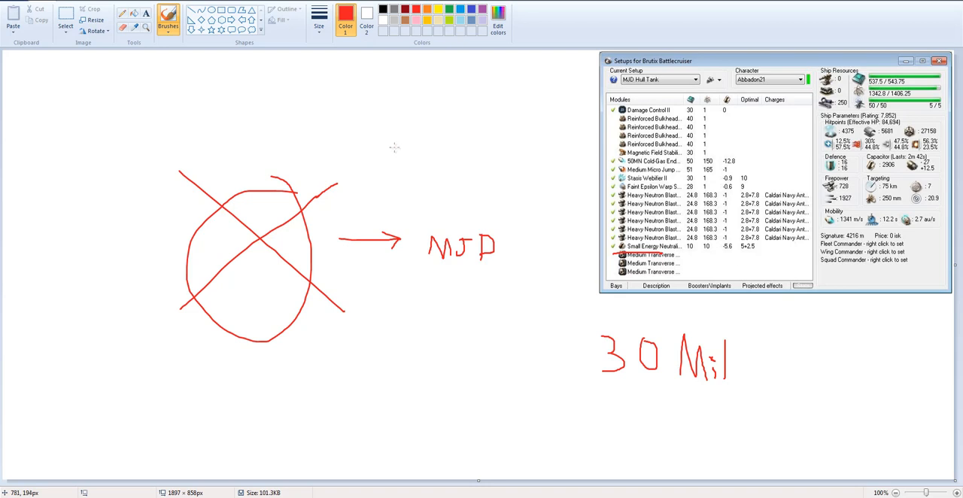